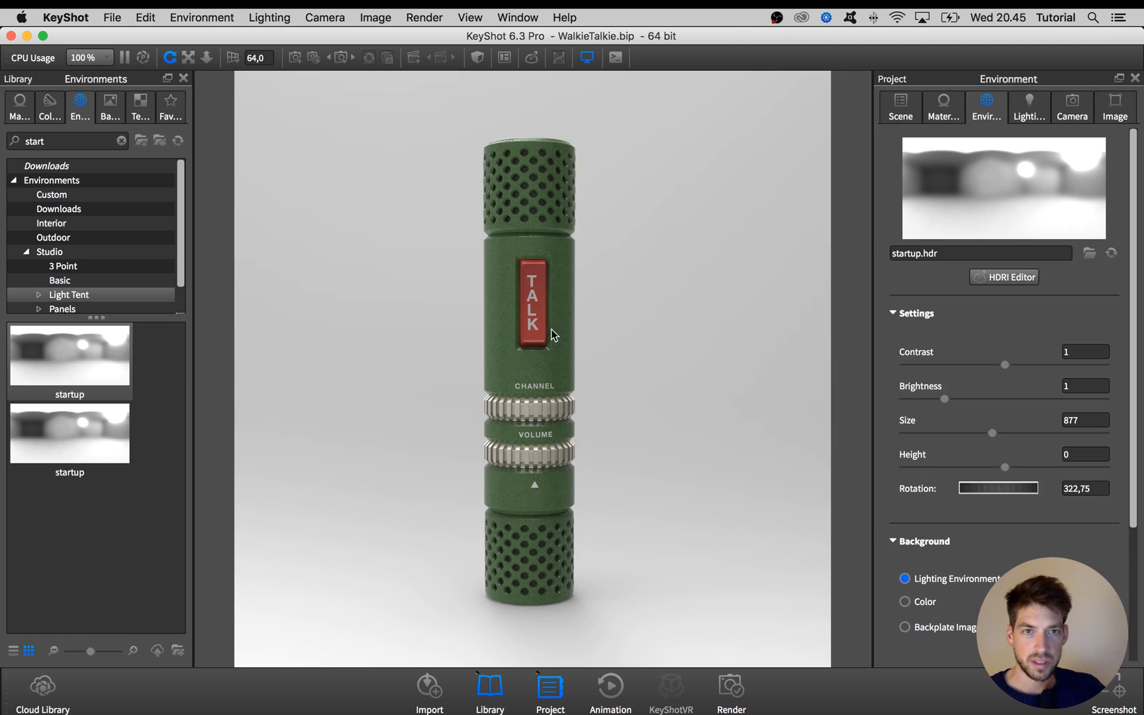
{"action": "mouse_move", "coordinate": [905, 264]}
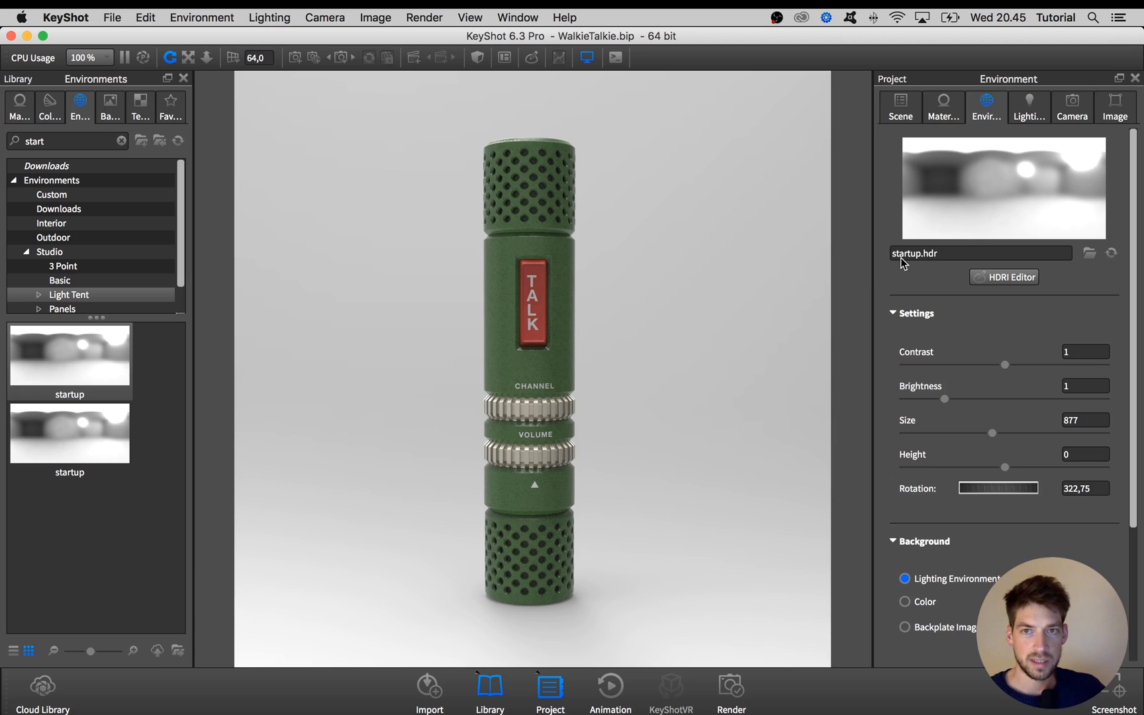
{"action": "mouse_move", "coordinate": [908, 258]}
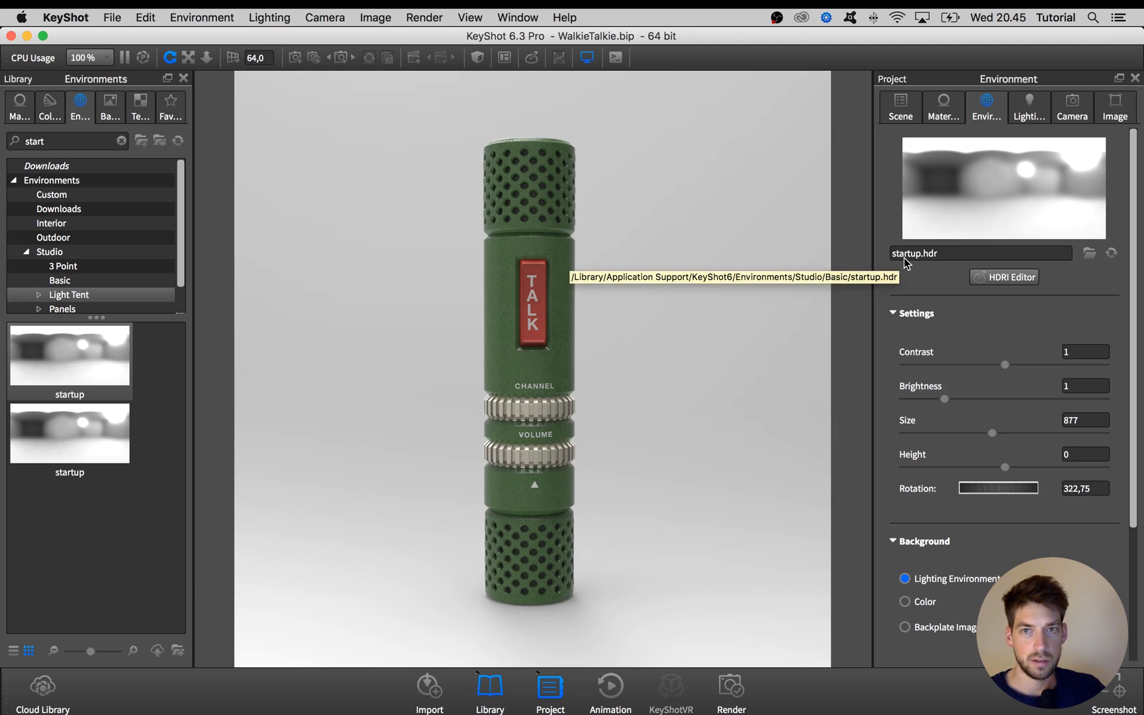
{"action": "mouse_move", "coordinate": [853, 328]}
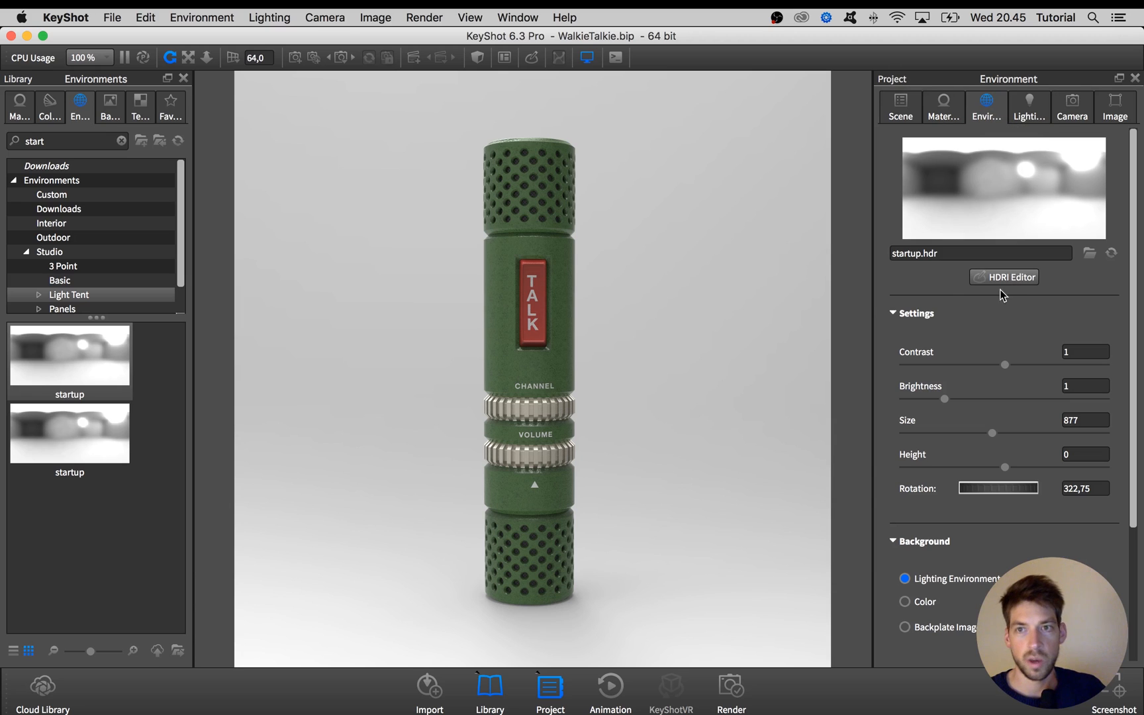
{"action": "mouse_move", "coordinate": [1008, 283]}
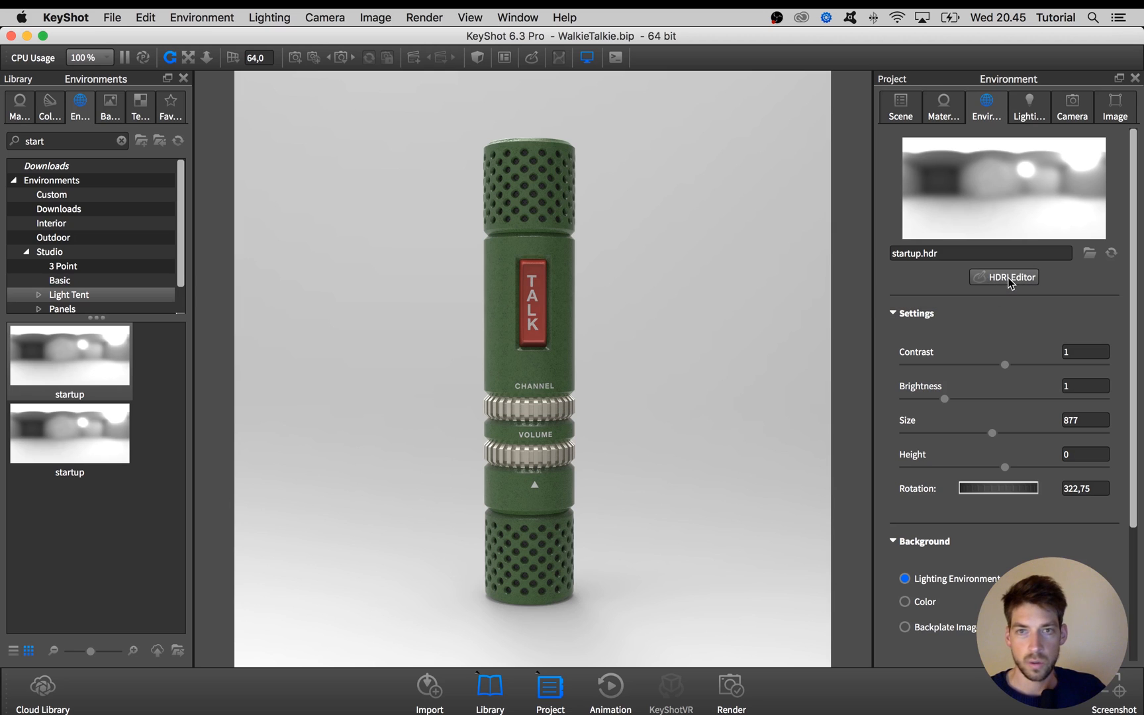
Open startup.hdr in the HDRI Editor and drag the editor window into position.
{"action": "left_click", "coordinate": [1005, 278]}
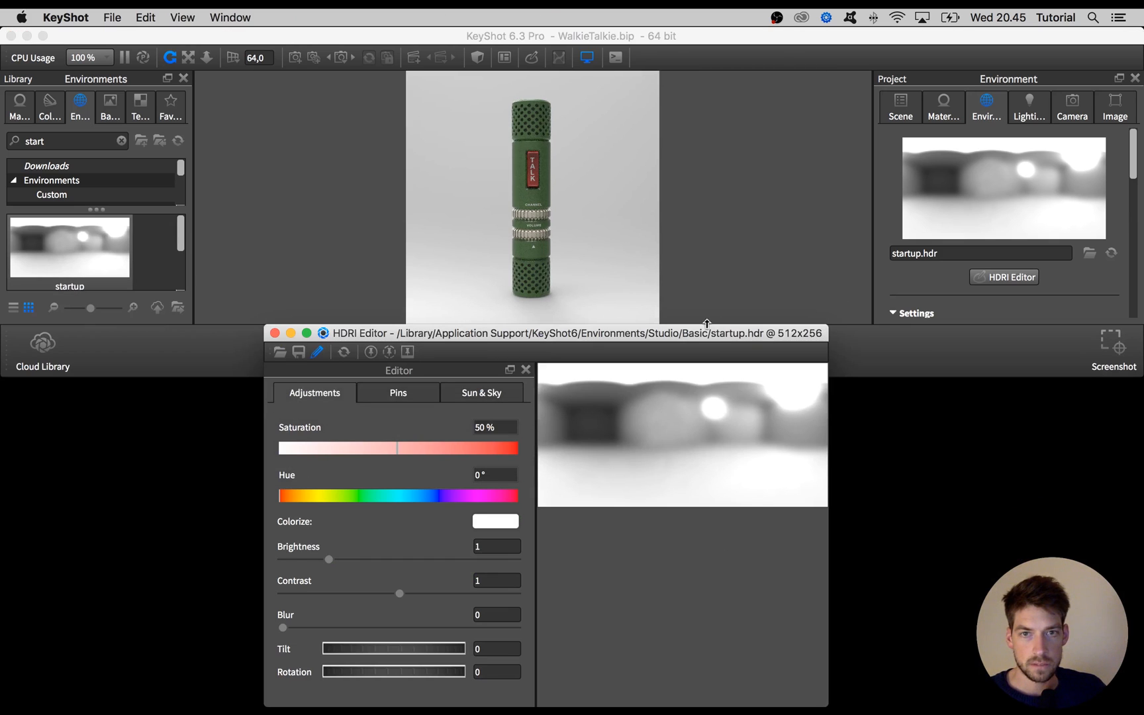
{"action": "left_click_drag", "start_coordinate": [550, 333], "coordinate": [542, 335]}
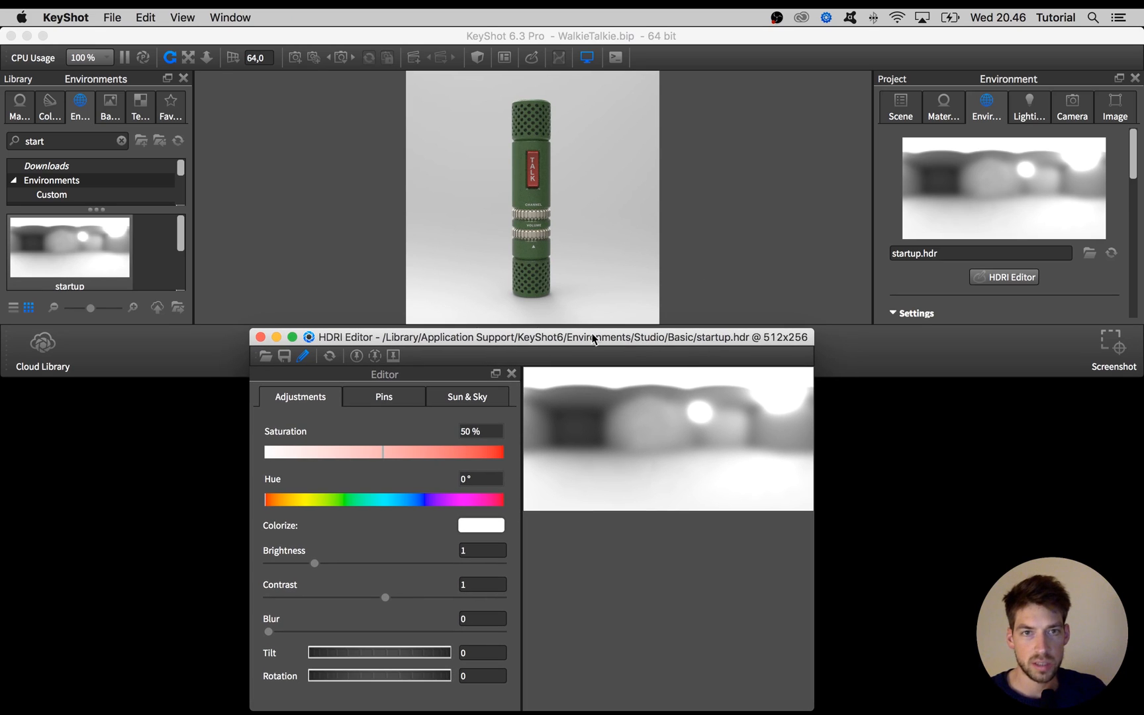
{"action": "mouse_move", "coordinate": [538, 206]}
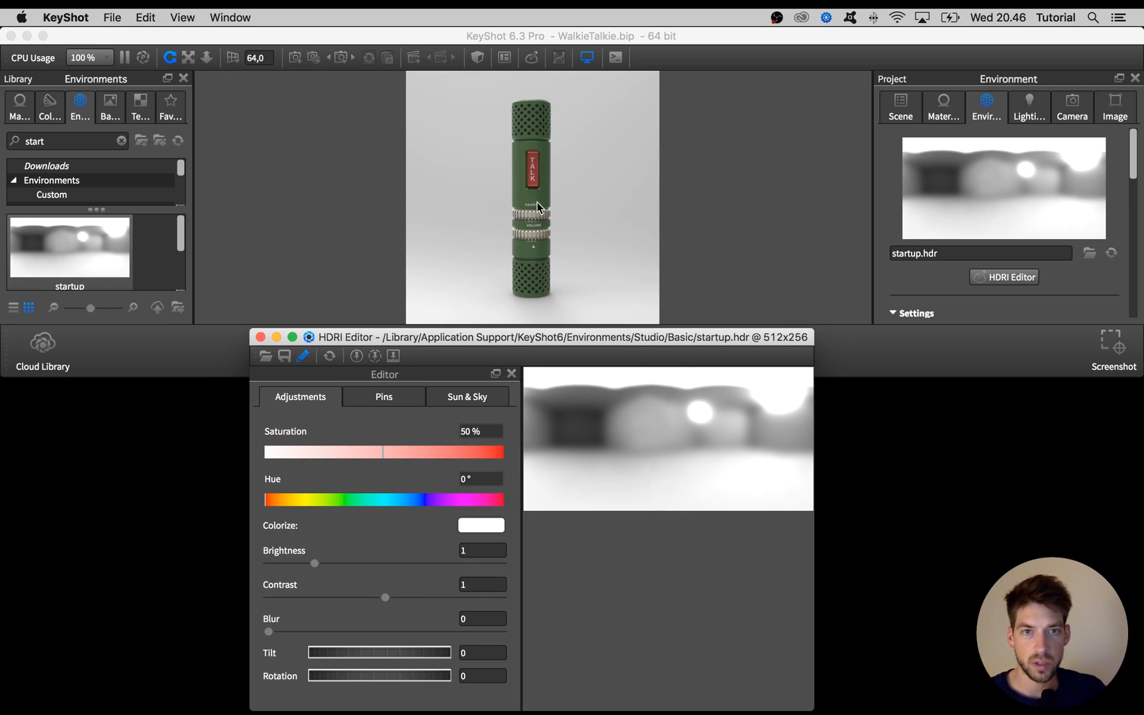
{"action": "mouse_move", "coordinate": [629, 438]}
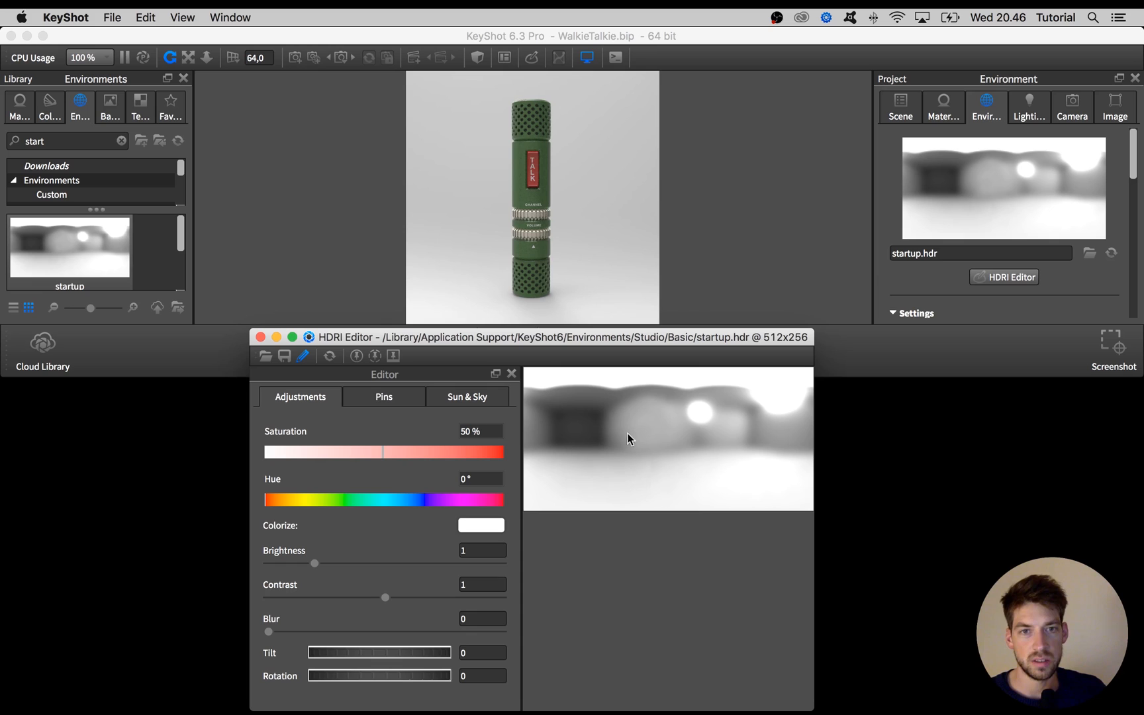
{"action": "mouse_move", "coordinate": [699, 449]}
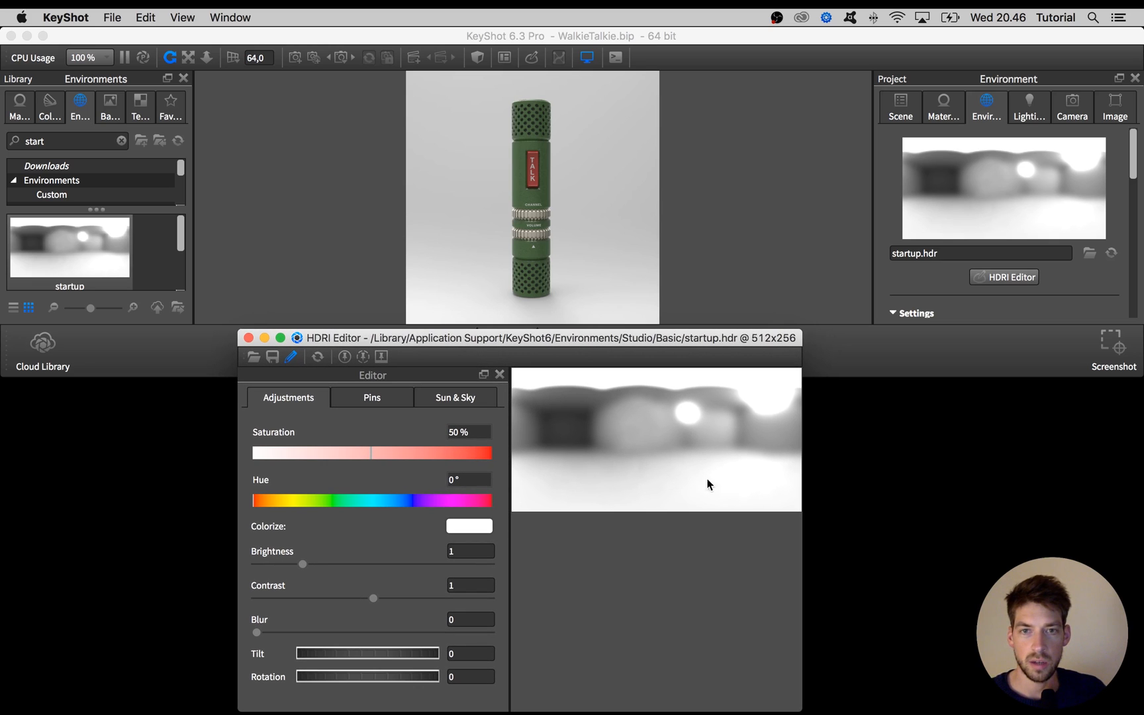
{"action": "mouse_move", "coordinate": [623, 463]}
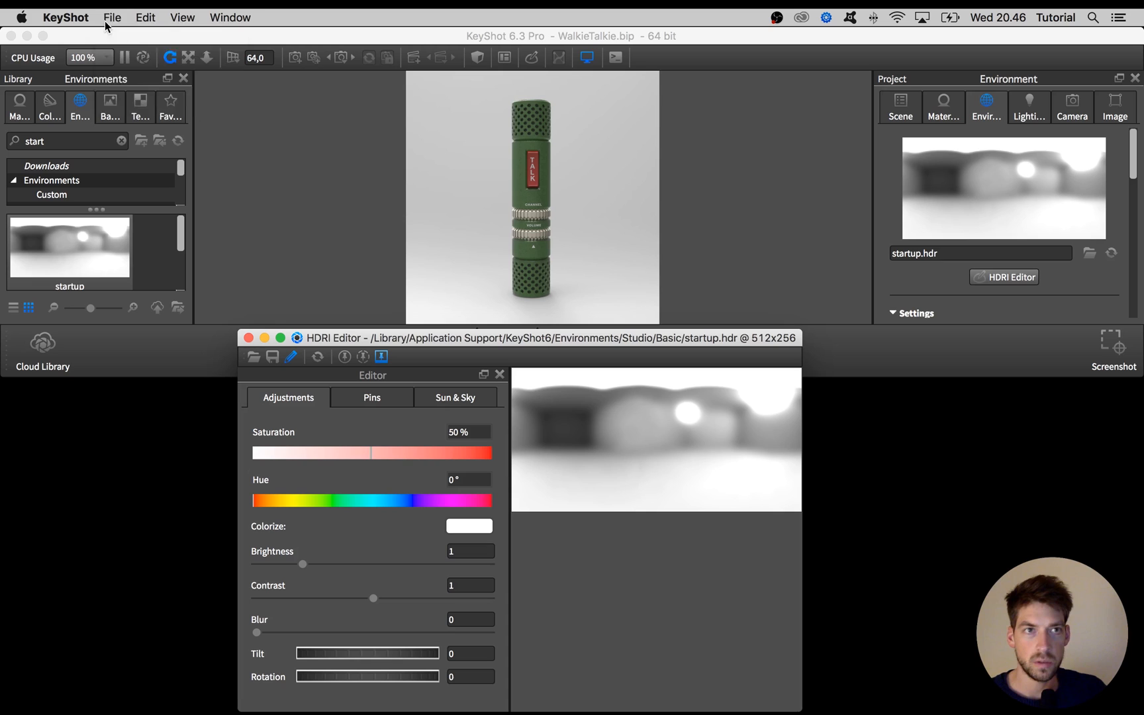
Create a new black-background HDRI via File > New HDRI at 4000x2000 resolution.
{"action": "left_click", "coordinate": [112, 17]}
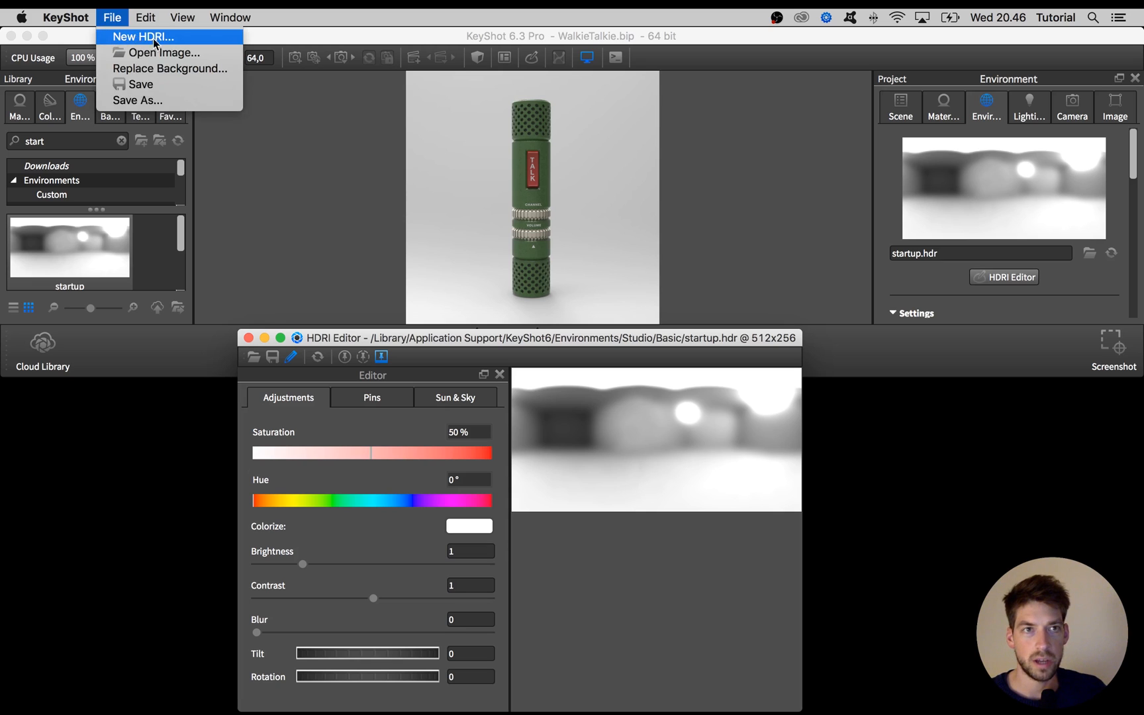
{"action": "left_click", "coordinate": [360, 336]}
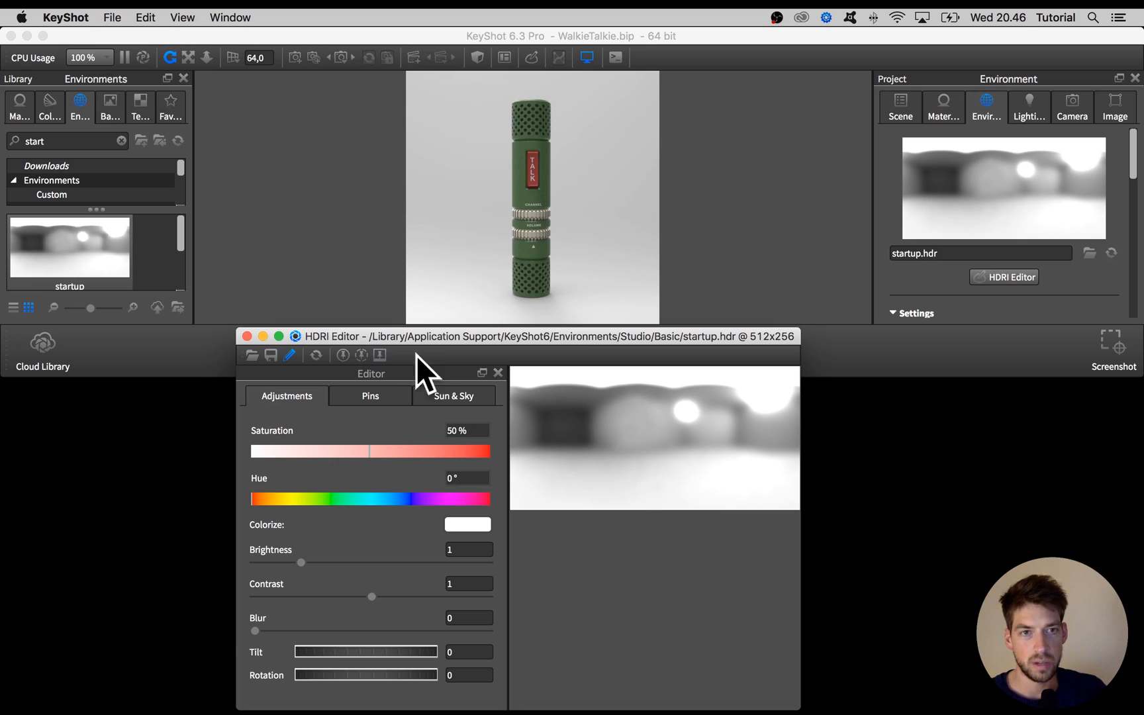
{"action": "left_click", "coordinate": [379, 355]}
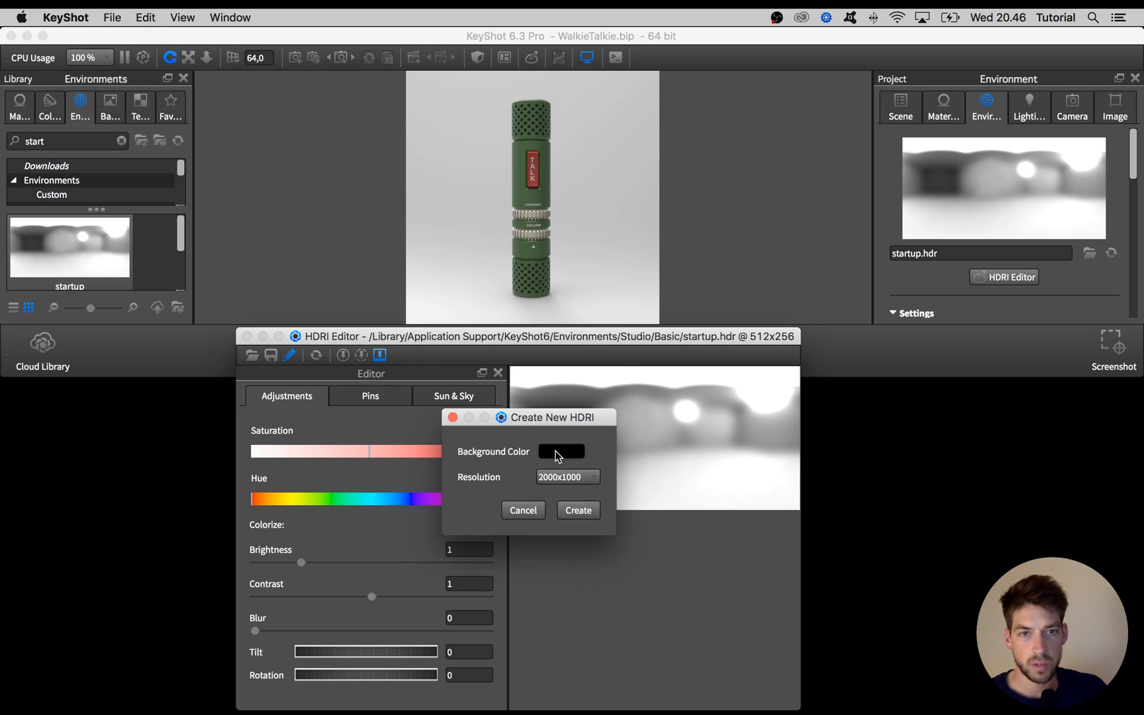
{"action": "left_click", "coordinate": [560, 450]}
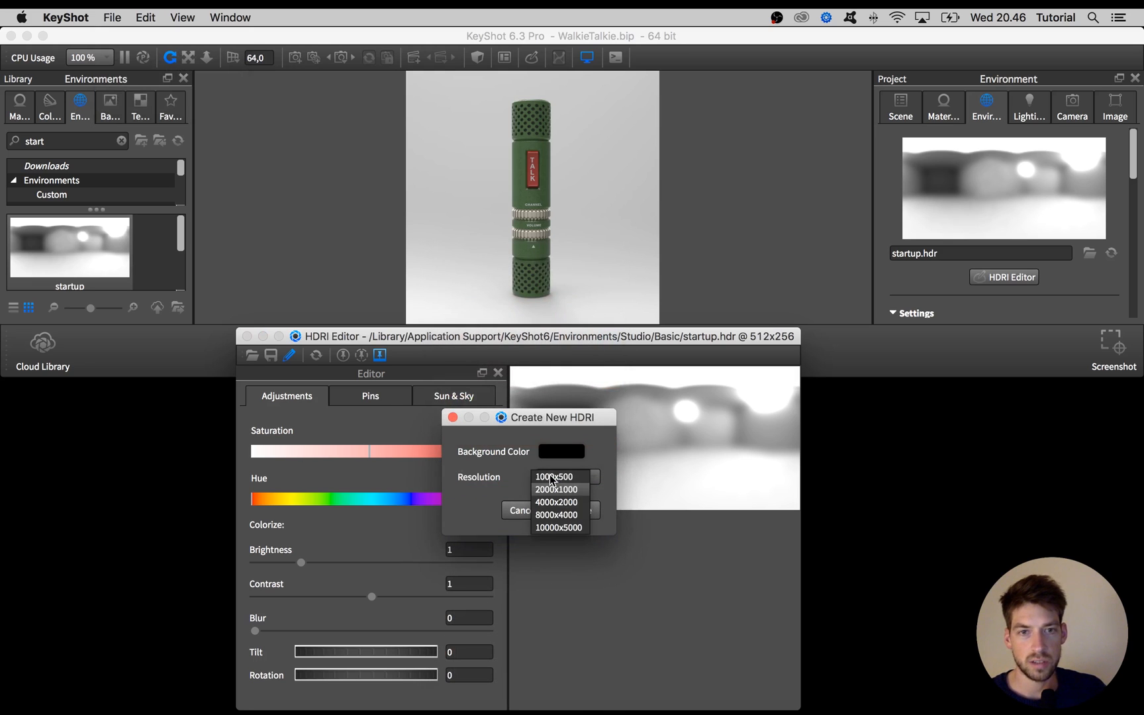
{"action": "left_click", "coordinate": [556, 489]}
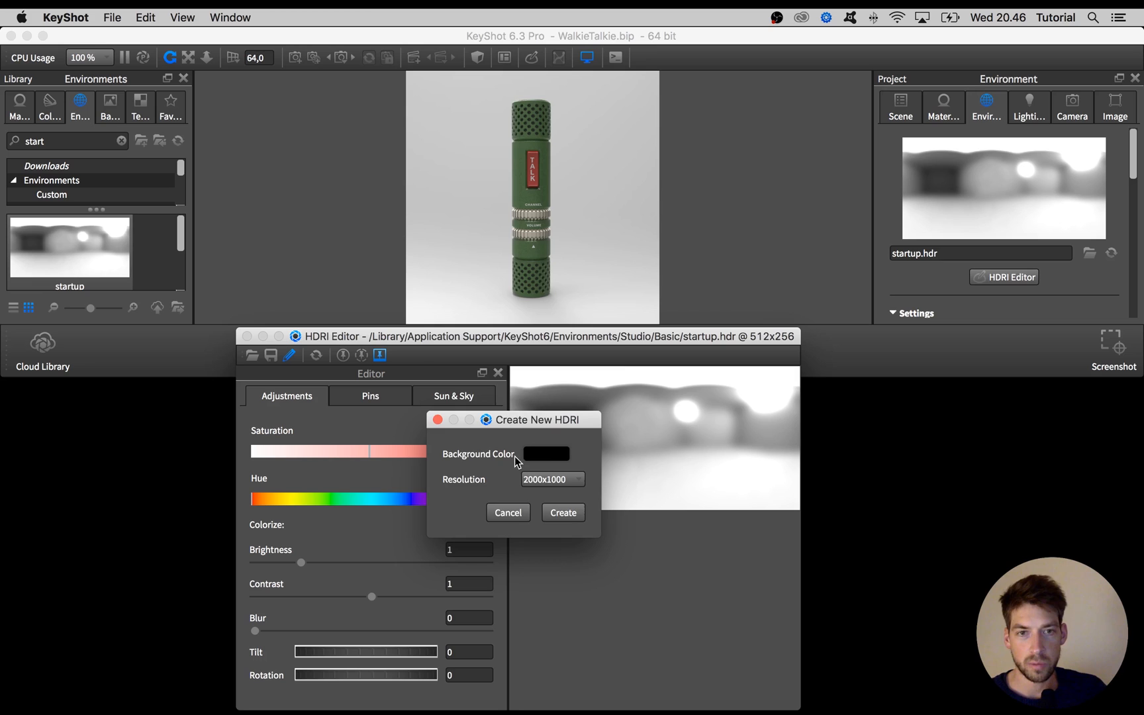
{"action": "left_click", "coordinate": [545, 453]}
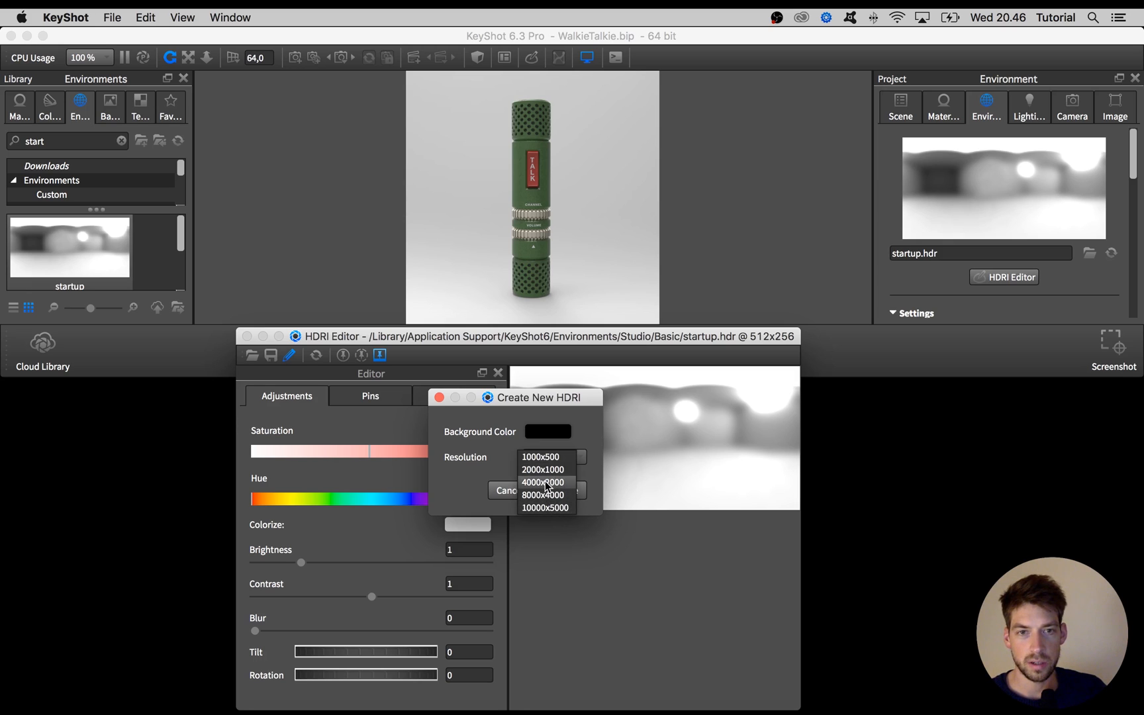
{"action": "mouse_move", "coordinate": [545, 457]}
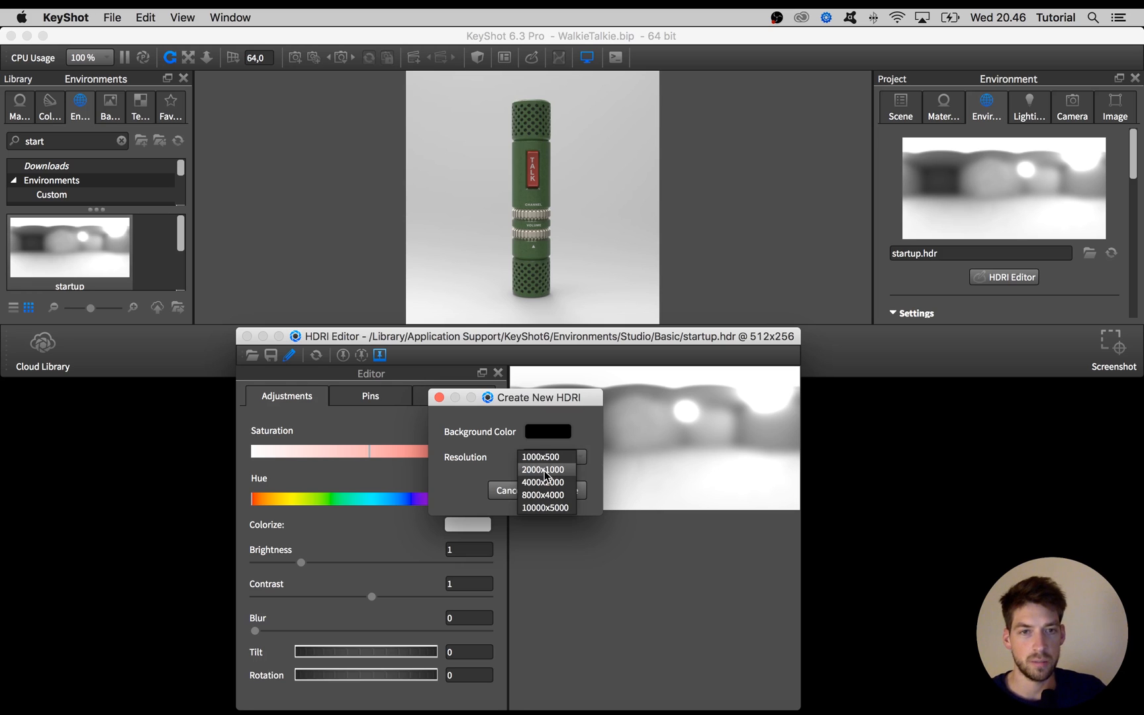
{"action": "mouse_move", "coordinate": [542, 482]}
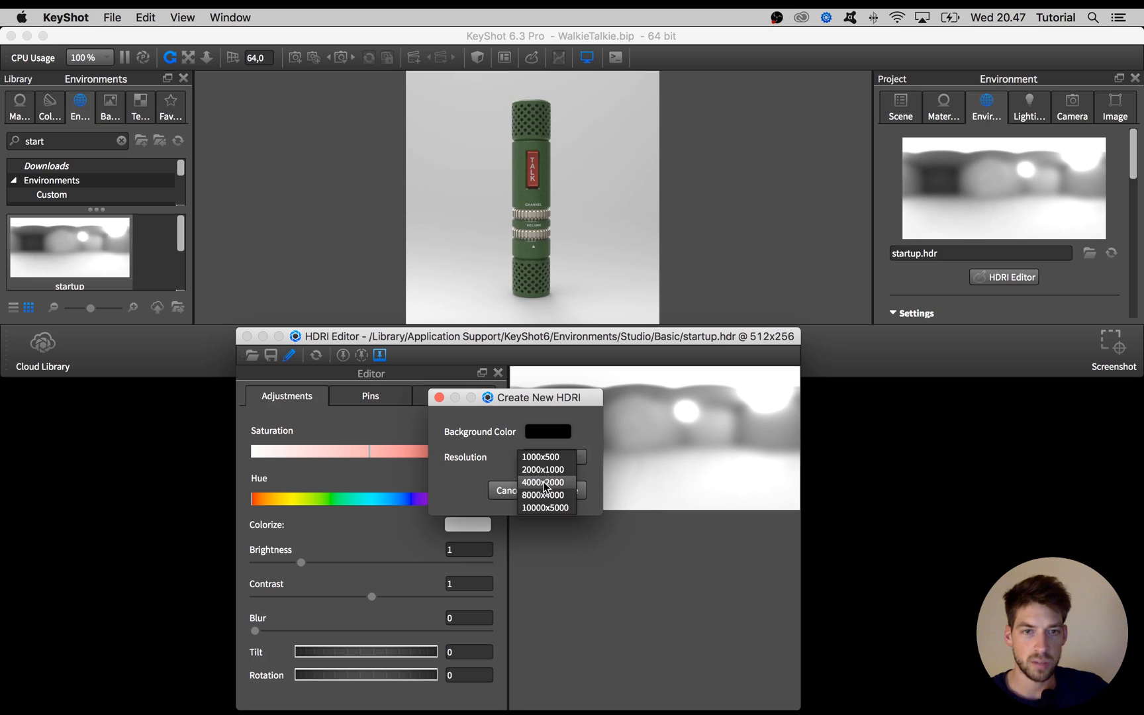
{"action": "left_click", "coordinate": [543, 481]}
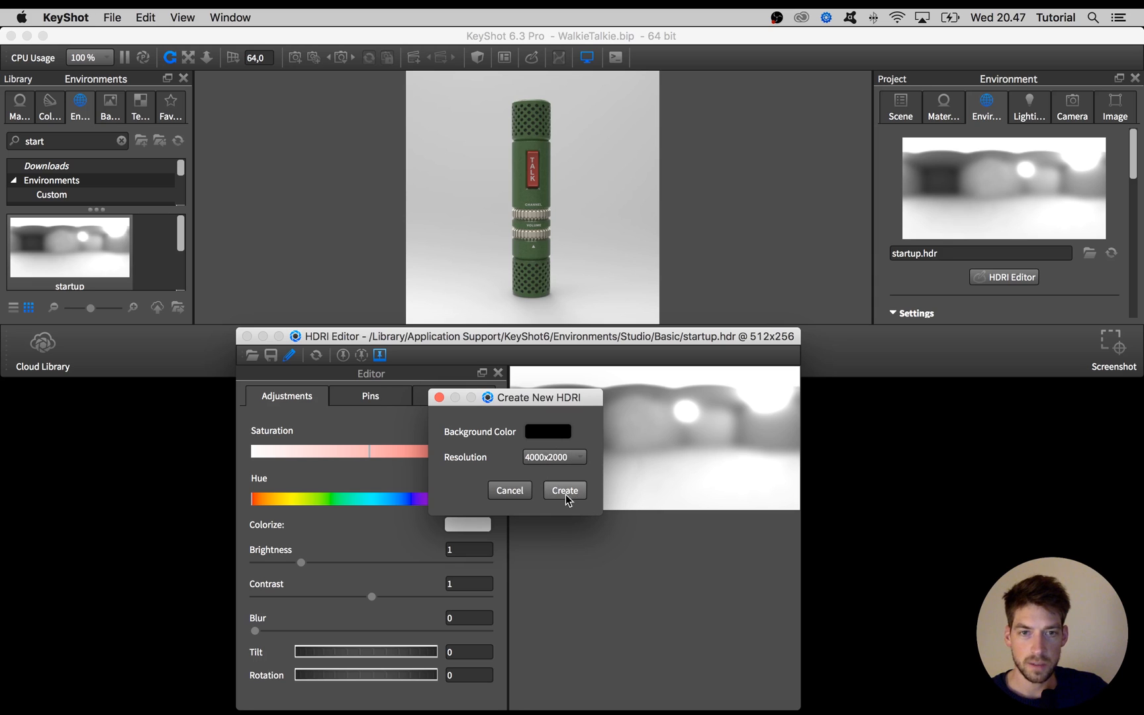
{"action": "left_click", "coordinate": [564, 490]}
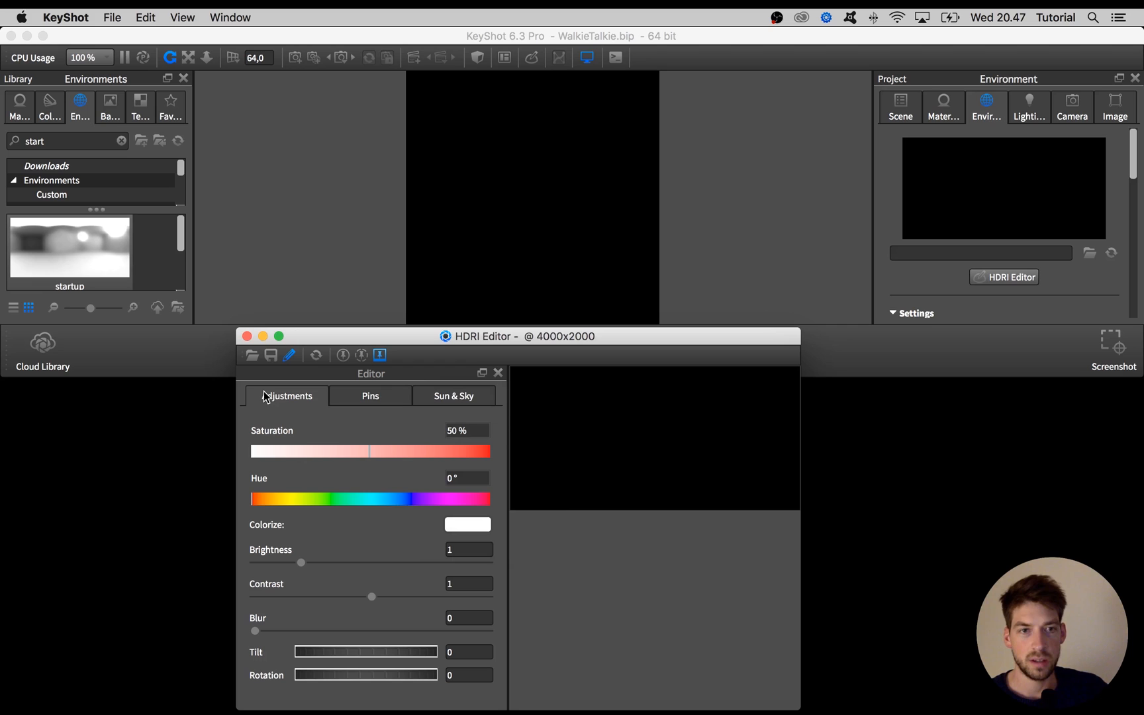
Show the Pins tab and bring up the Add Pin dropdown.
{"action": "left_click", "coordinate": [369, 395]}
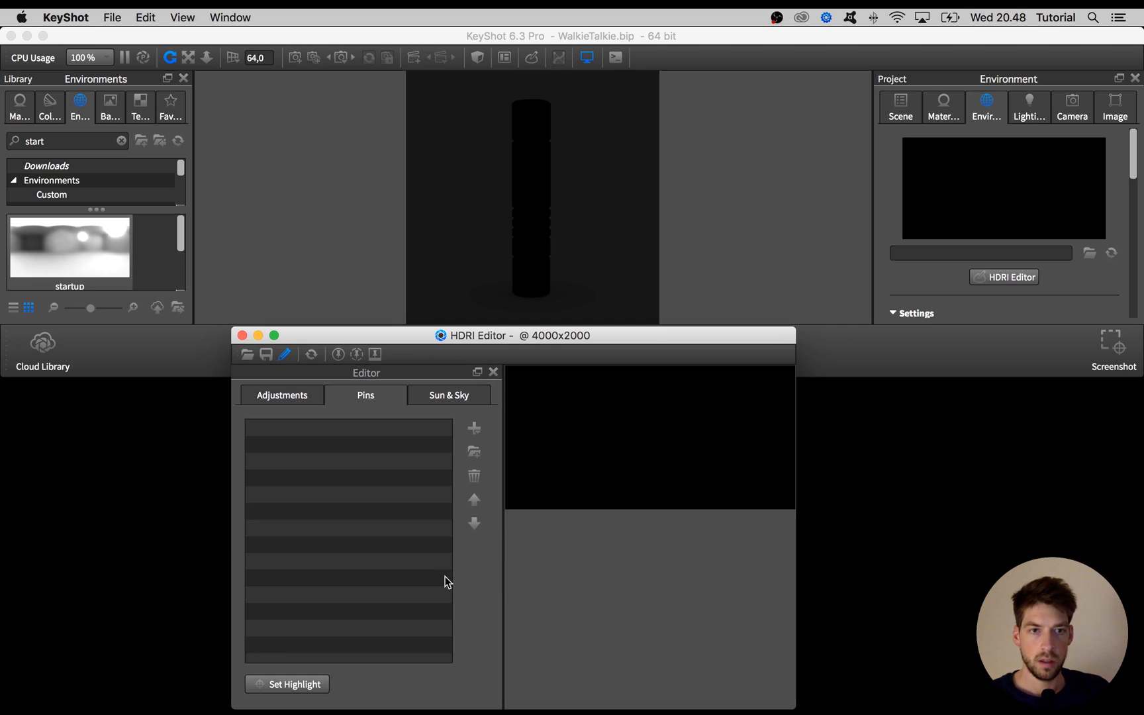
{"action": "left_click", "coordinate": [473, 428]}
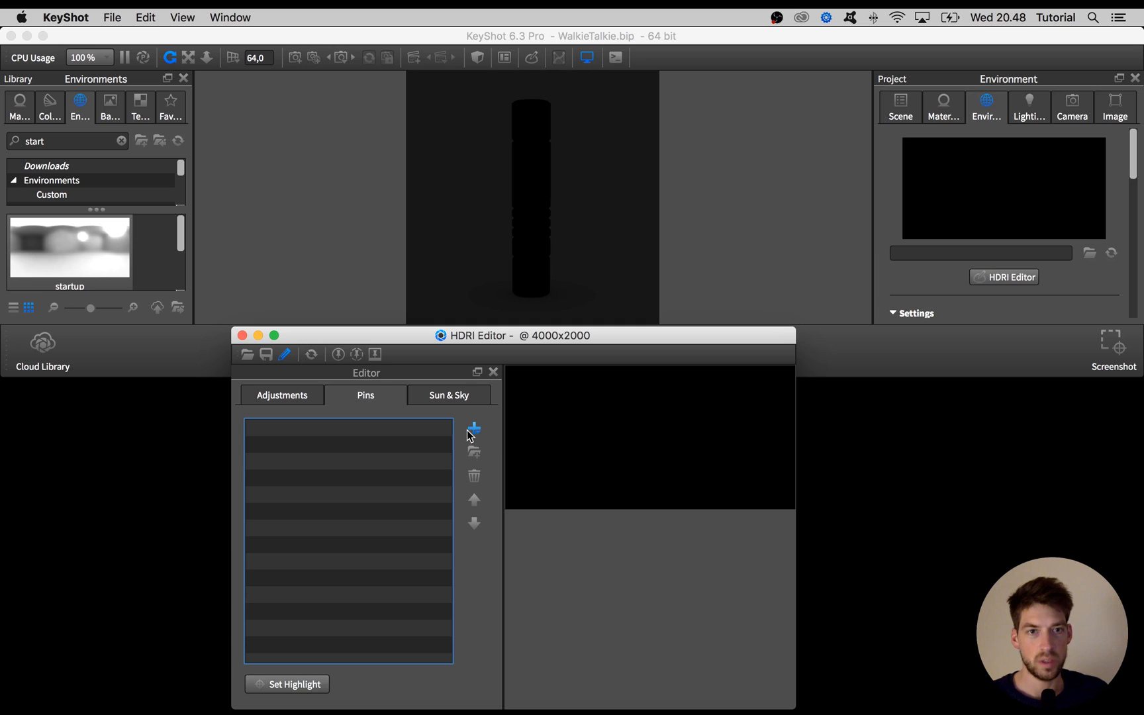
{"action": "mouse_move", "coordinate": [474, 427]}
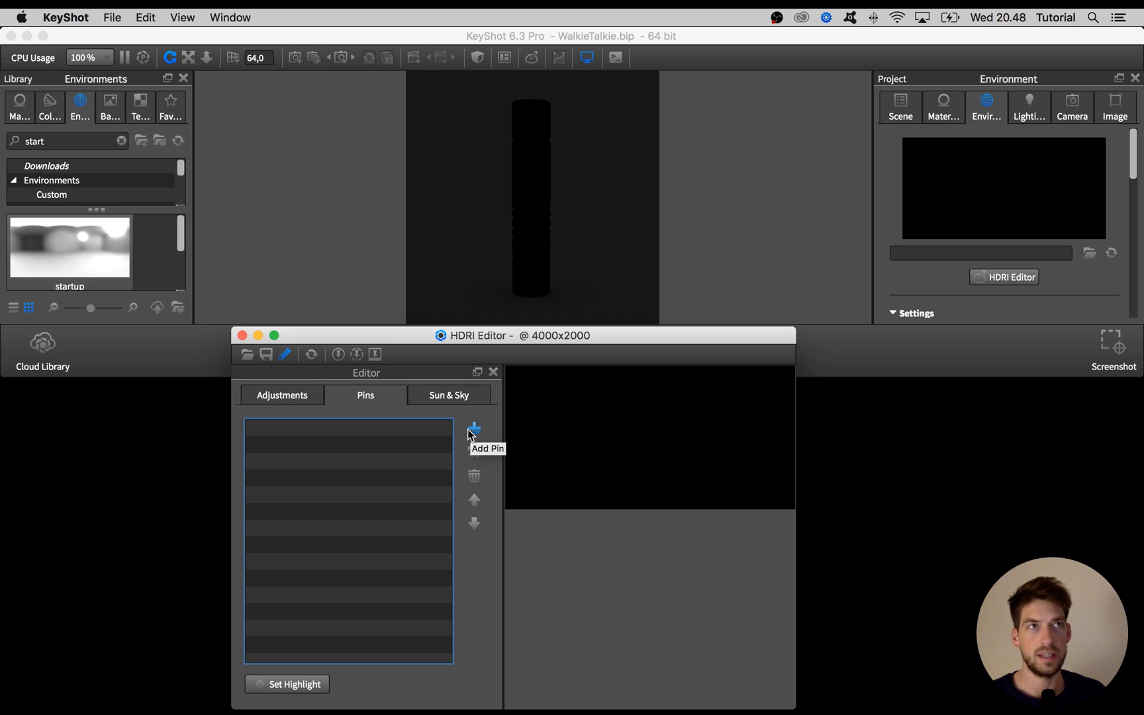
{"action": "left_click", "coordinate": [474, 427]}
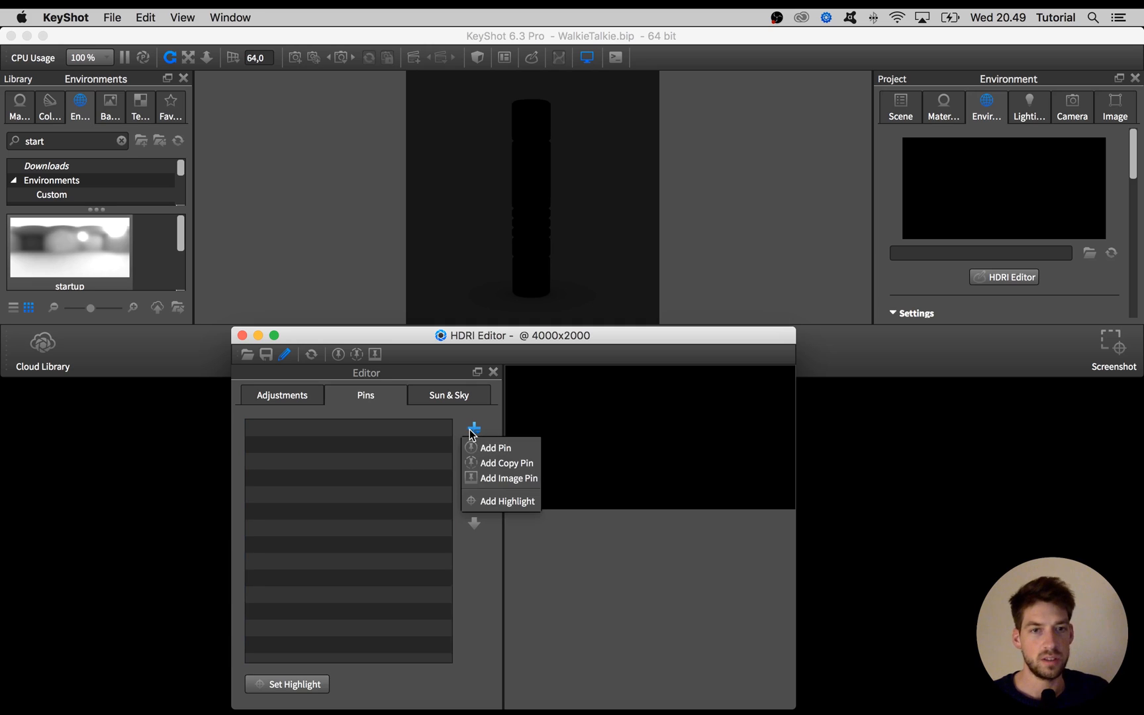
{"action": "mouse_move", "coordinate": [494, 448]}
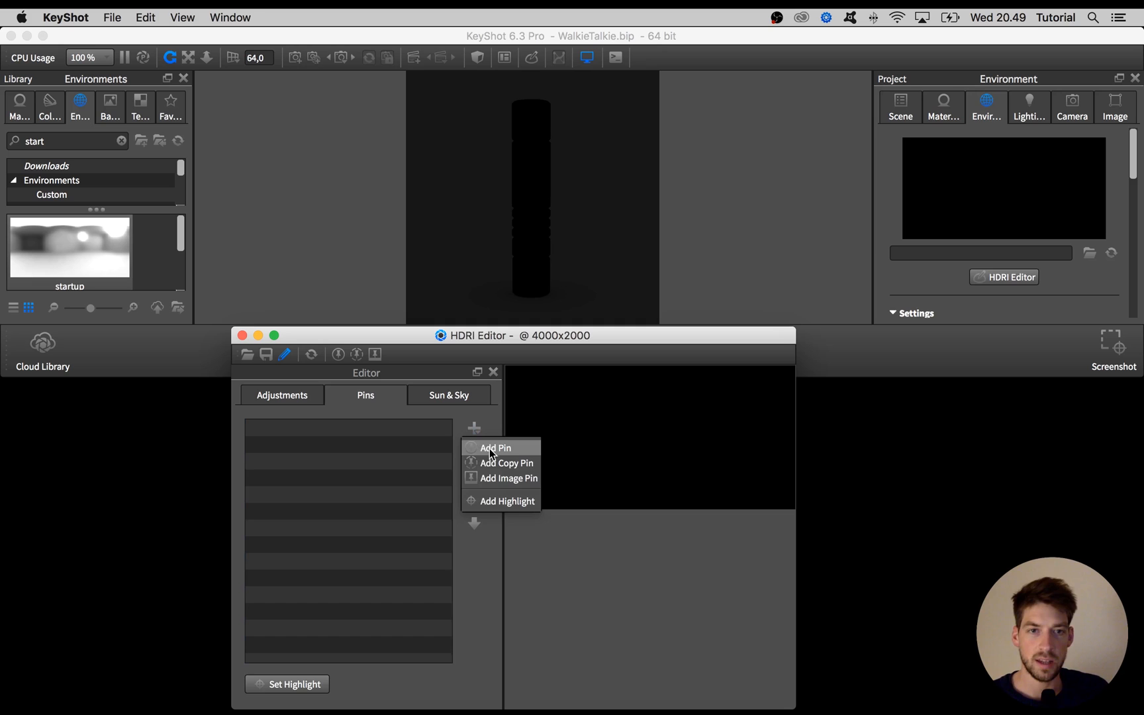
Add a circular light pin, drag it right and far left, then return it near centre.
{"action": "left_click", "coordinate": [495, 448]}
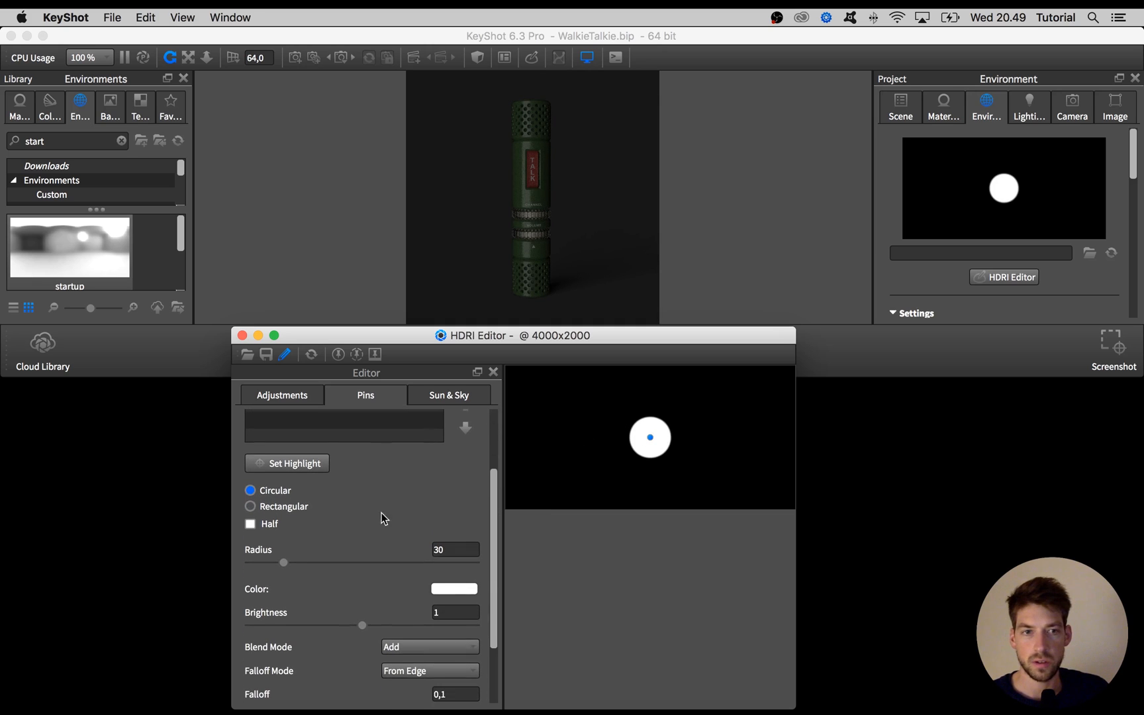
{"action": "scroll", "scroll_direction": "down", "scroll_amount": 3}
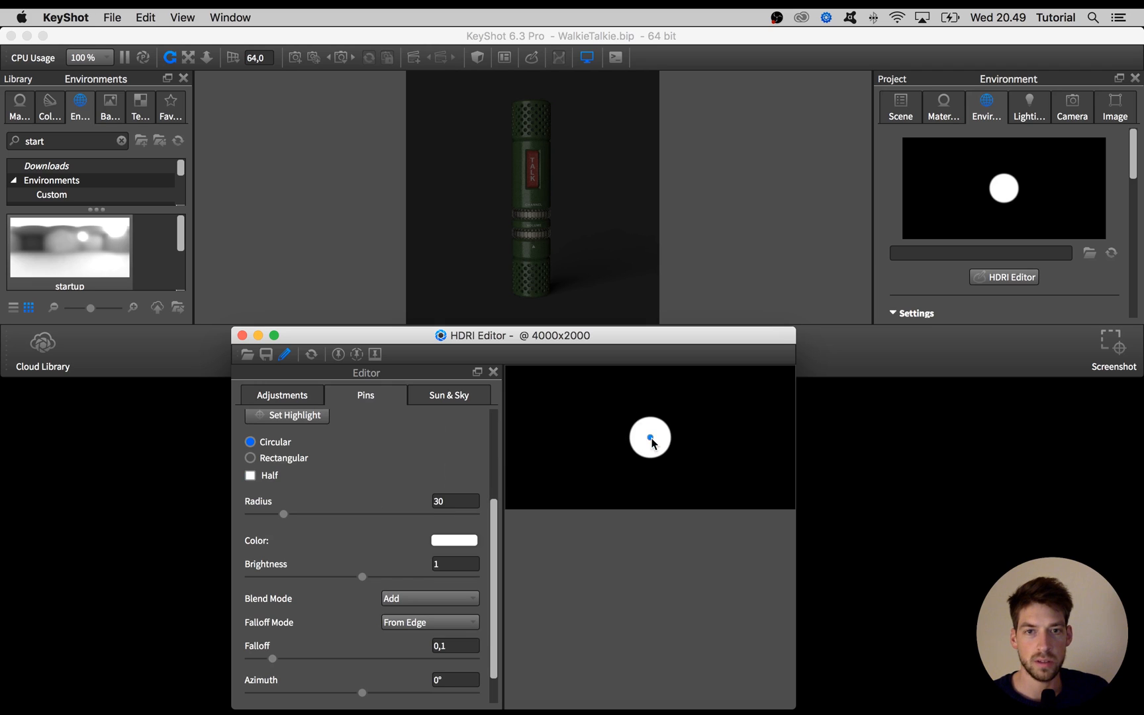
{"action": "left_click_drag", "start_coordinate": [649, 437], "coordinate": [710, 438]}
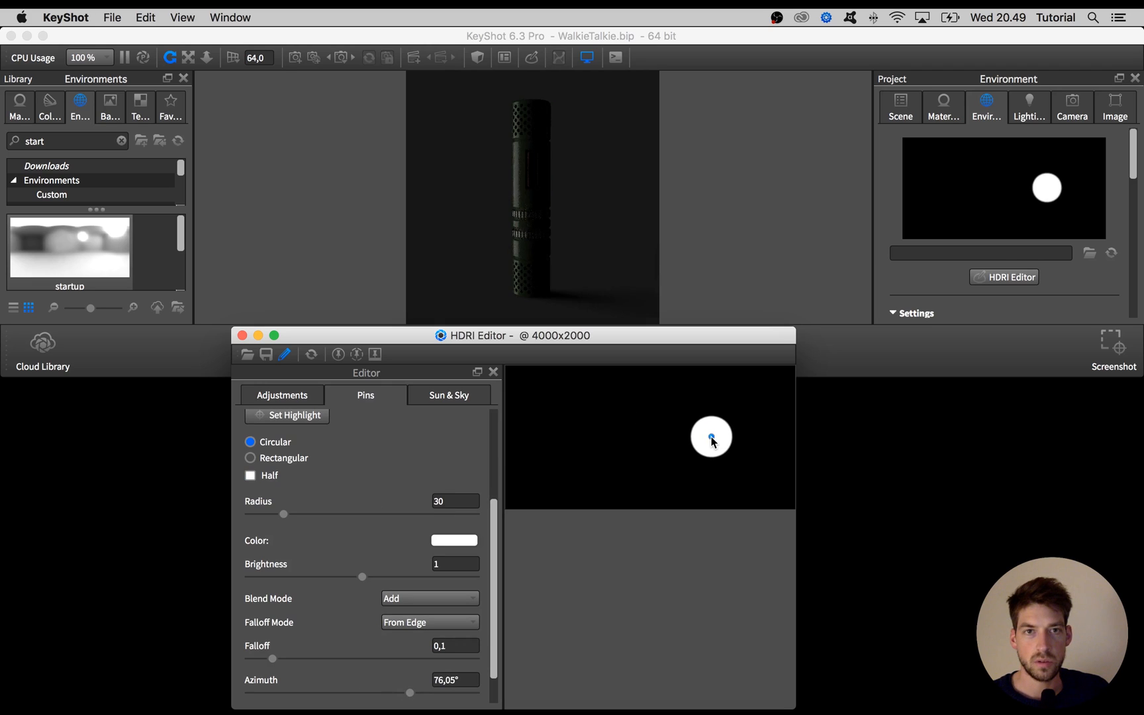
{"action": "left_click_drag", "start_coordinate": [711, 437], "coordinate": [576, 437]}
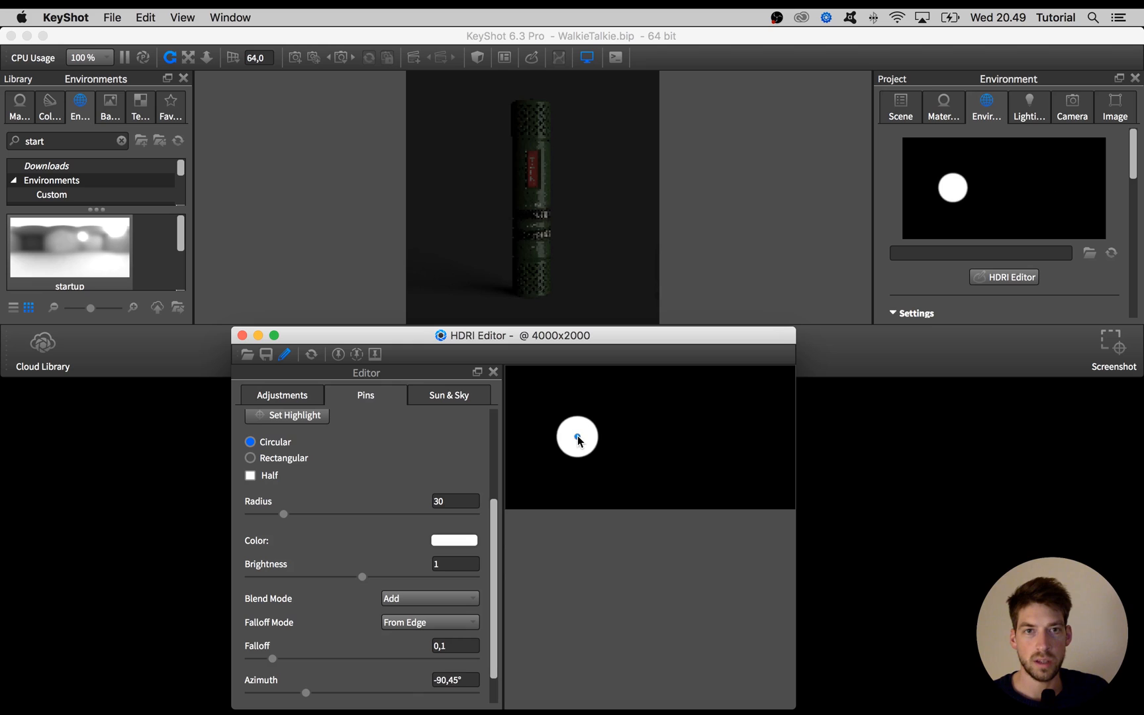
{"action": "left_click_drag", "start_coordinate": [577, 438], "coordinate": [558, 436]}
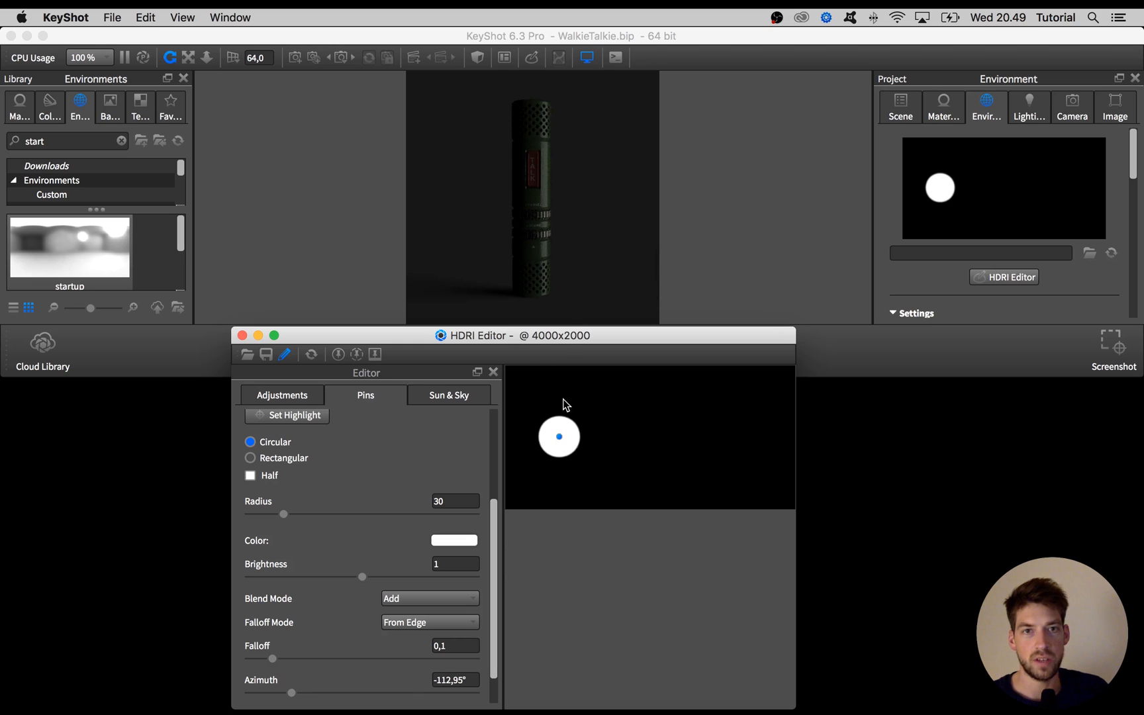
{"action": "left_click_drag", "start_coordinate": [558, 436], "coordinate": [532, 437]}
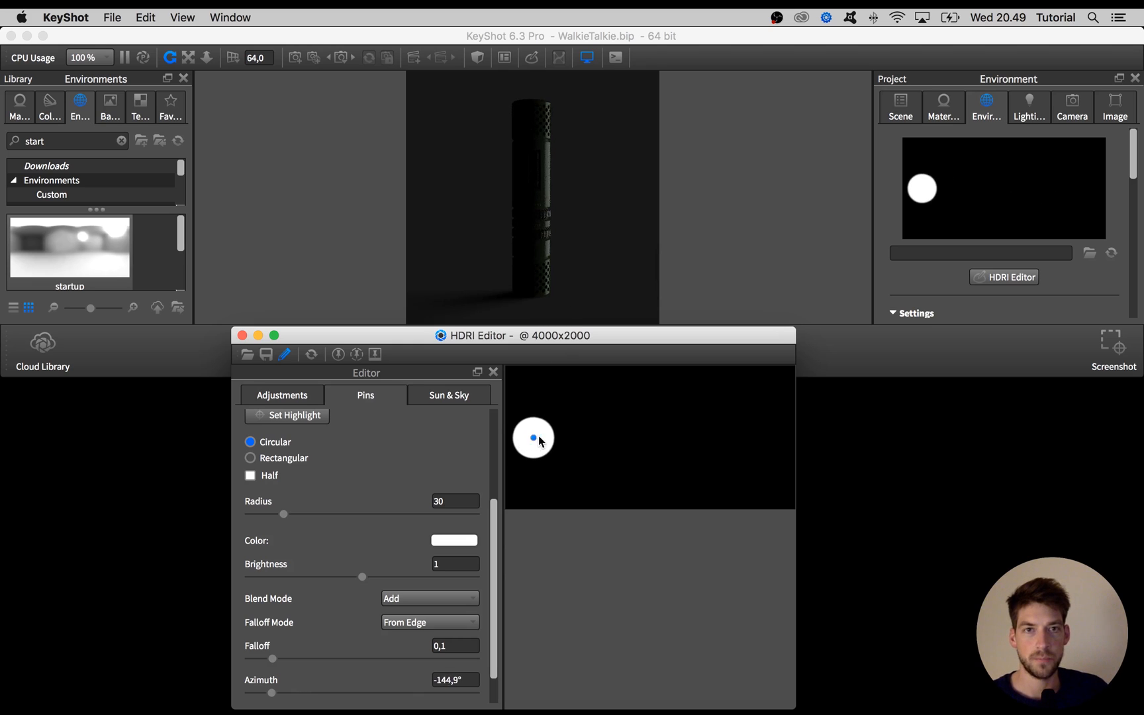
{"action": "left_click_drag", "start_coordinate": [532, 438], "coordinate": [638, 436]}
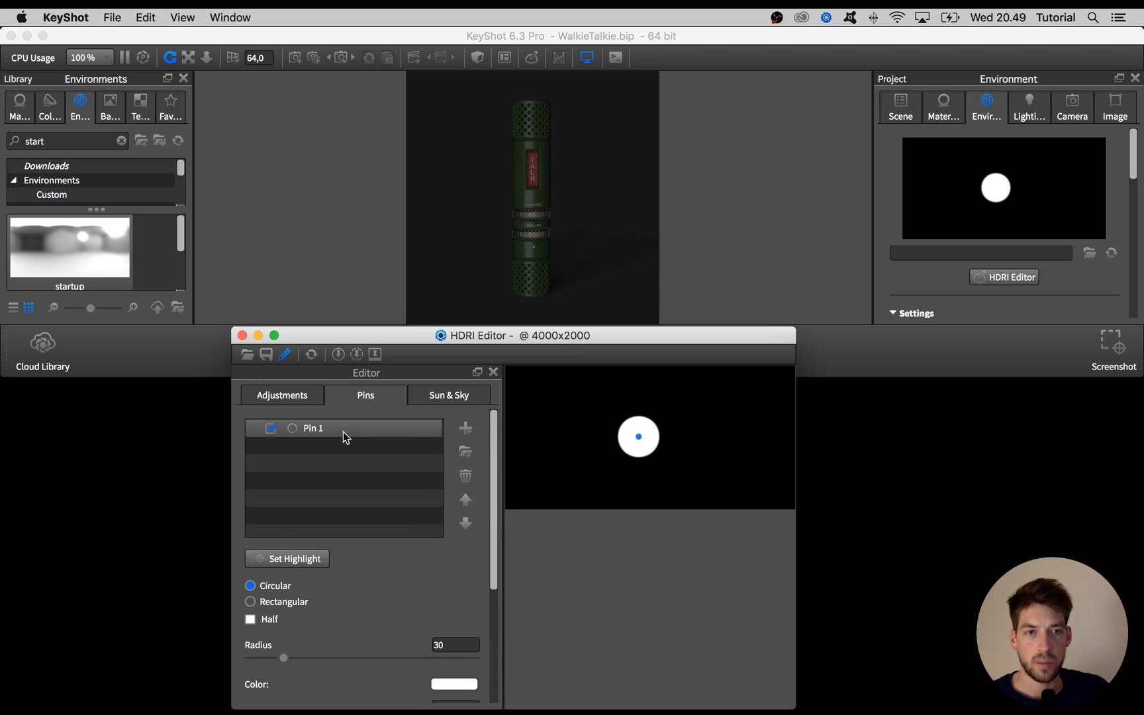
{"action": "scroll", "scroll_direction": "down", "scroll_amount": 3}
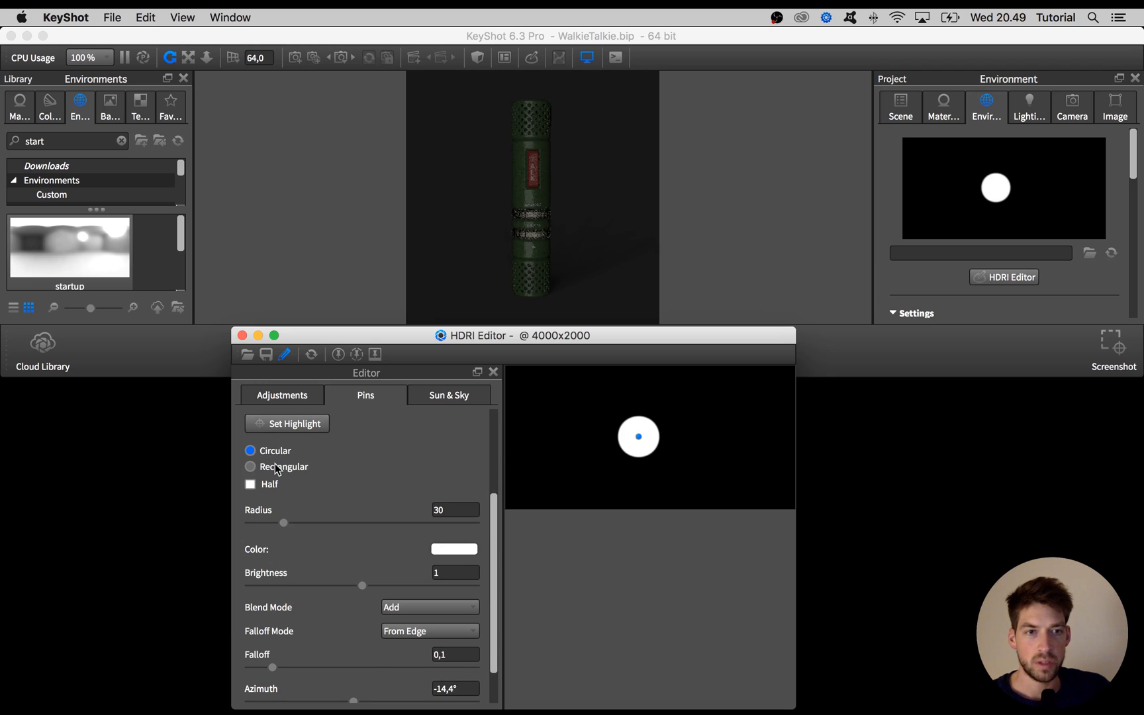
Make the light pin rectangular with size 12.8 wide by 51.1 tall.
{"action": "left_click", "coordinate": [250, 466]}
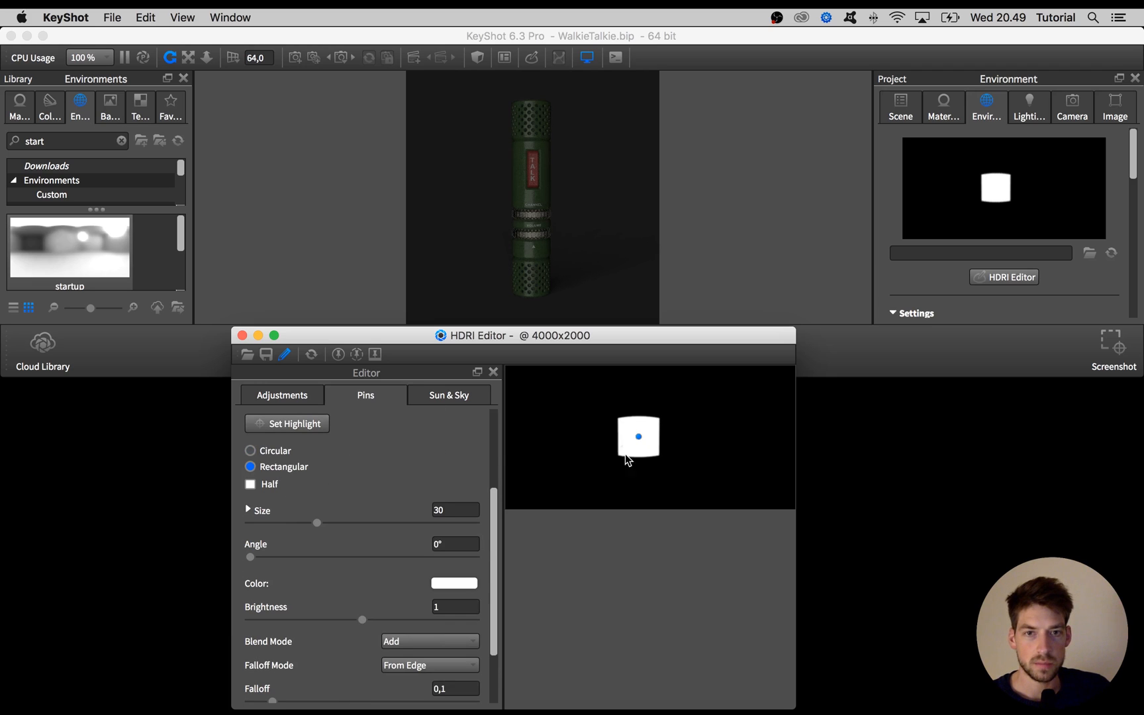
{"action": "scroll", "scroll_direction": "down", "scroll_amount": 3}
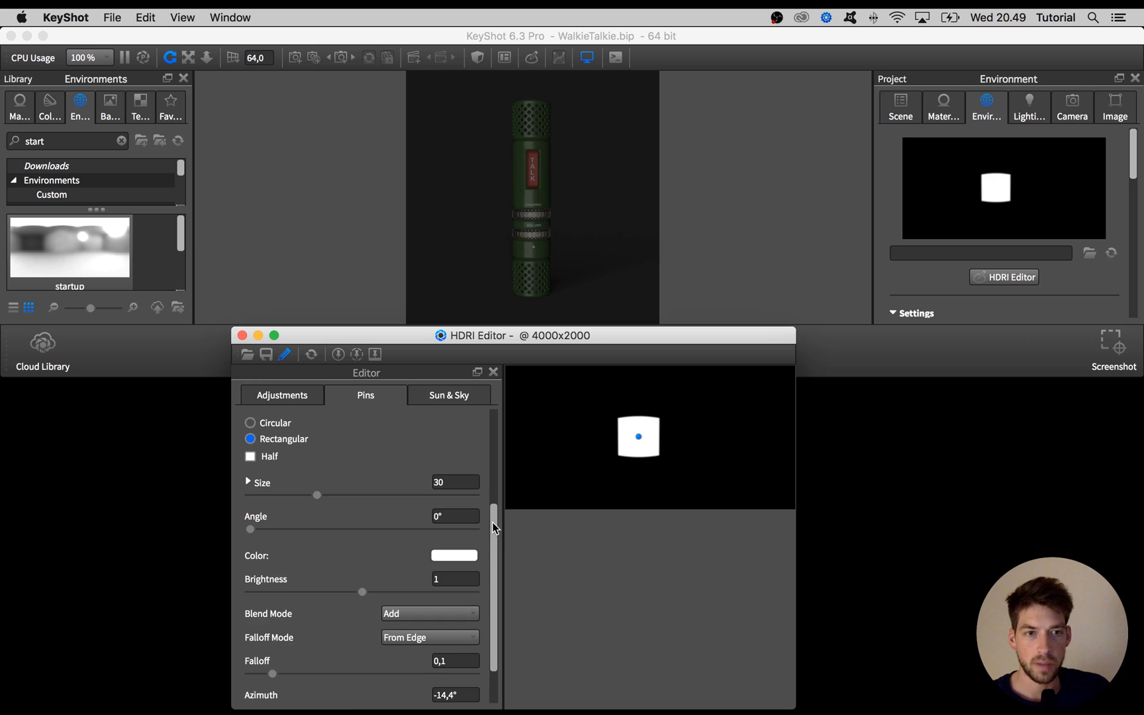
{"action": "left_click_drag", "start_coordinate": [316, 495], "coordinate": [376, 480]}
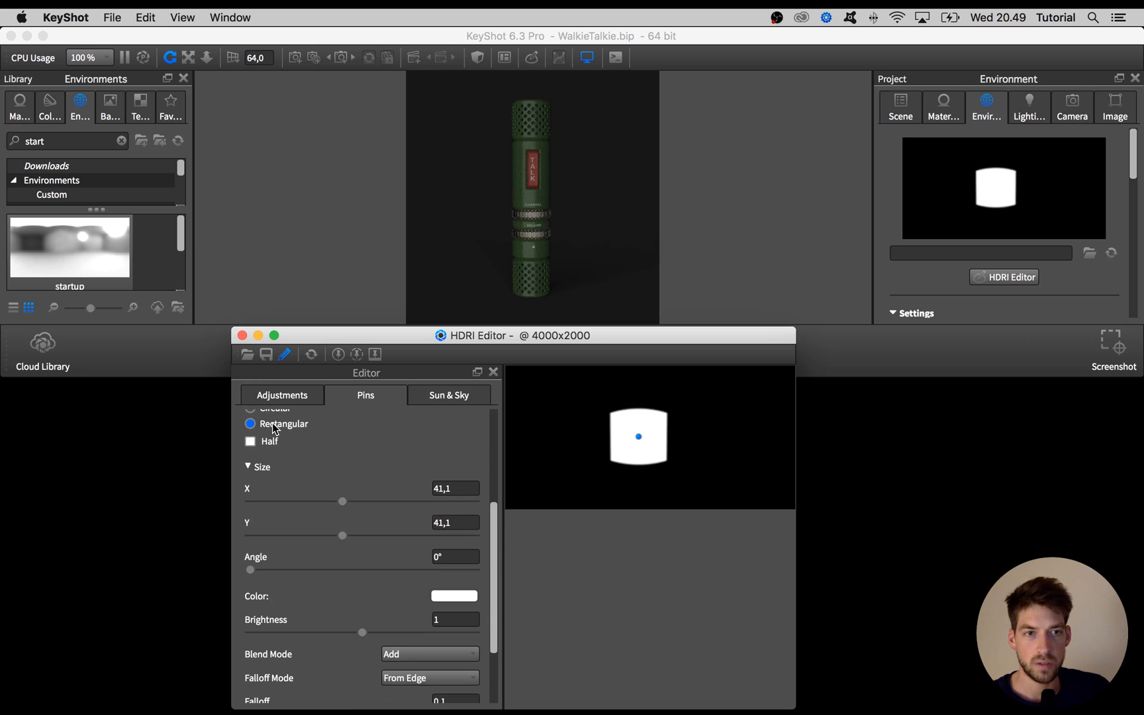
{"action": "left_click_drag", "start_coordinate": [342, 501], "coordinate": [295, 501]}
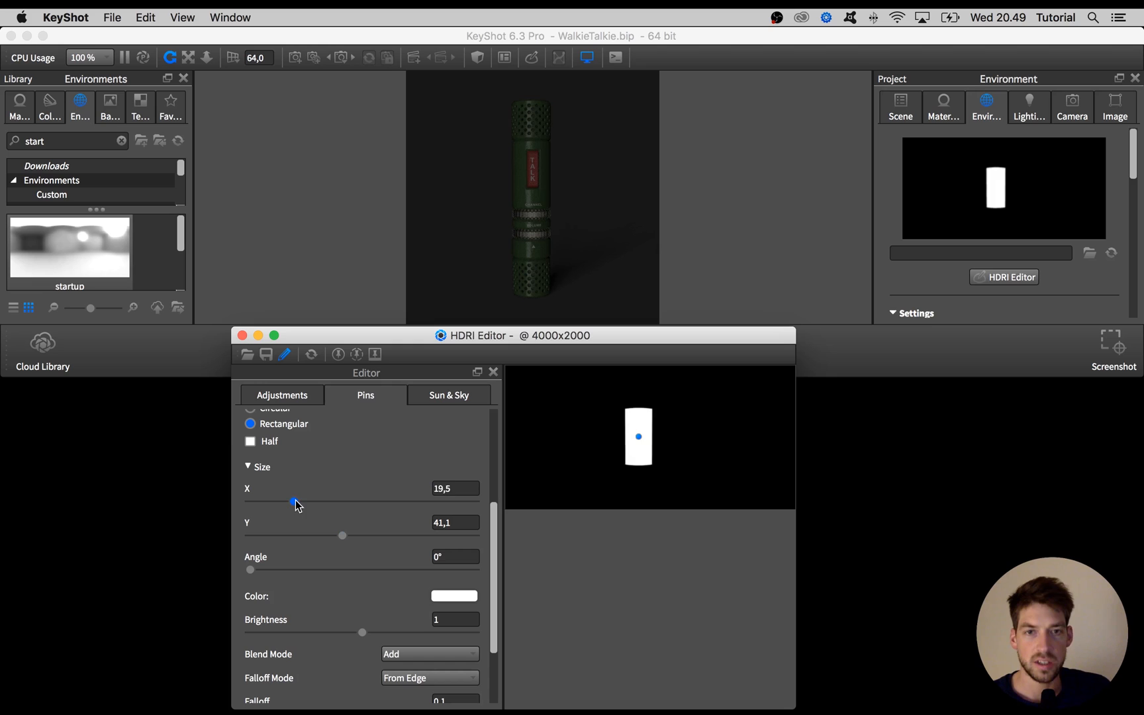
{"action": "left_click_drag", "start_coordinate": [296, 503], "coordinate": [278, 503]}
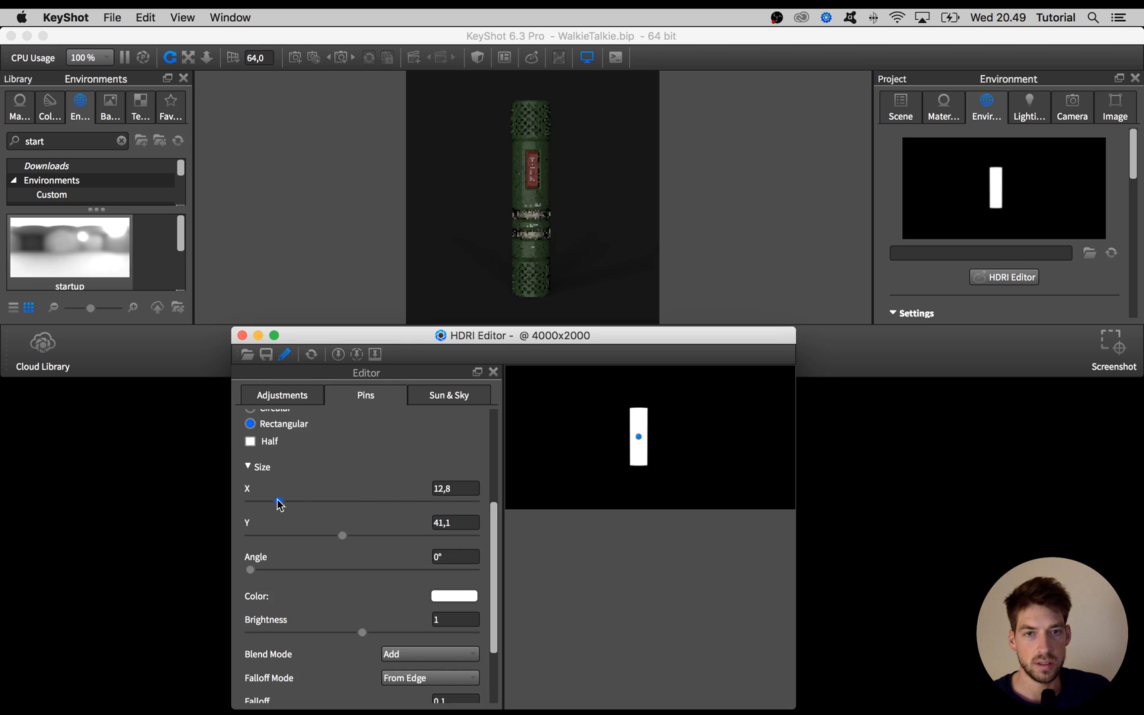
{"action": "left_click_drag", "start_coordinate": [342, 535], "coordinate": [353, 535]}
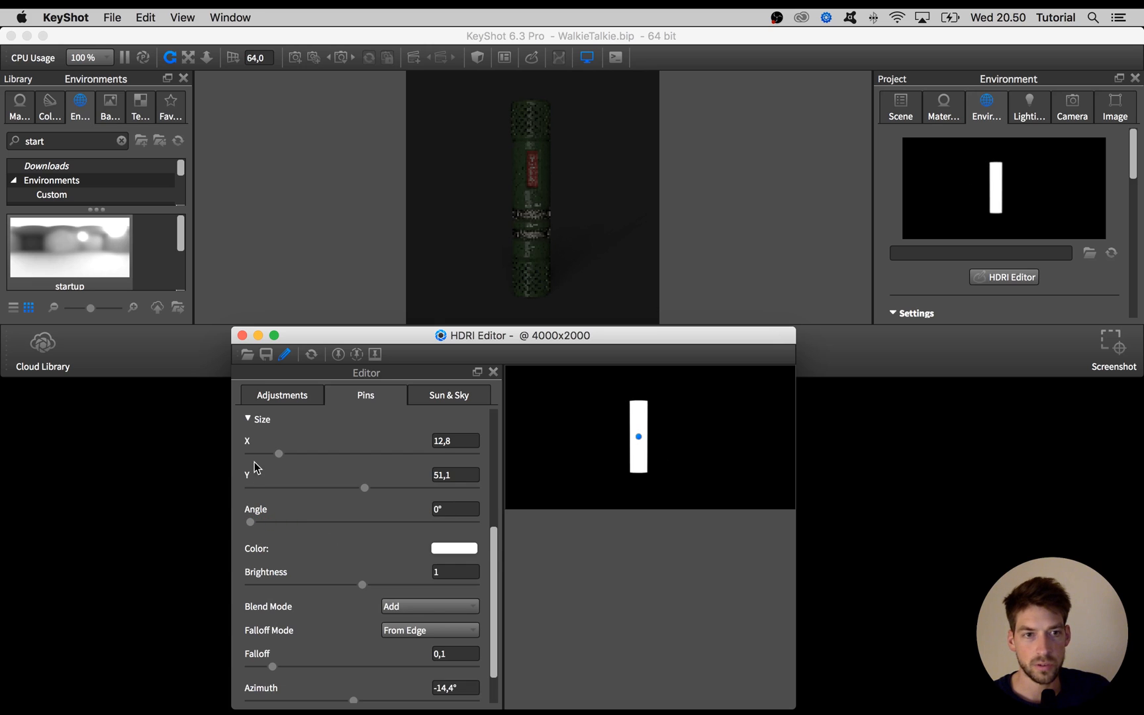
Set the rectangular pin's brightness to 6.17.
{"action": "left_click", "coordinate": [453, 548]}
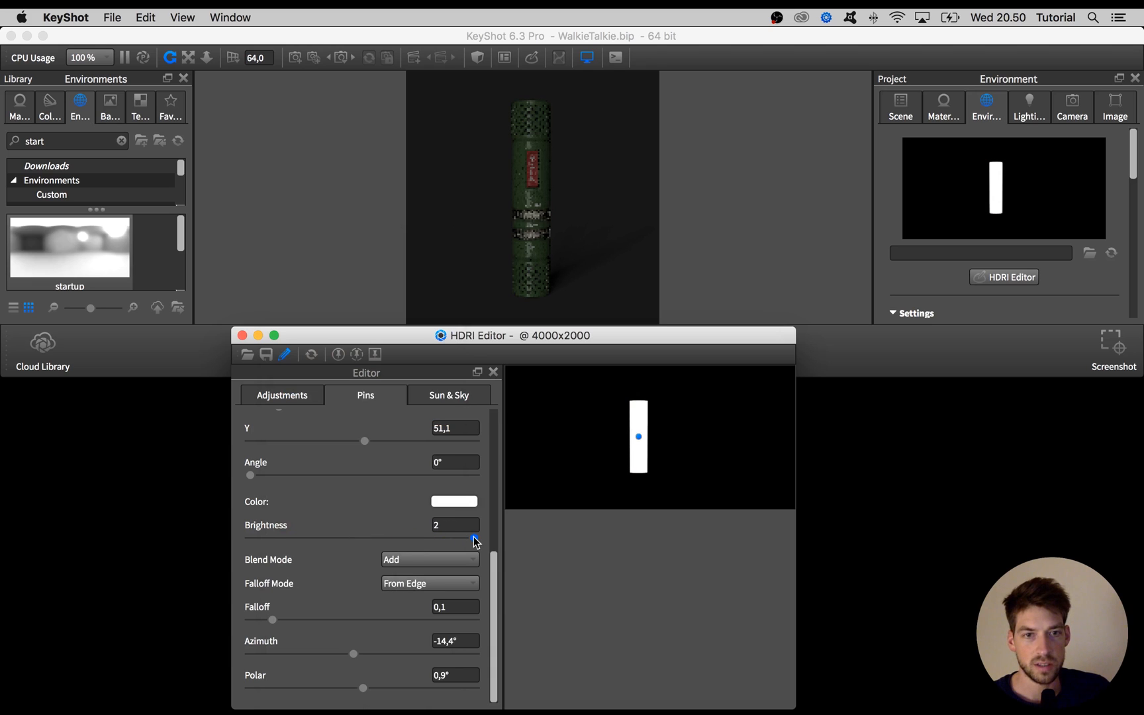
{"action": "left_click", "coordinate": [453, 524]}
{"action": "type", "text": "5"}
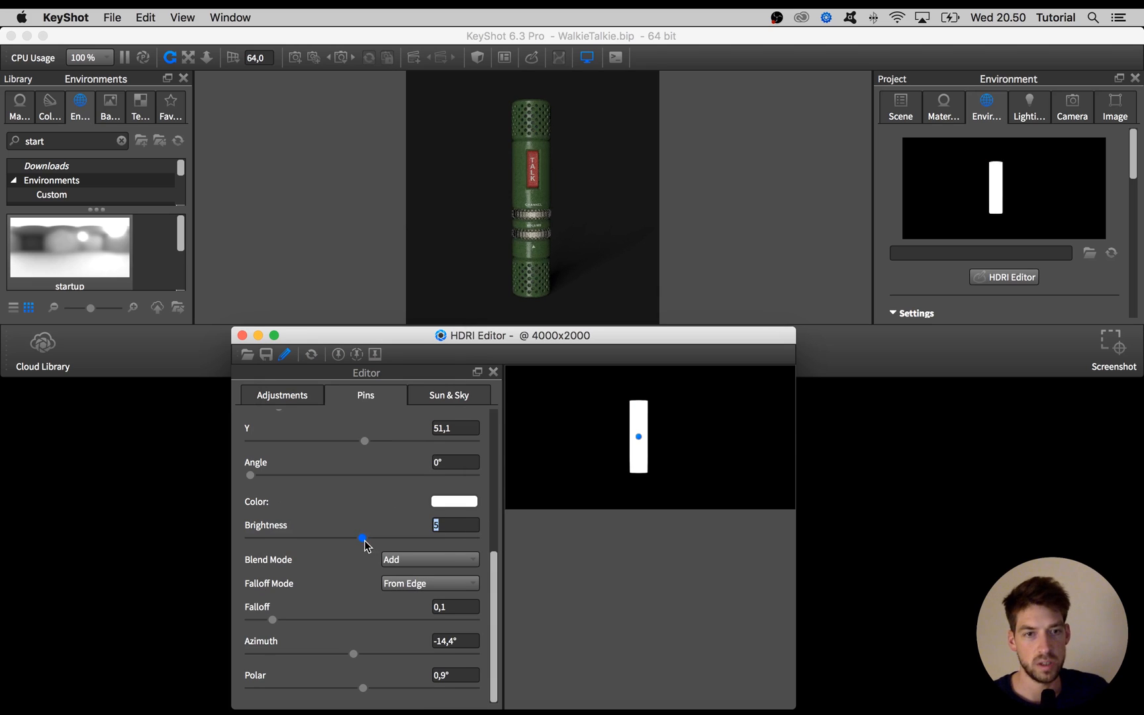
{"action": "left_click_drag", "start_coordinate": [363, 537], "coordinate": [412, 538]}
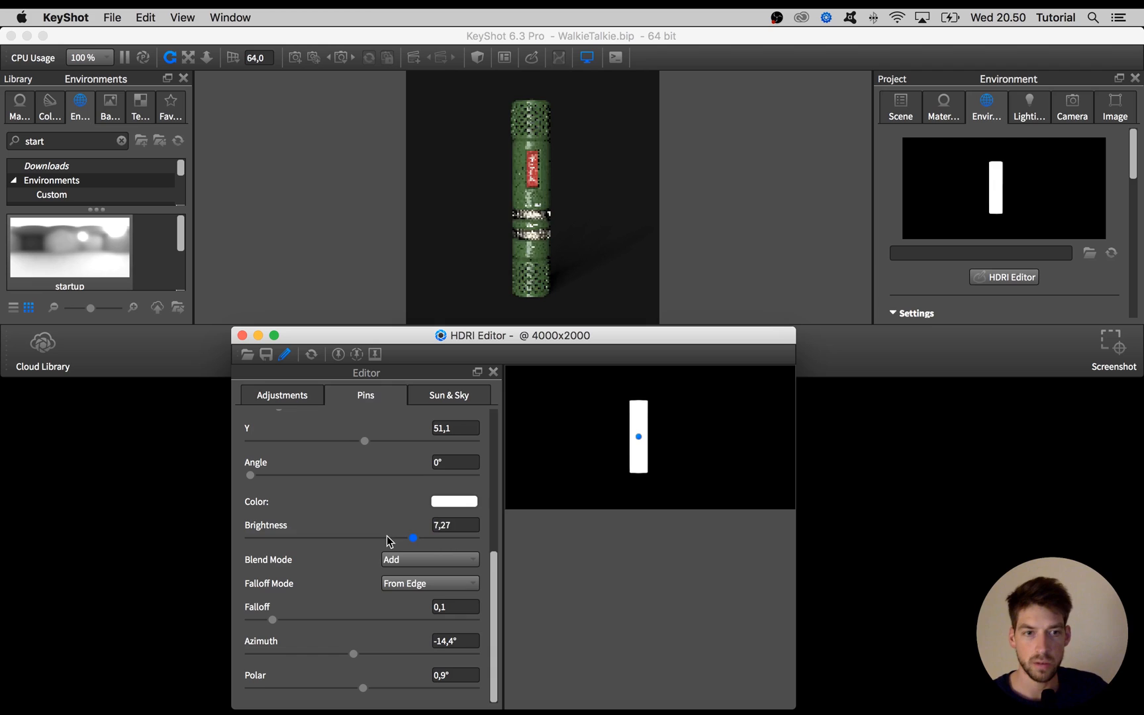
{"action": "left_click_drag", "start_coordinate": [413, 537], "coordinate": [357, 538]}
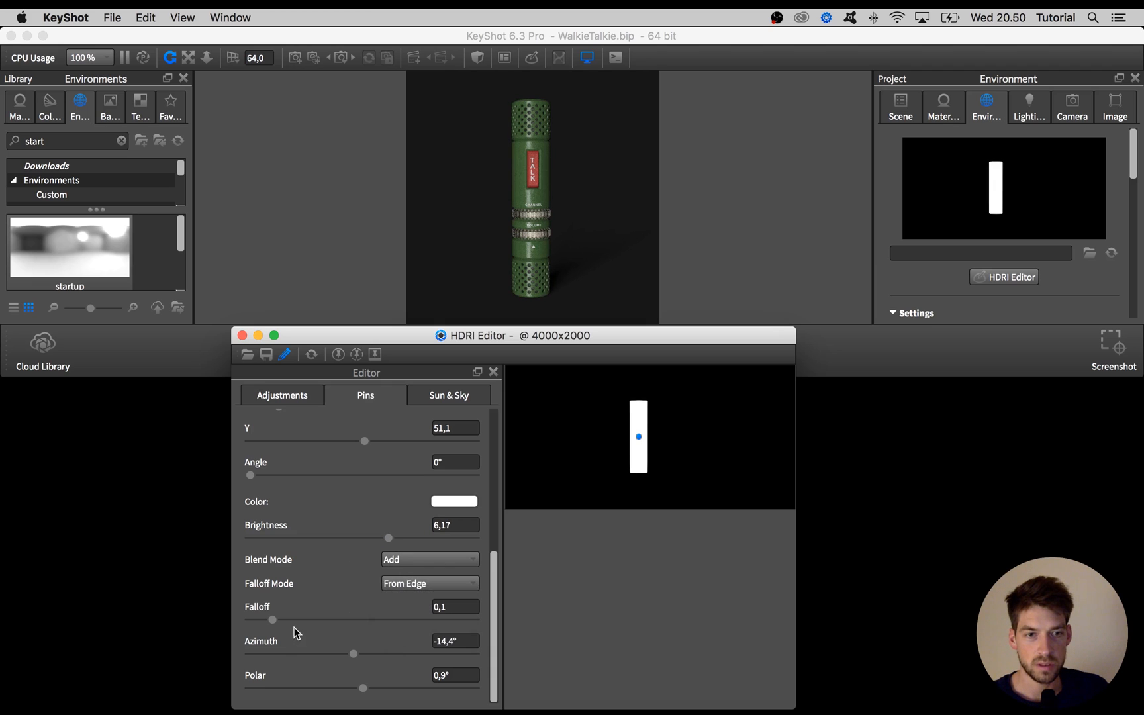
{"action": "mouse_move", "coordinate": [274, 655]}
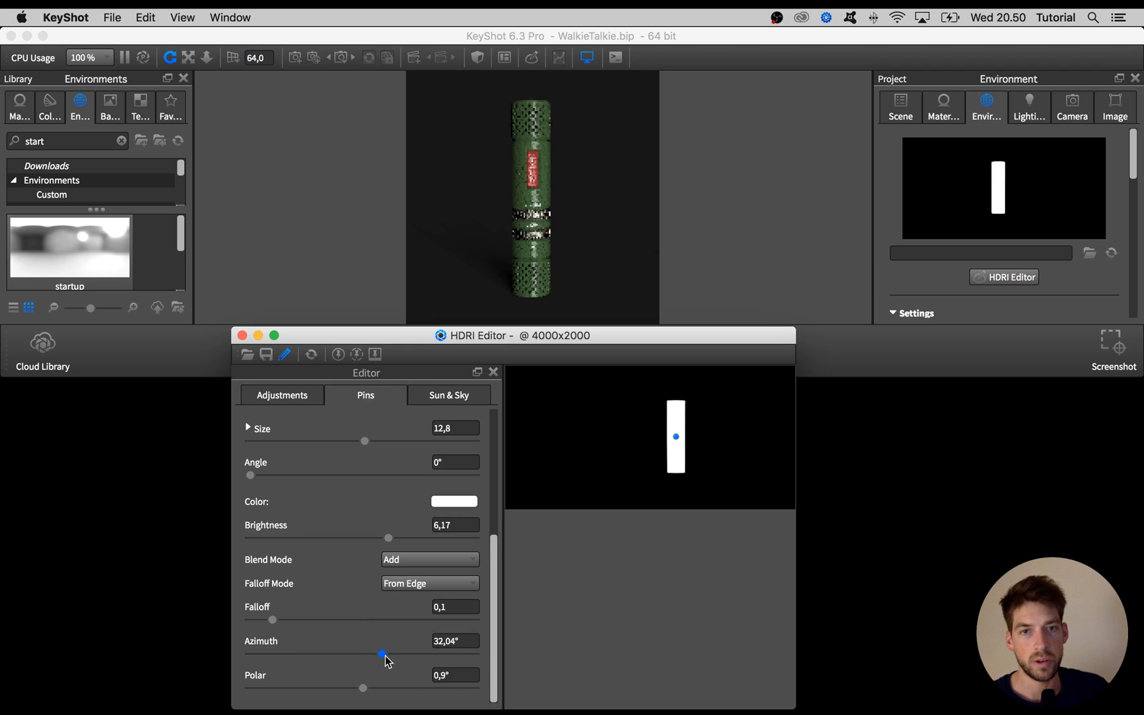
Test pin positions with the Azimuth and Polar sliders, then drag it in the preview.
{"action": "left_click_drag", "start_coordinate": [381, 653], "coordinate": [363, 653]}
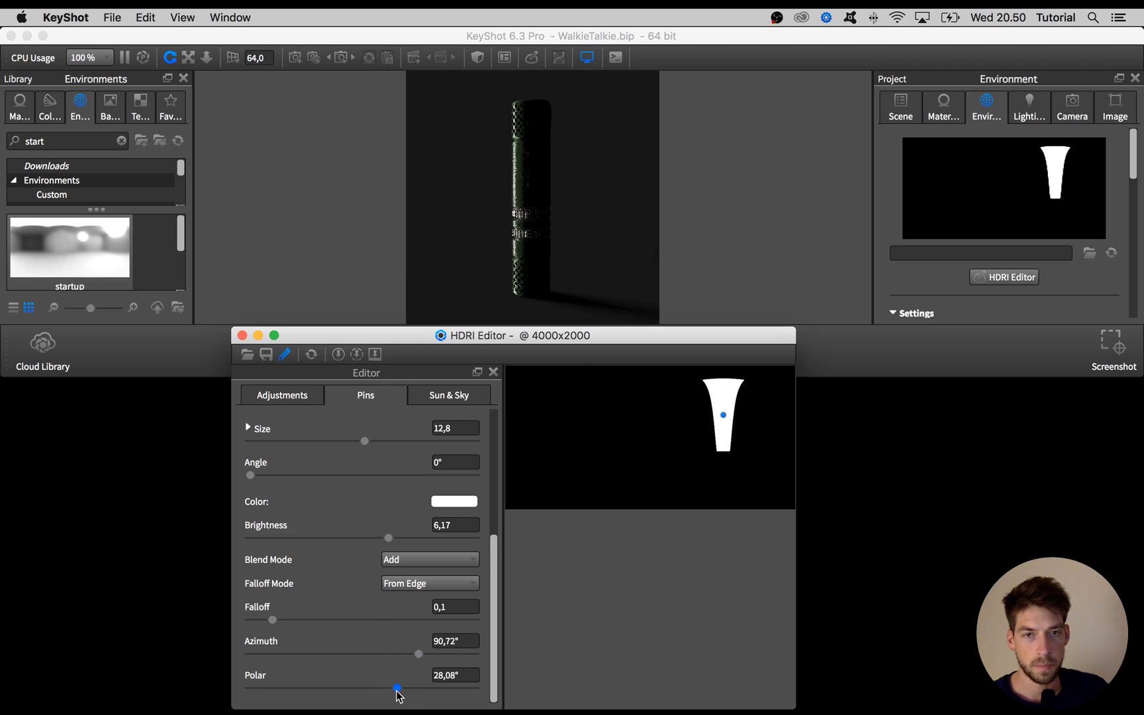
{"action": "left_click_drag", "start_coordinate": [396, 688], "coordinate": [356, 688]}
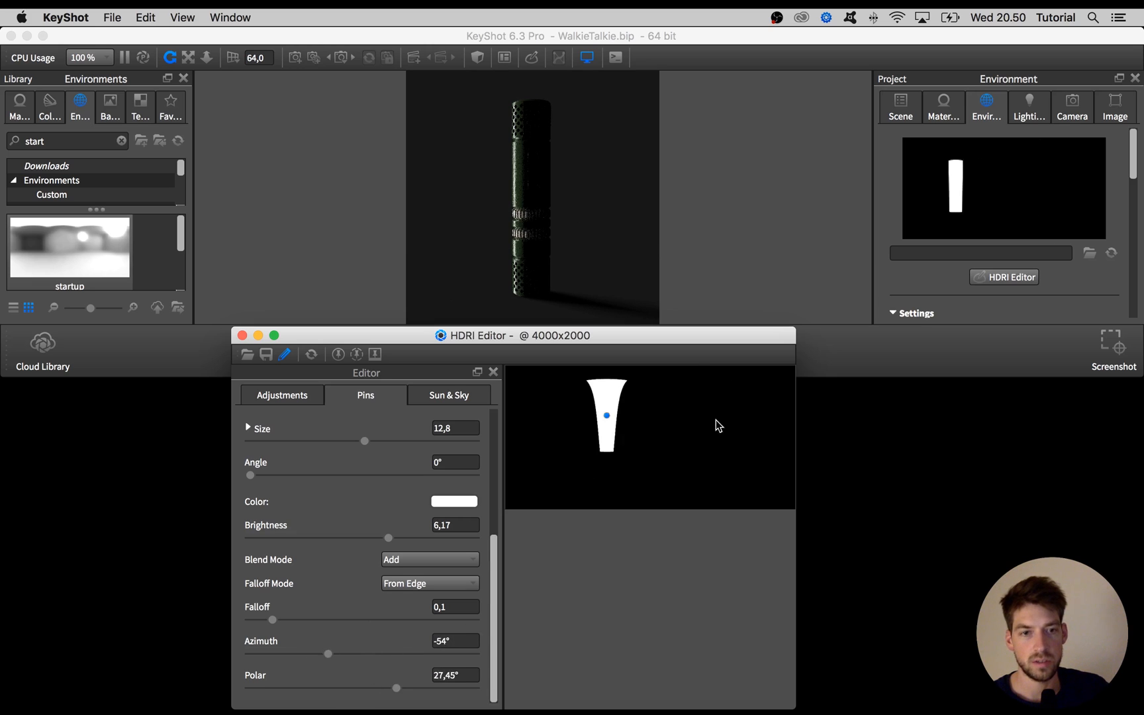
{"action": "left_click_drag", "start_coordinate": [605, 416], "coordinate": [694, 479]}
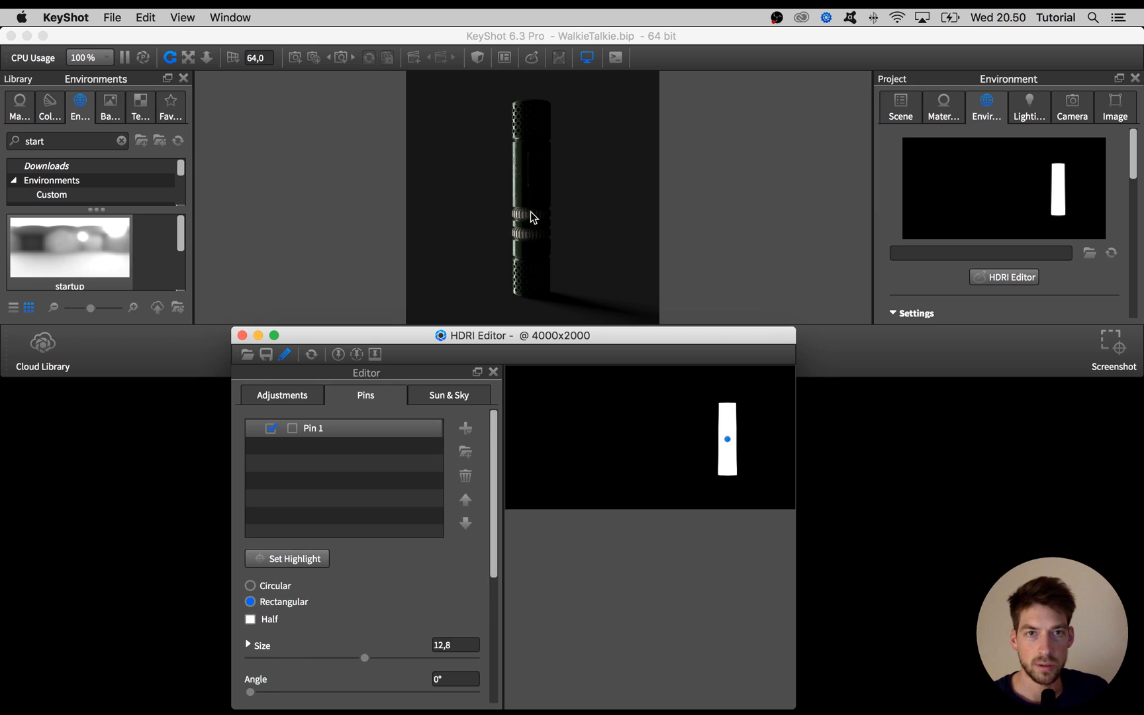
{"action": "mouse_move", "coordinate": [337, 561]}
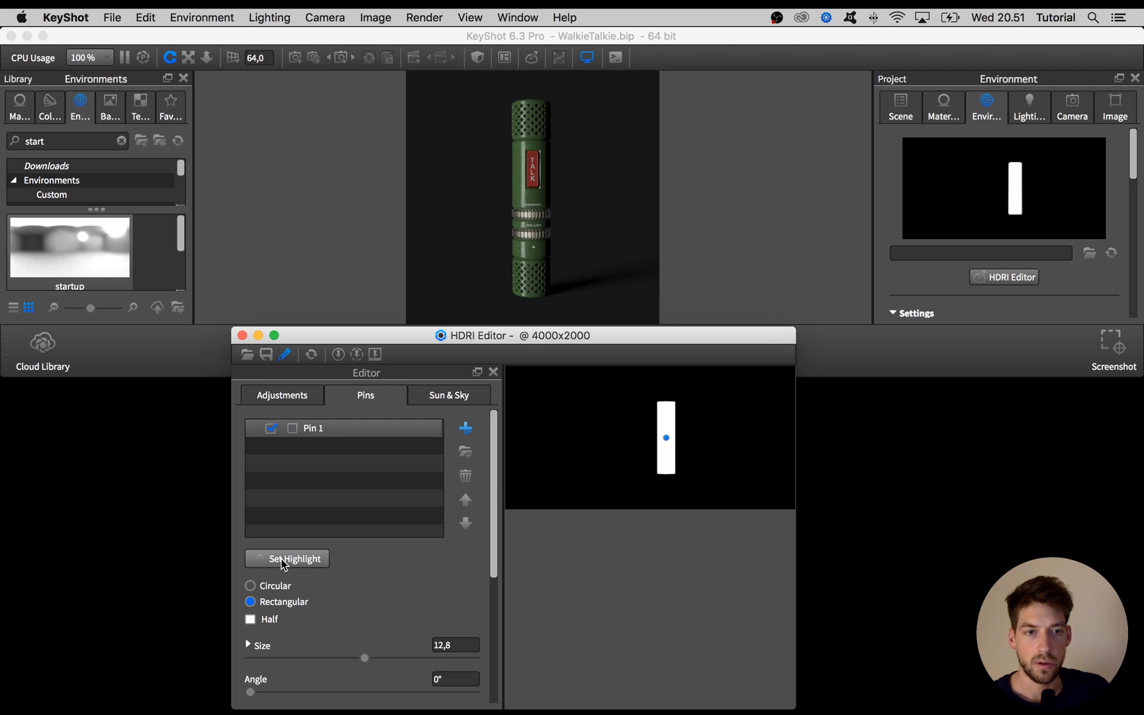
Place the pin with Set Highlight on the model, at azimuth 114.3° for a thin rim.
{"action": "left_click", "coordinate": [292, 558]}
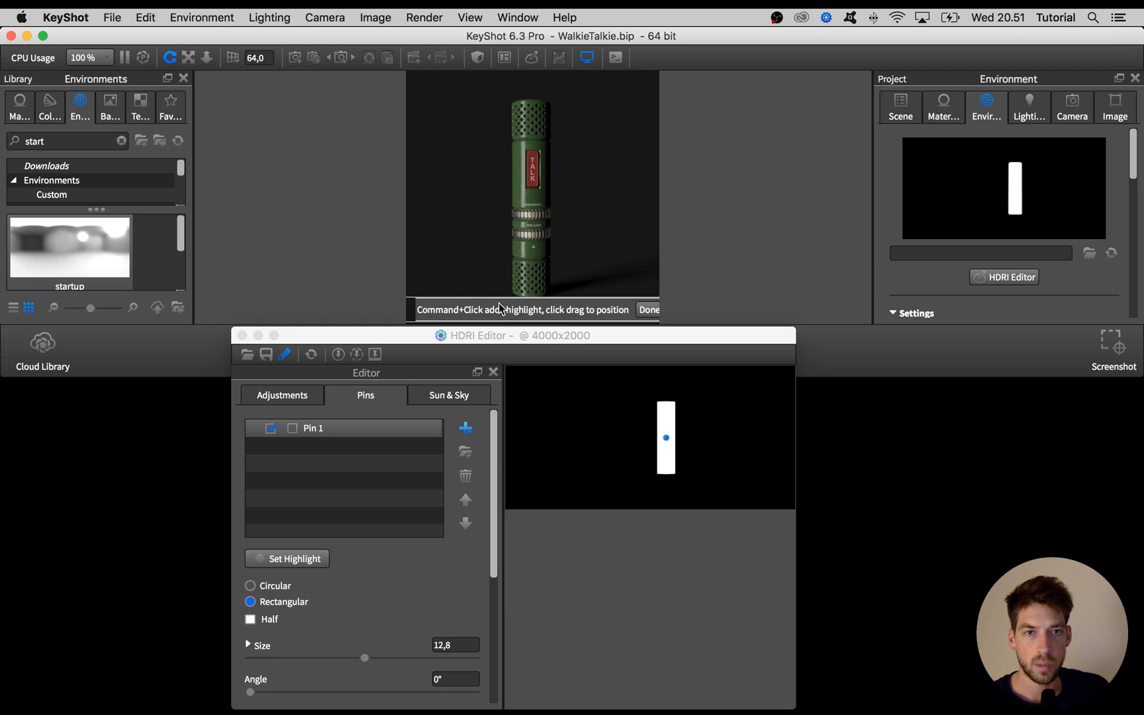
{"action": "mouse_move", "coordinate": [517, 201]}
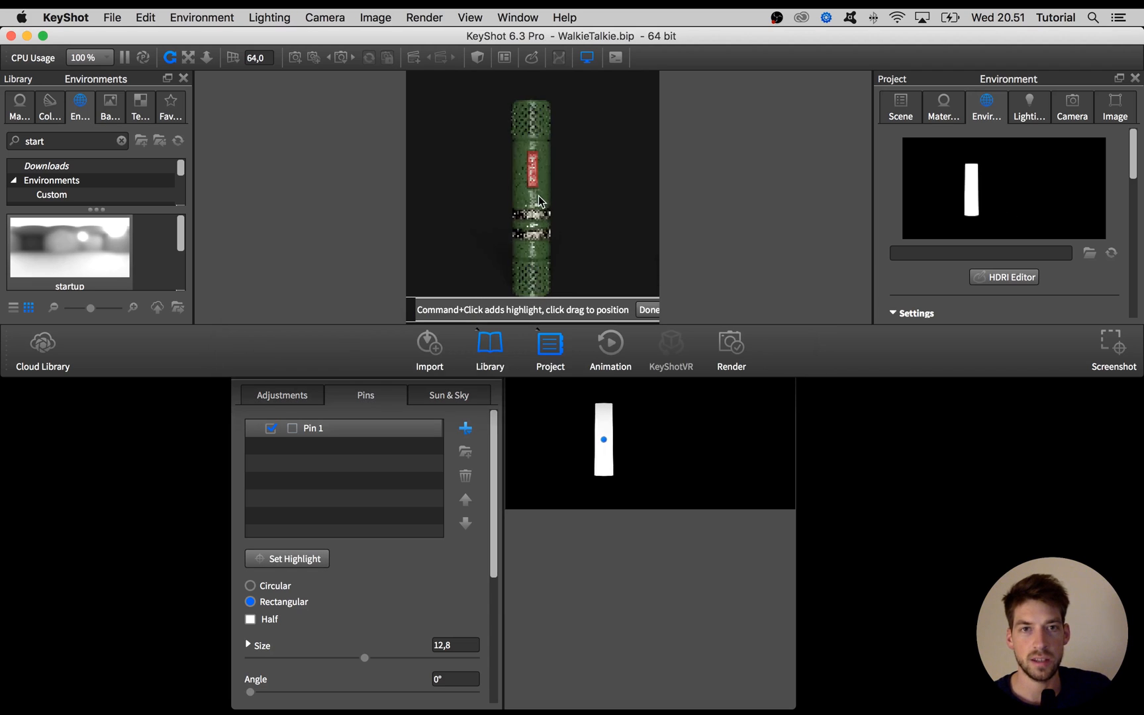
{"action": "left_click_drag", "start_coordinate": [603, 439], "coordinate": [676, 429]}
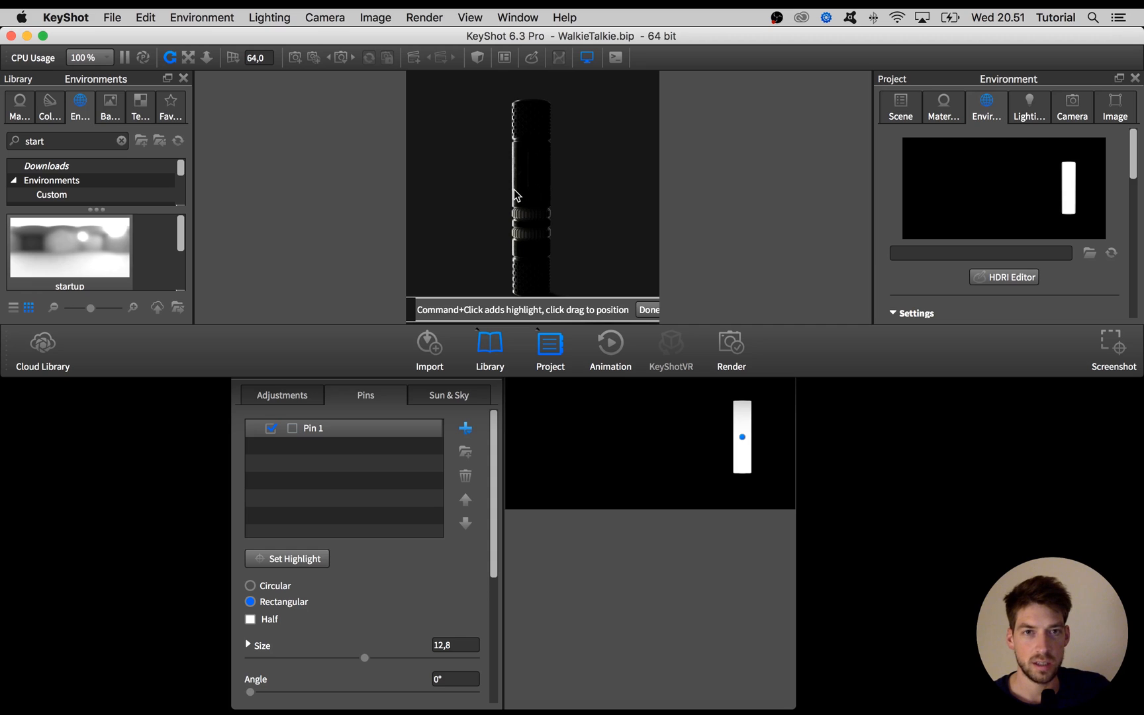
{"action": "mouse_move", "coordinate": [549, 133]}
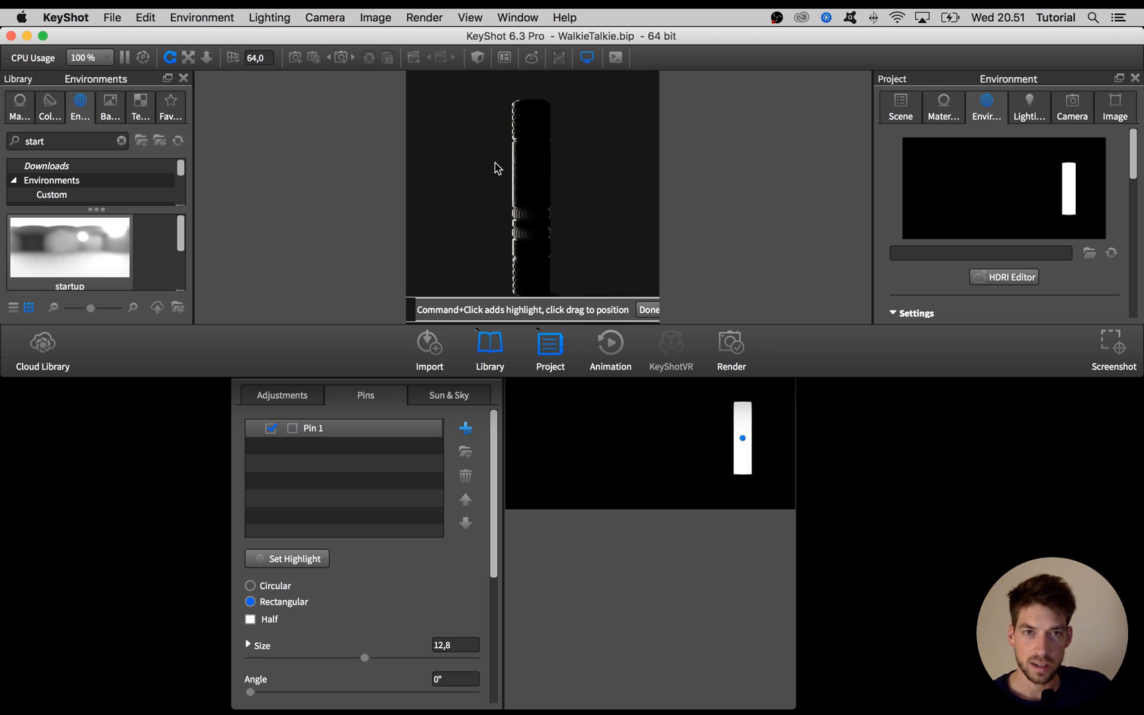
{"action": "mouse_move", "coordinate": [508, 180]}
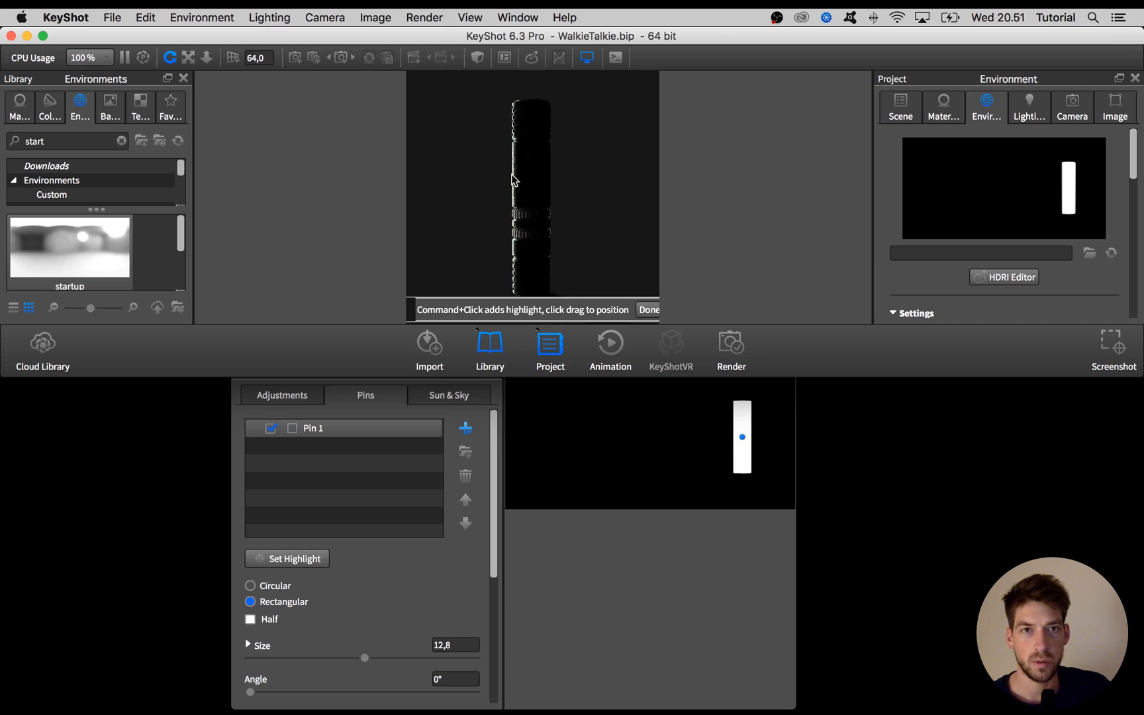
{"action": "left_click", "coordinate": [648, 309]}
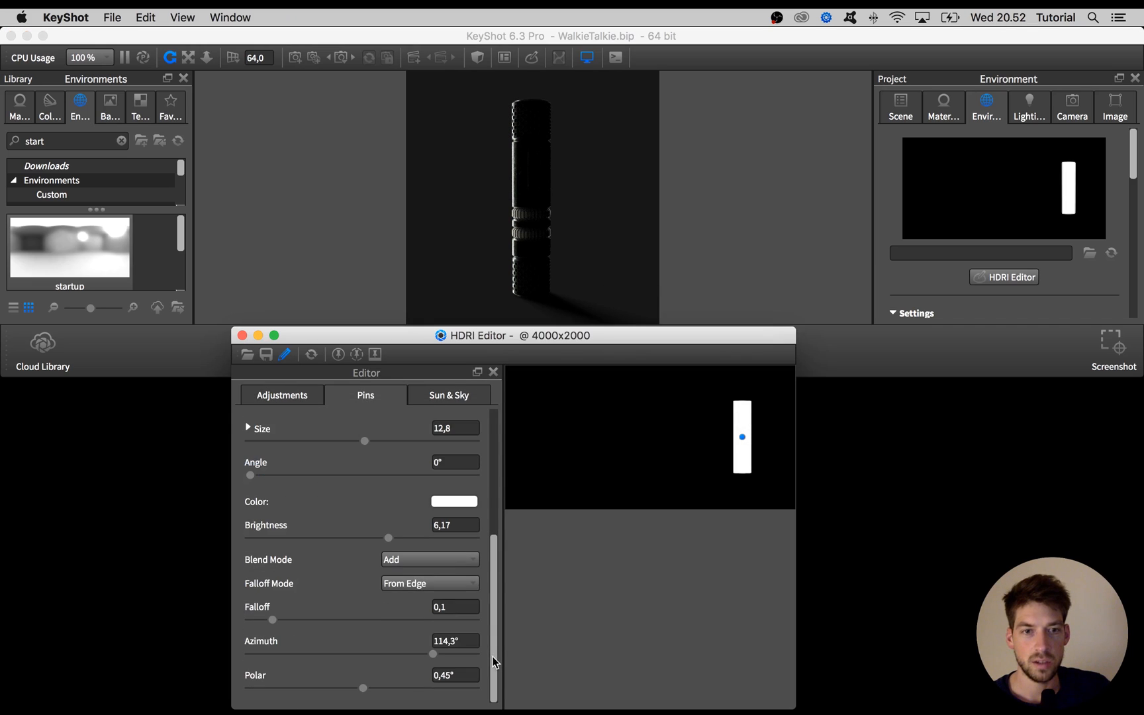
Move the pin to azimuth 153.36°, enlarge it to 17.685, lower brightness to 2.8, and select Pin 1.
{"action": "left_click_drag", "start_coordinate": [432, 655], "coordinate": [430, 655]}
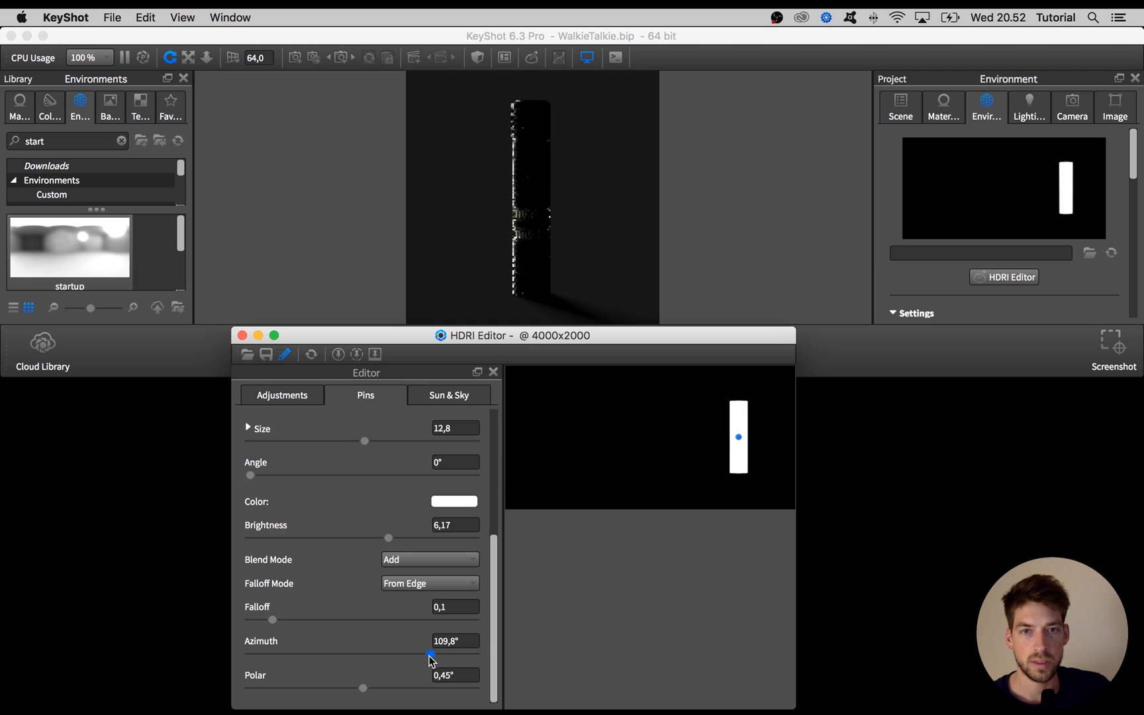
{"action": "left_click_drag", "start_coordinate": [431, 656], "coordinate": [472, 655]}
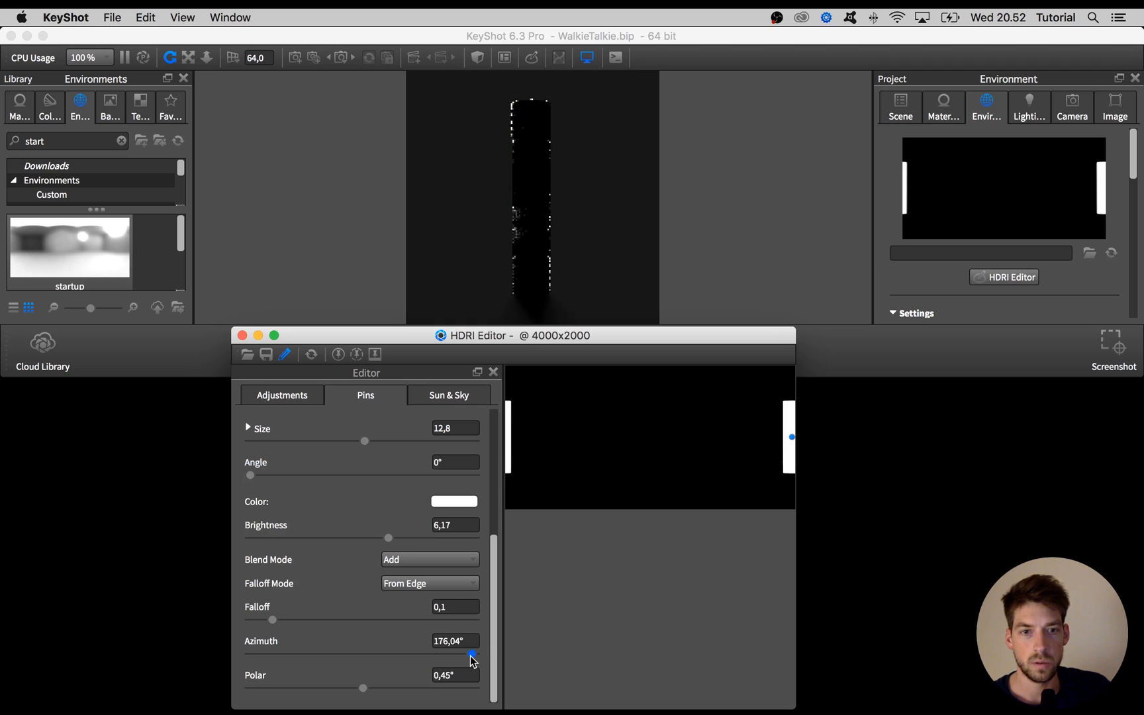
{"action": "left_click_drag", "start_coordinate": [472, 655], "coordinate": [464, 655]}
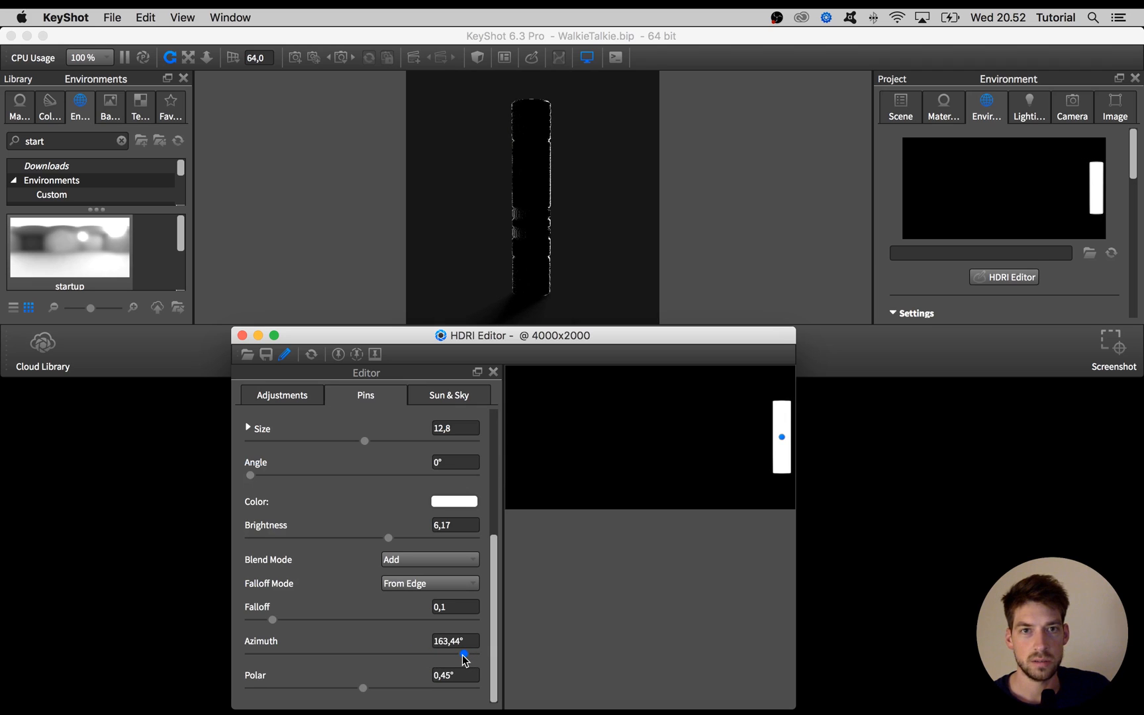
{"action": "left_click_drag", "start_coordinate": [466, 656], "coordinate": [458, 655]}
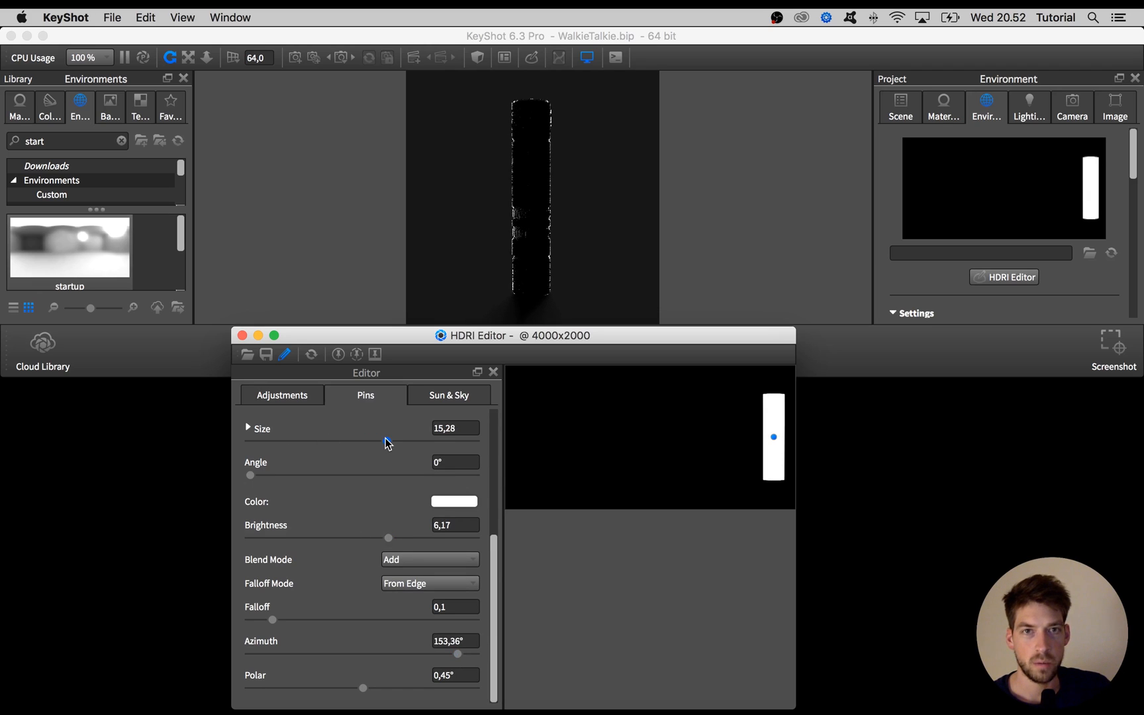
{"action": "left_click_drag", "start_coordinate": [388, 441], "coordinate": [408, 442]}
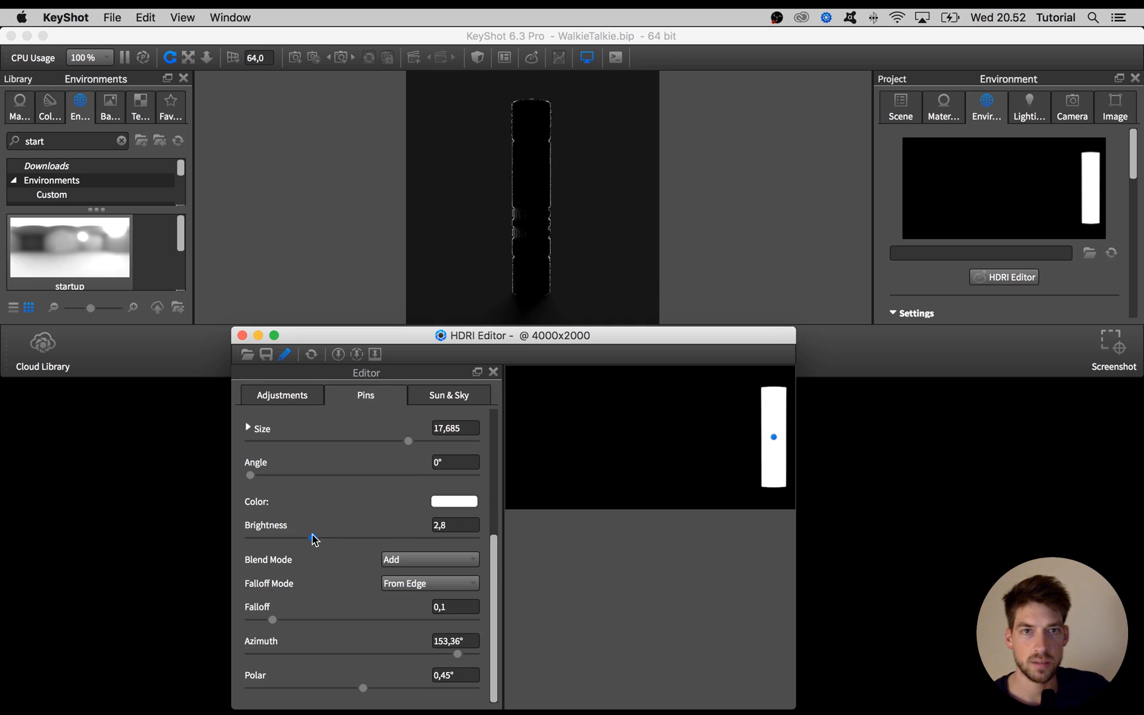
{"action": "left_click_drag", "start_coordinate": [328, 536], "coordinate": [314, 536]}
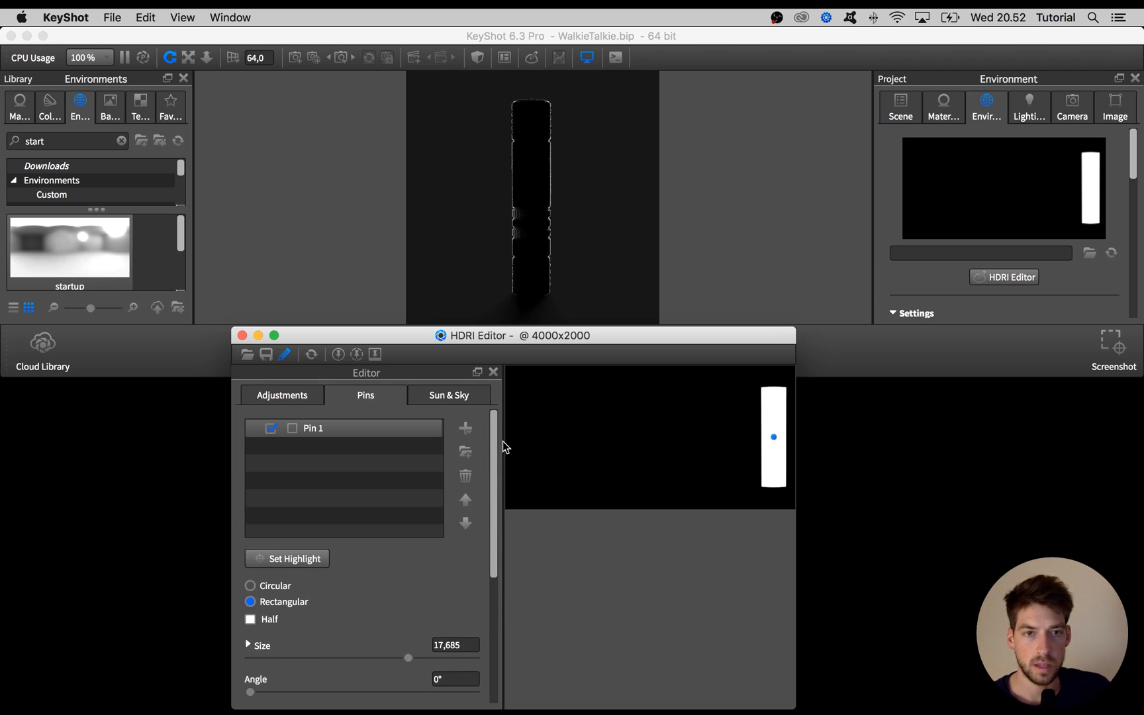
{"action": "left_click", "coordinate": [464, 428]}
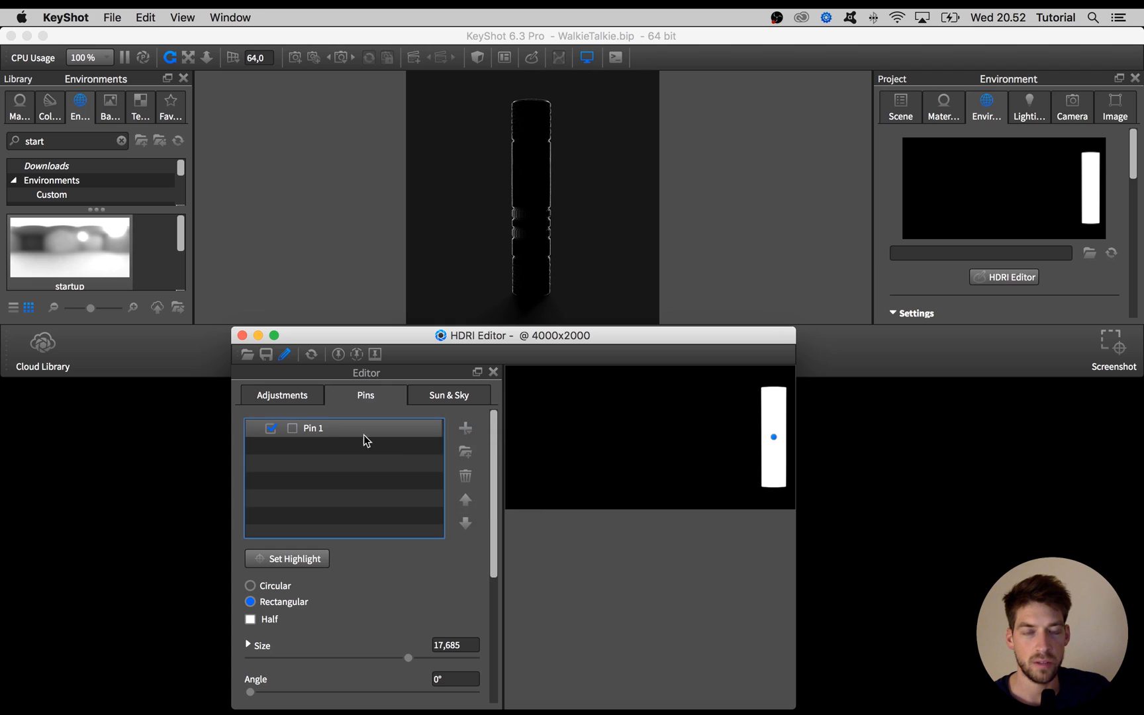
{"action": "mouse_move", "coordinate": [372, 435]}
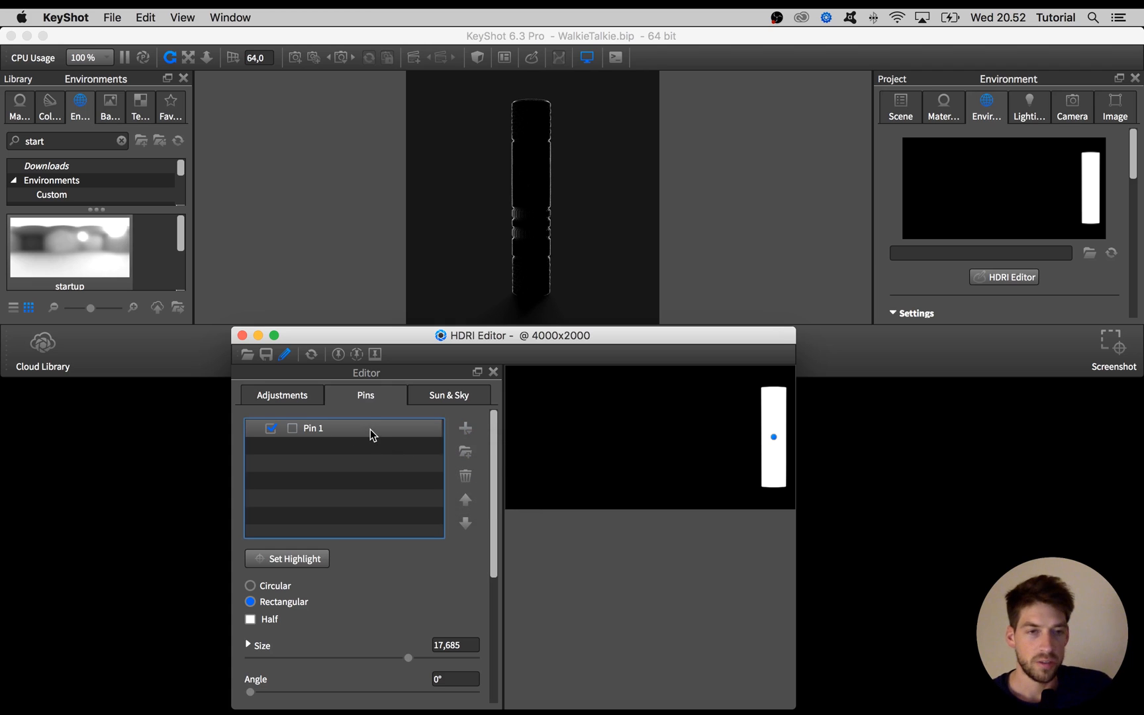
{"action": "mouse_move", "coordinate": [732, 445]}
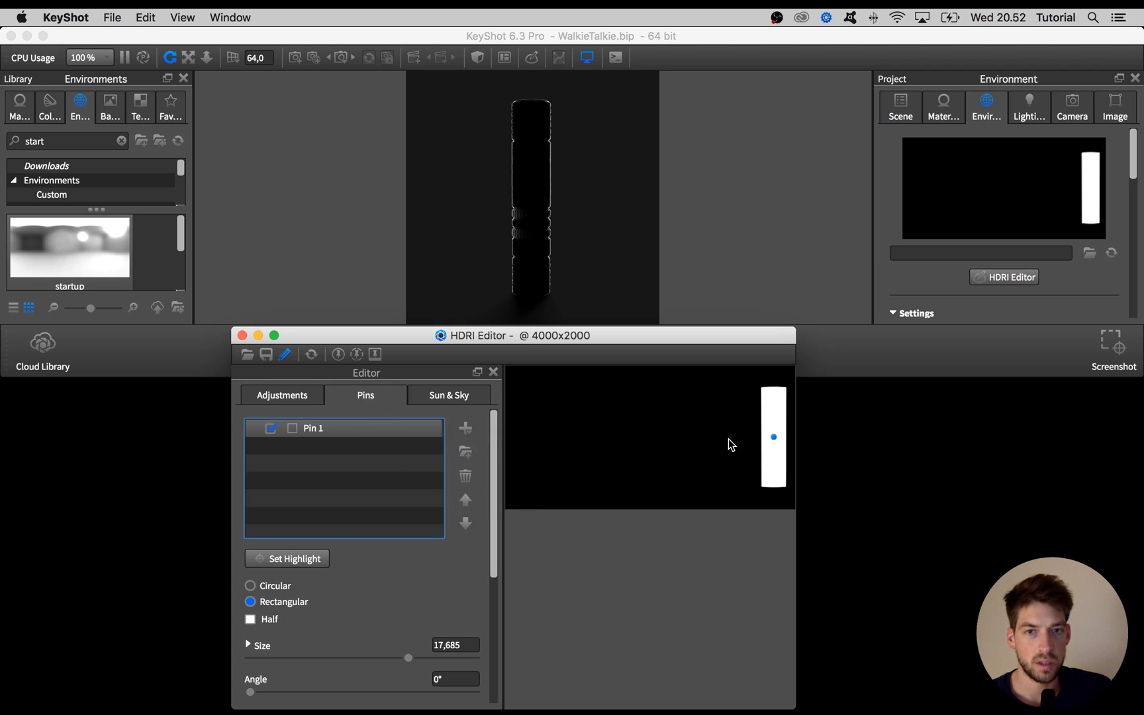
Duplicate Pin 1 and place the copy with Set Highlight at azimuth -109.35°.
{"action": "right_click", "coordinate": [314, 428]}
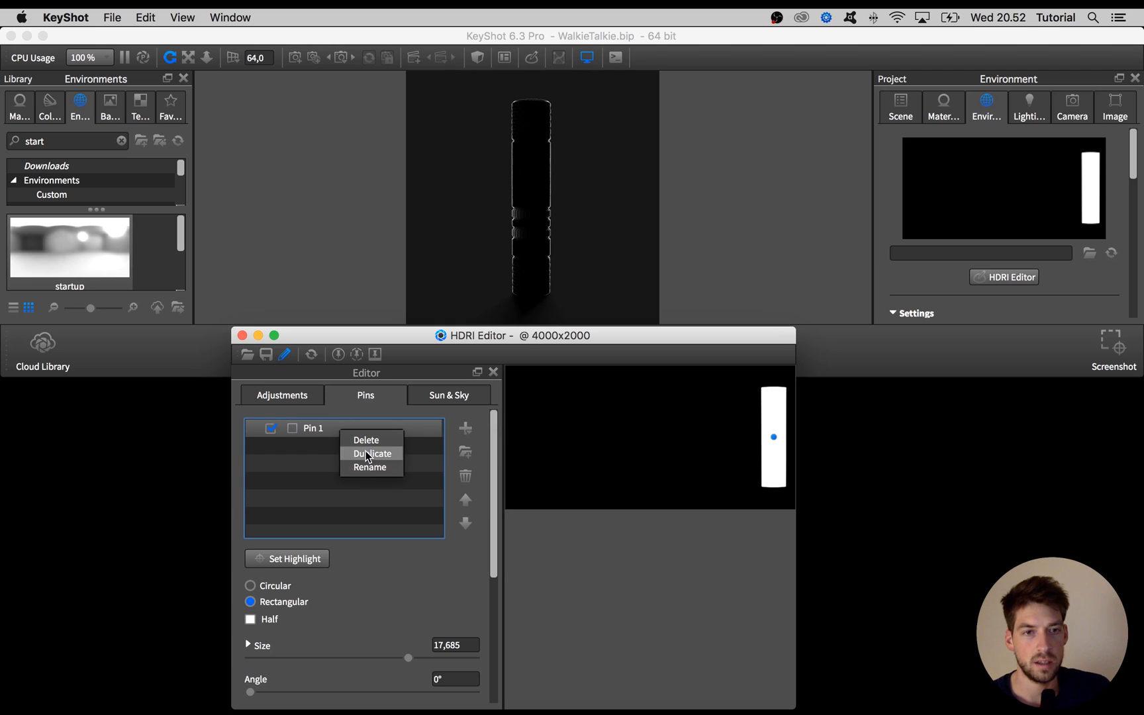
{"action": "left_click", "coordinate": [371, 453]}
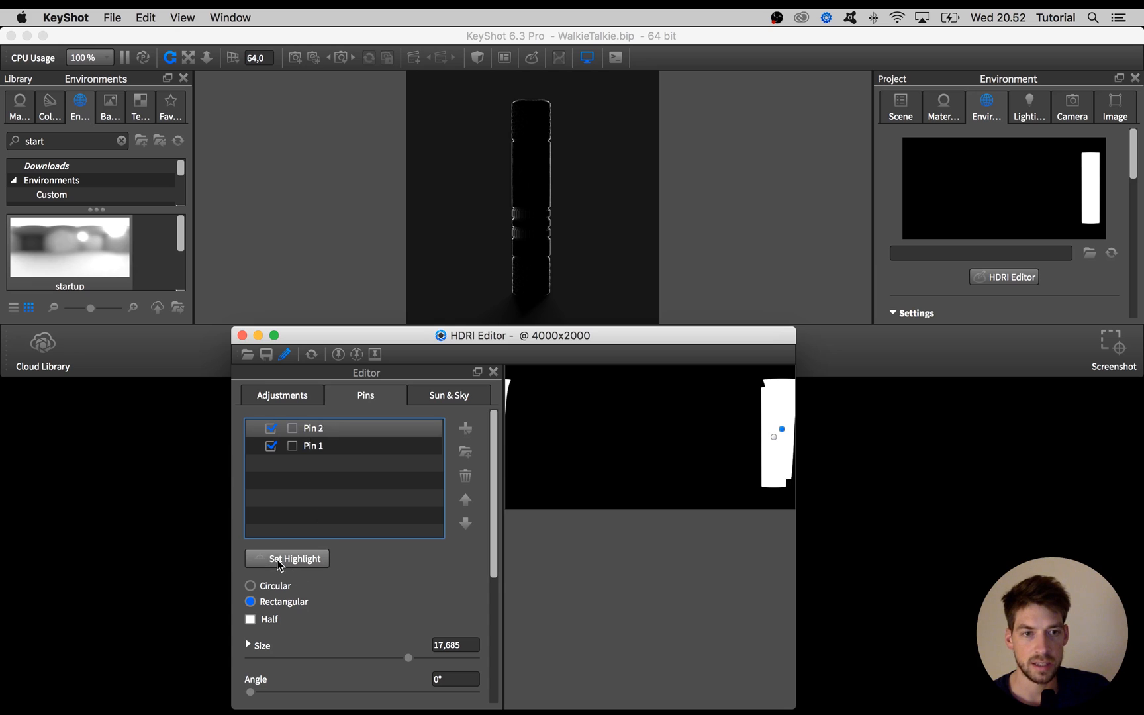
{"action": "left_click", "coordinate": [286, 558]}
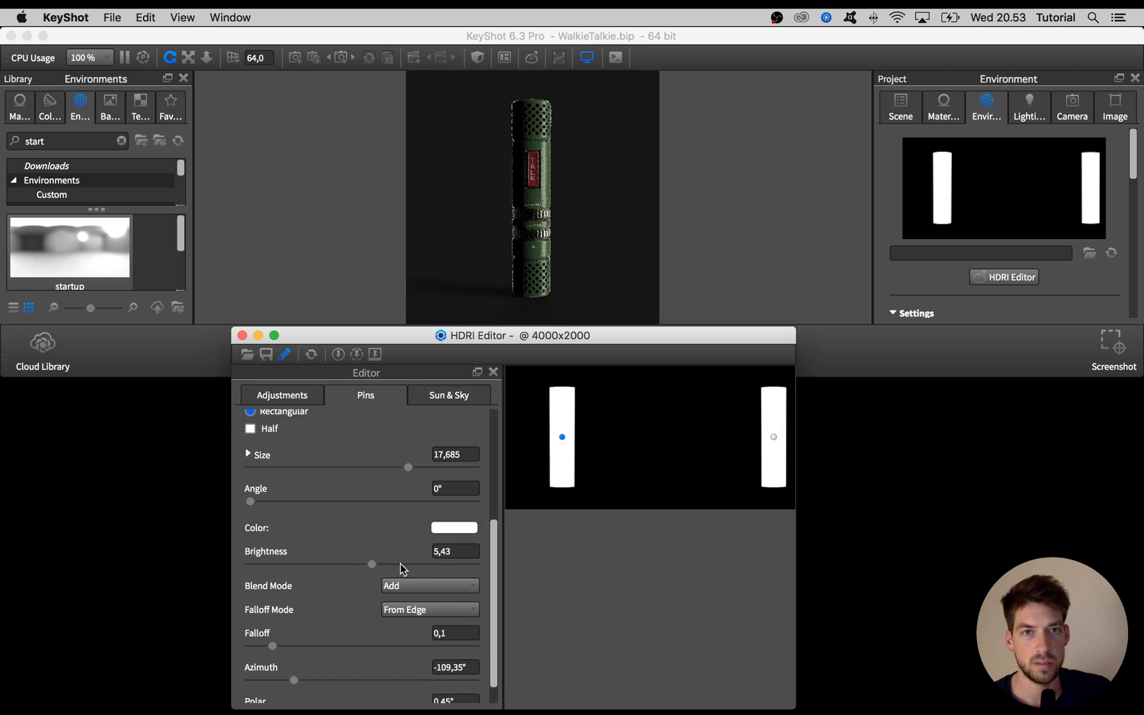
Raise the second pin's brightness to 12 and switch its falloff mode to Exponential.
{"action": "left_click_drag", "start_coordinate": [372, 564], "coordinate": [419, 564]}
{"action": "type", "text": "12"}
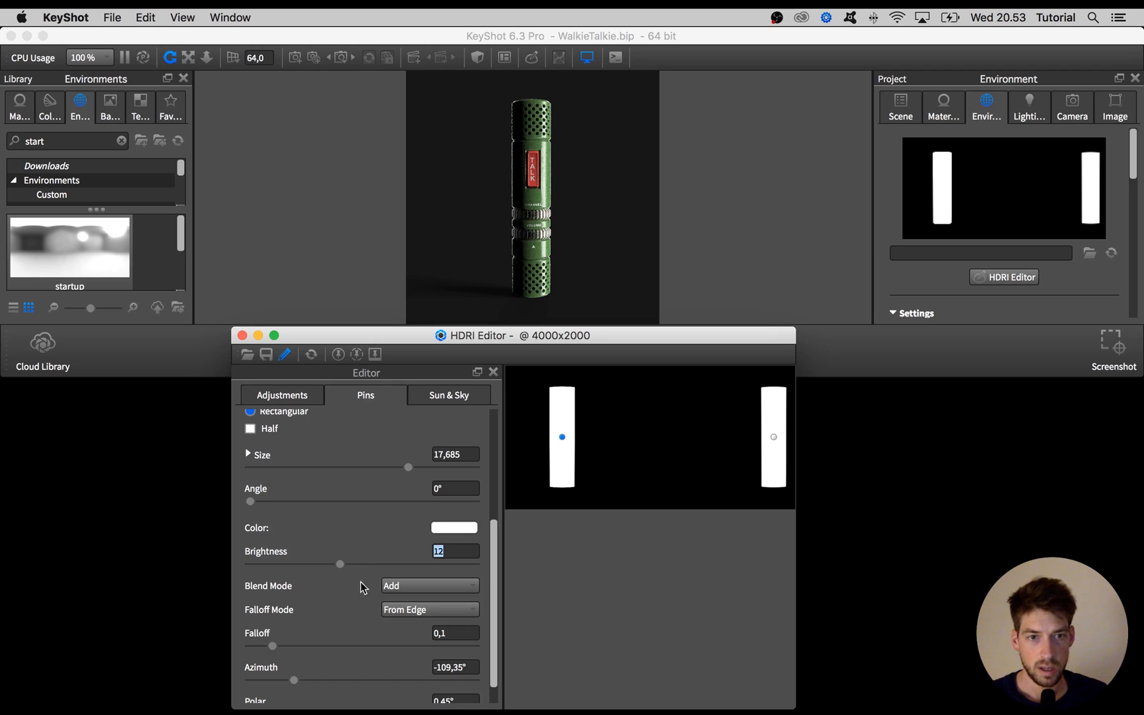
{"action": "scroll", "scroll_direction": "down", "scroll_amount": 3}
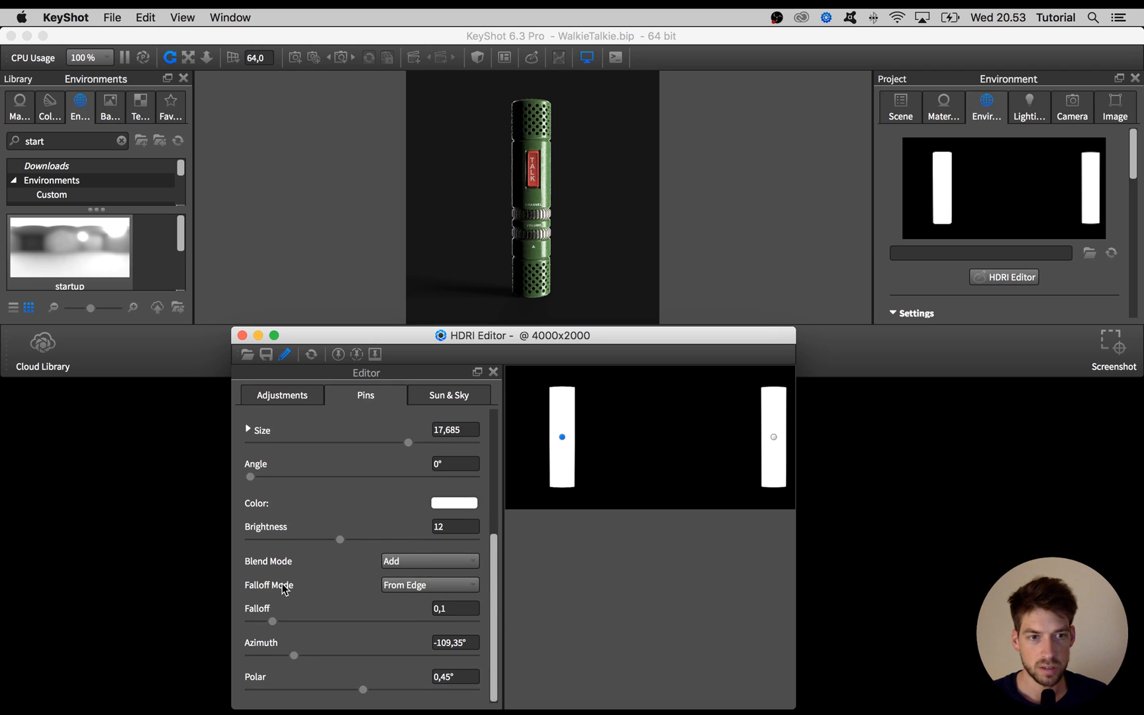
{"action": "left_click", "coordinate": [429, 584]}
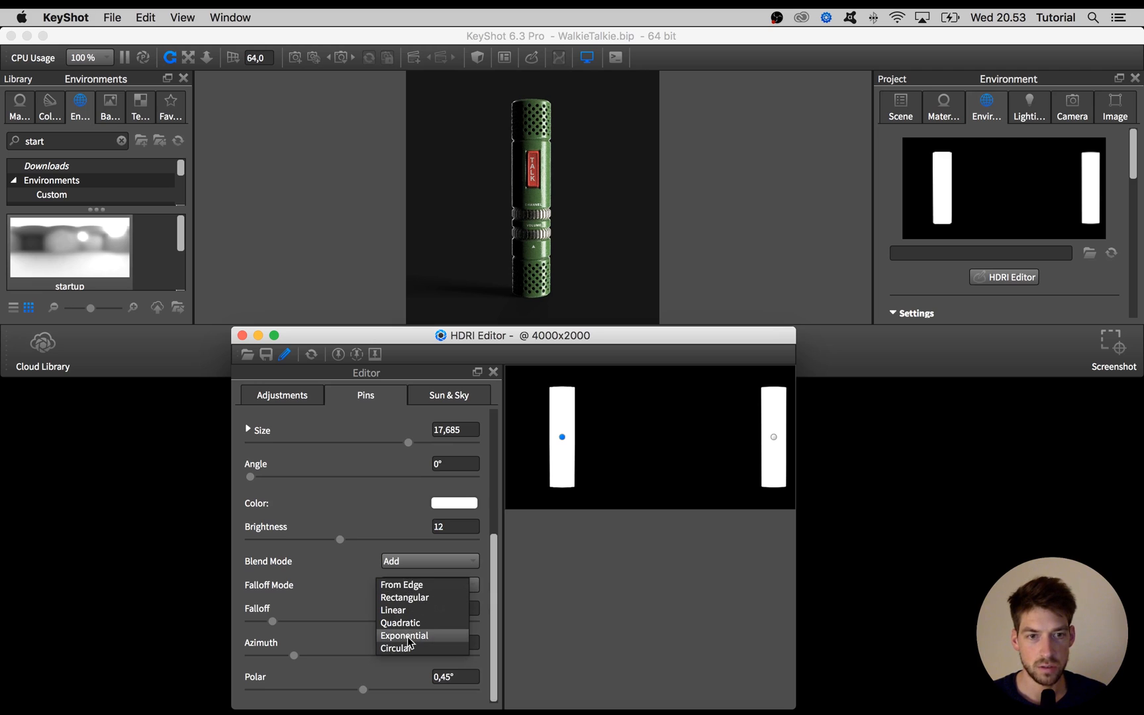
{"action": "left_click", "coordinate": [403, 636]}
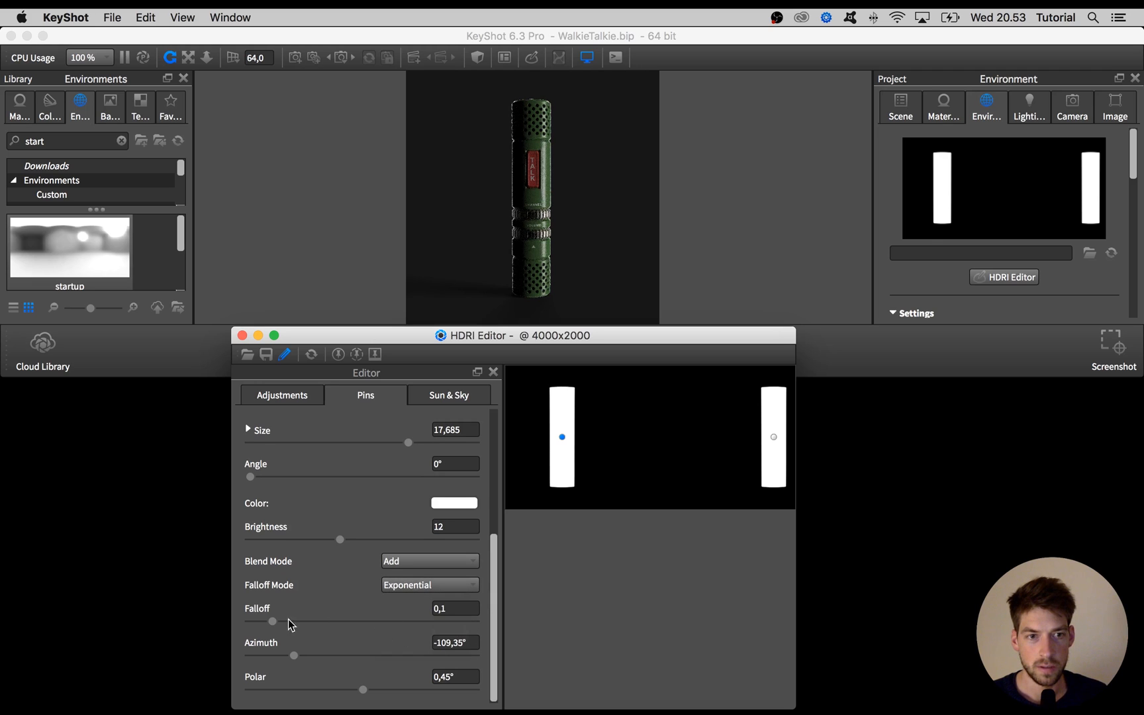
Set the left pin's falloff to about 0.2 and increase brightness to 24.57.
{"action": "left_click_drag", "start_coordinate": [273, 621], "coordinate": [282, 620]}
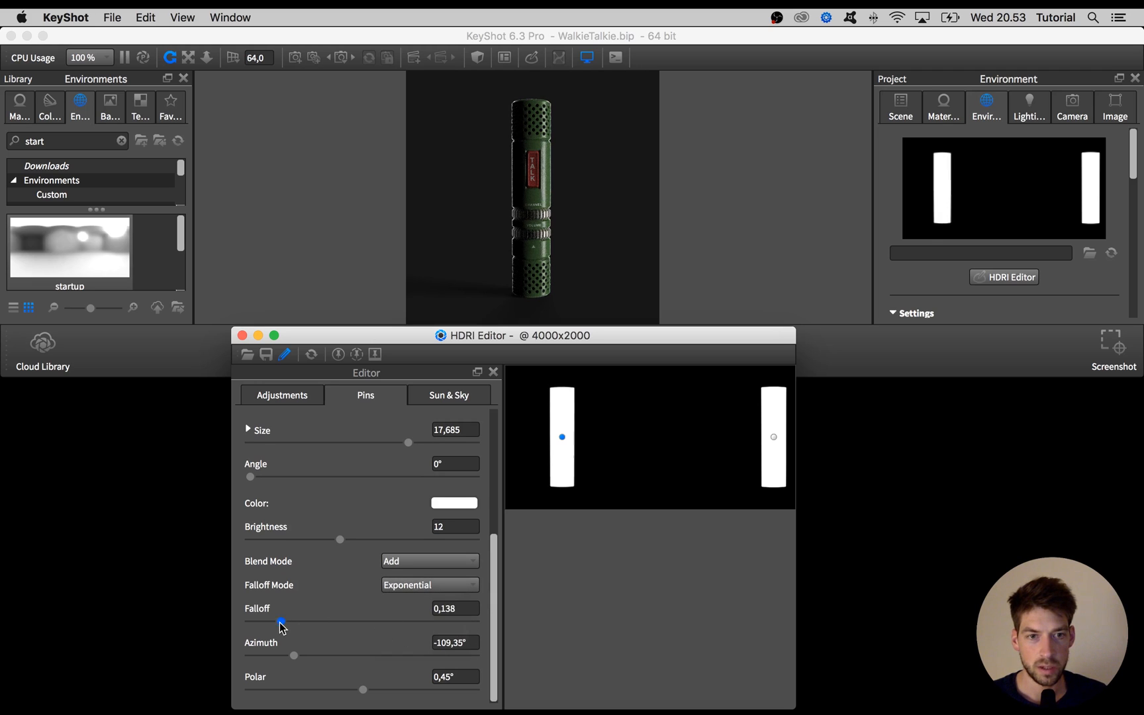
{"action": "left_click_drag", "start_coordinate": [281, 622], "coordinate": [295, 621]}
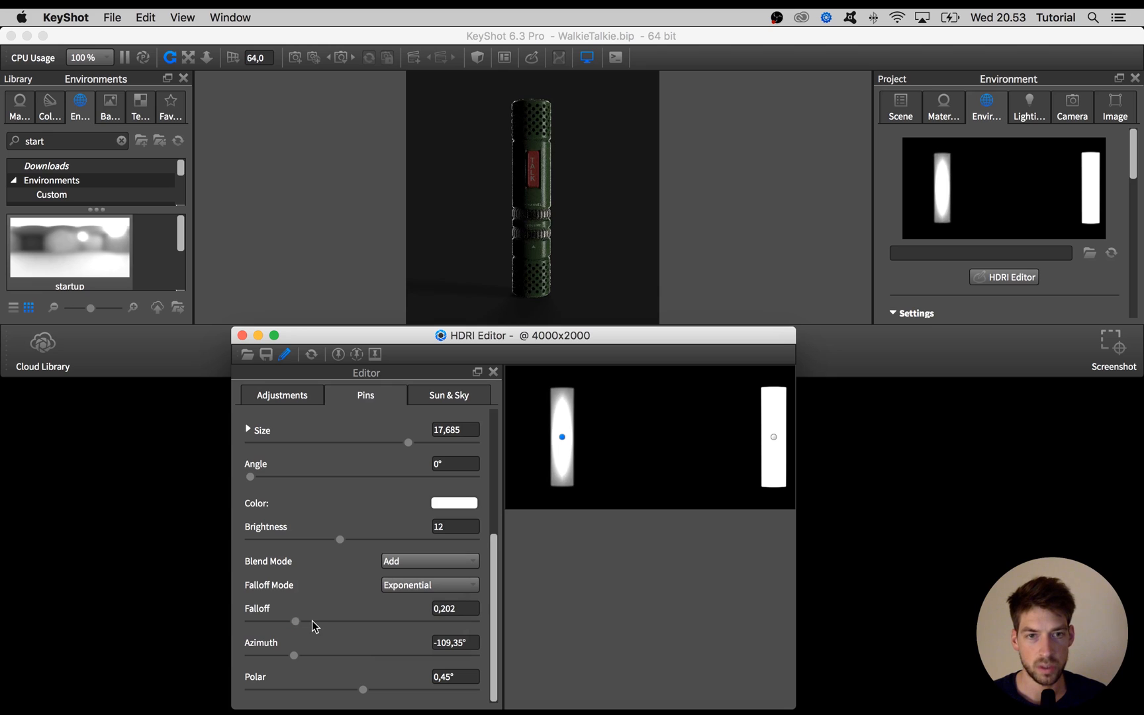
{"action": "left_click_drag", "start_coordinate": [295, 621], "coordinate": [294, 621]}
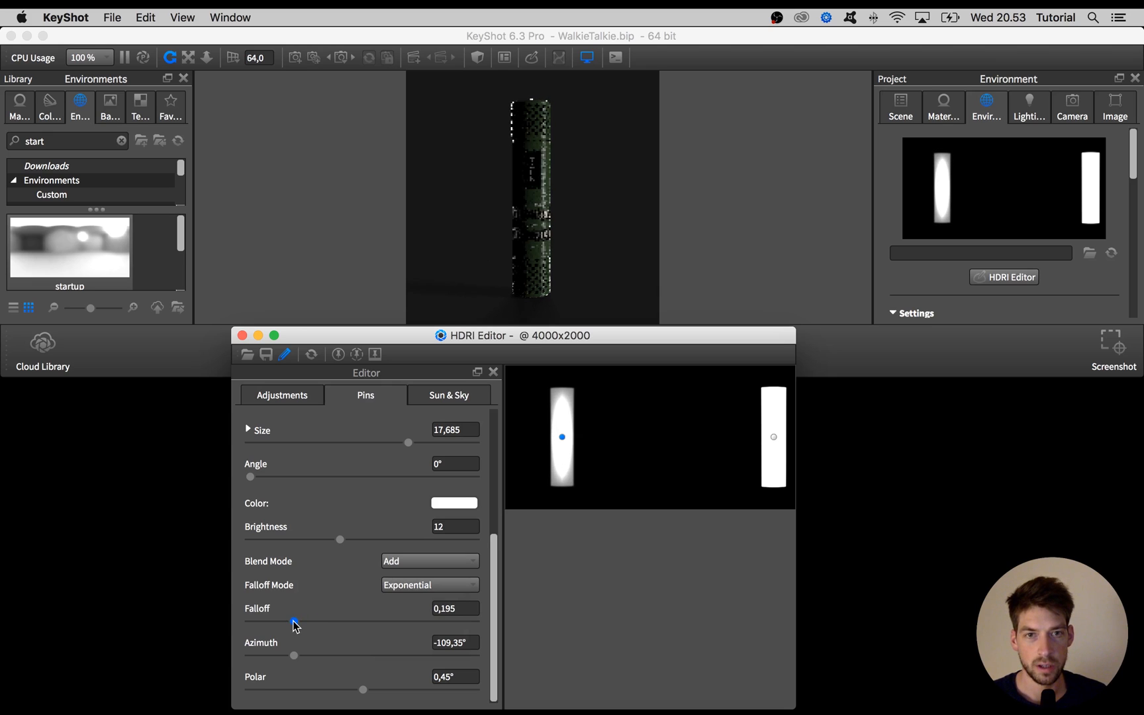
{"action": "left_click_drag", "start_coordinate": [294, 622], "coordinate": [299, 623]}
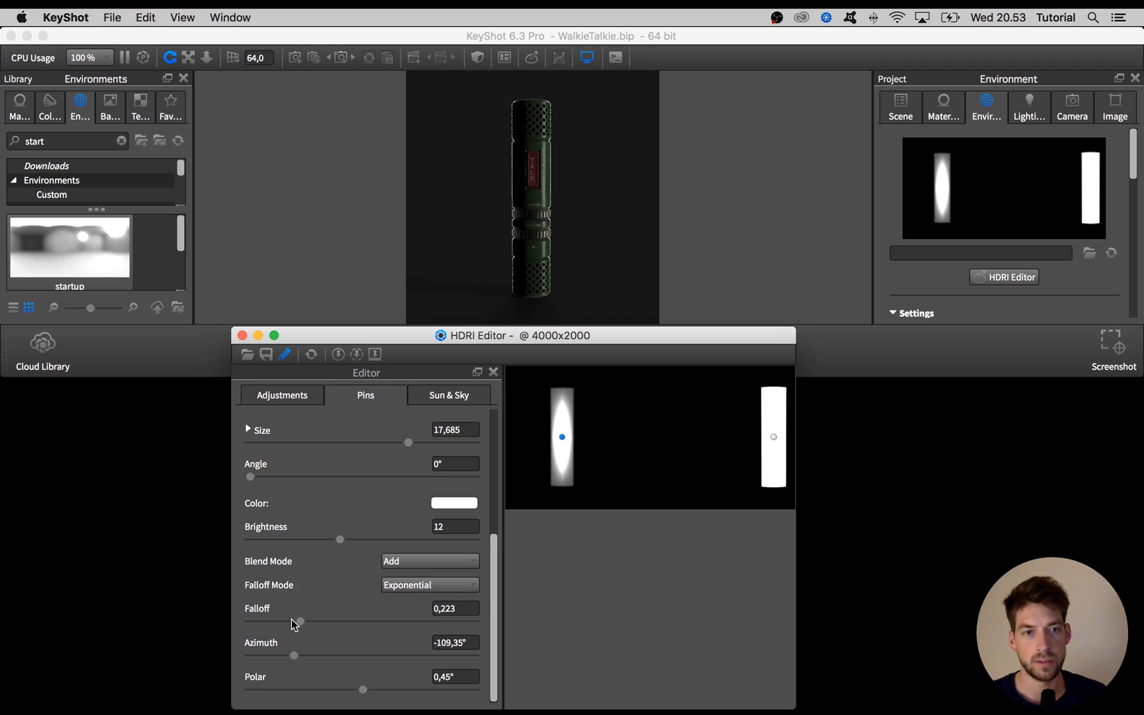
{"action": "left_click_drag", "start_coordinate": [299, 621], "coordinate": [294, 624]}
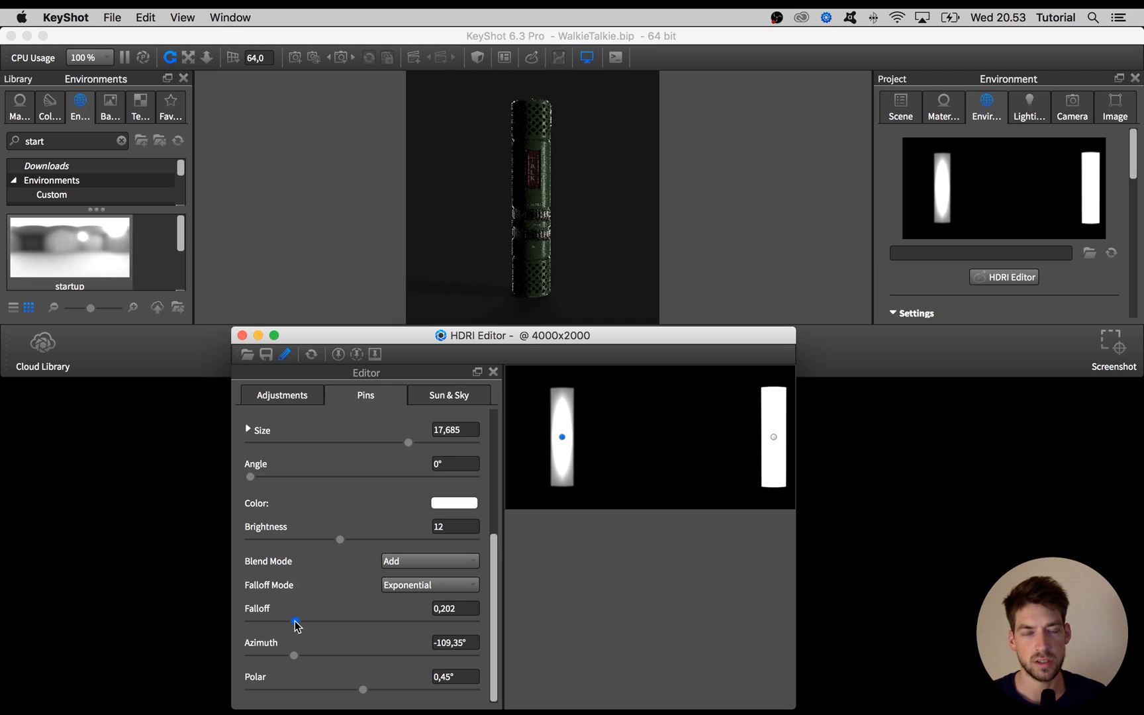
{"action": "left_click_drag", "start_coordinate": [298, 621], "coordinate": [295, 621]}
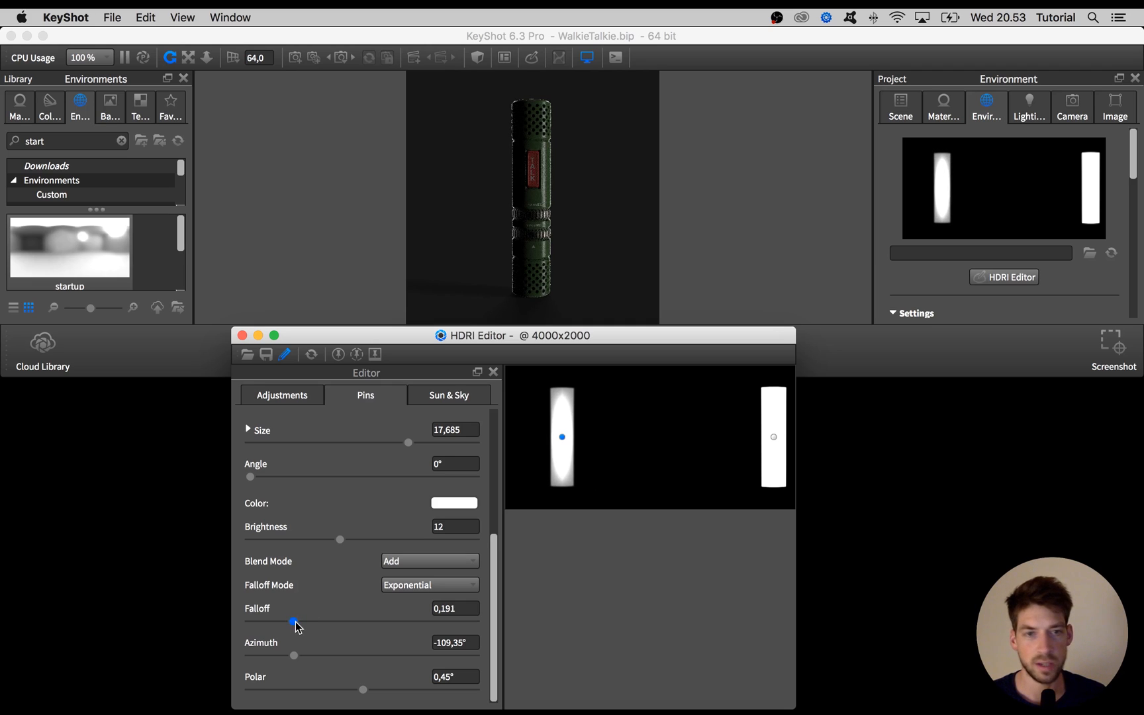
{"action": "left_click_drag", "start_coordinate": [296, 622], "coordinate": [301, 621]}
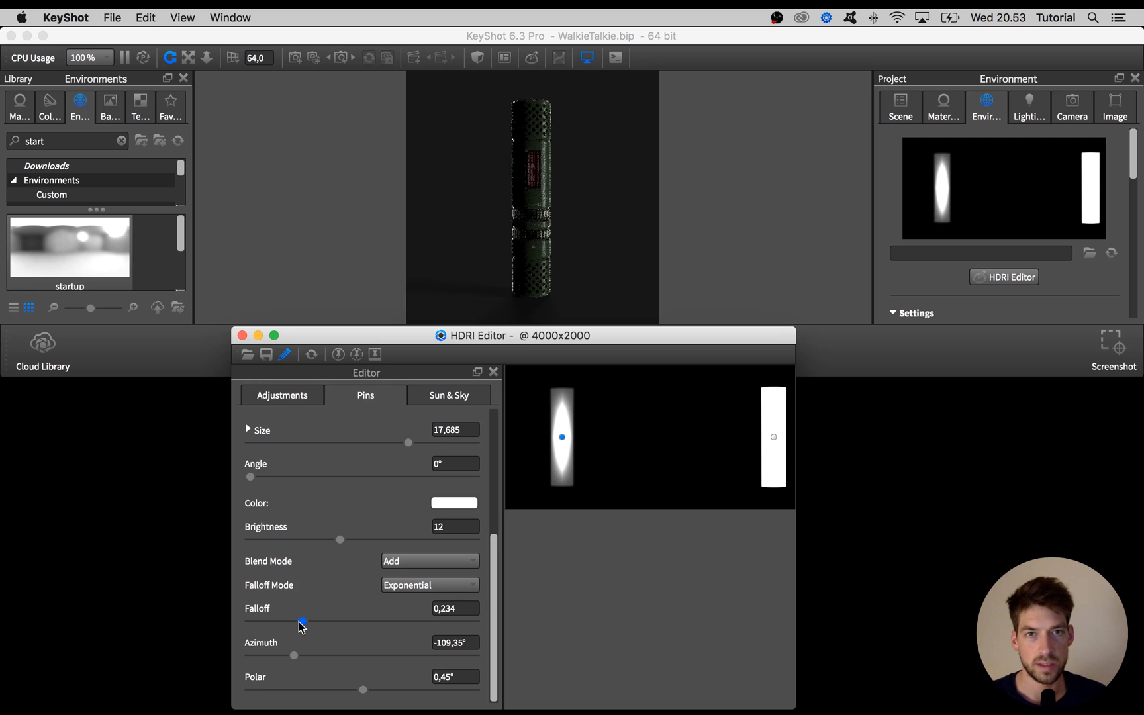
{"action": "left_click_drag", "start_coordinate": [302, 620], "coordinate": [294, 620]}
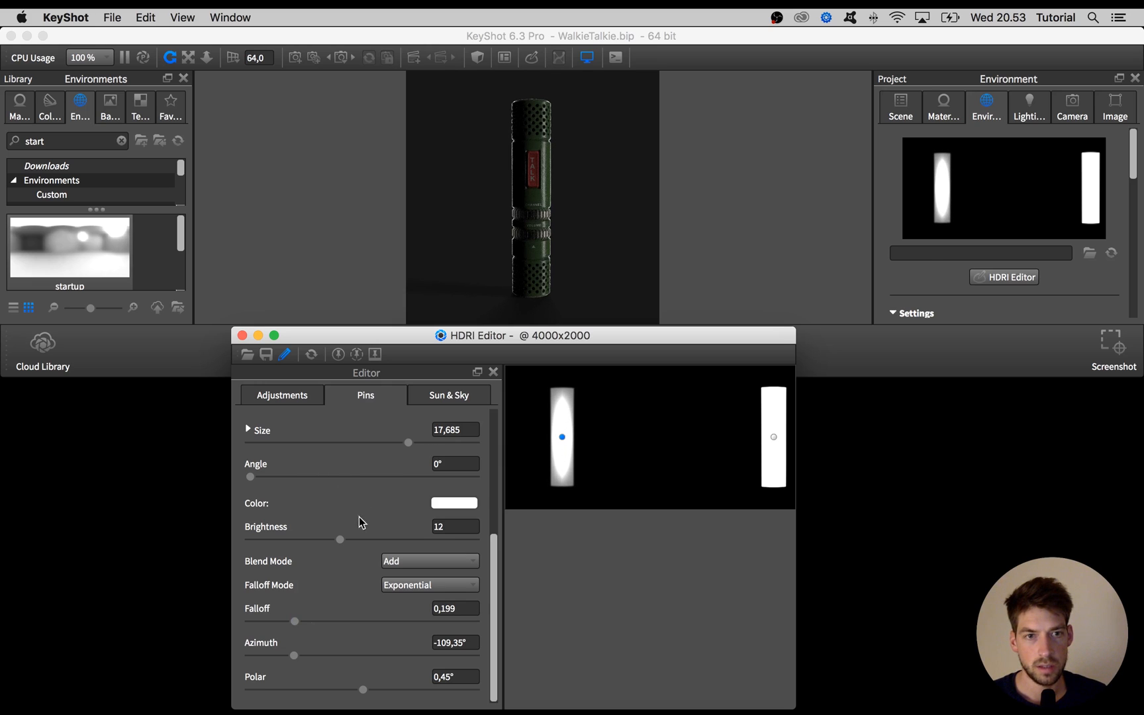
{"action": "left_click_drag", "start_coordinate": [339, 538], "coordinate": [376, 538]}
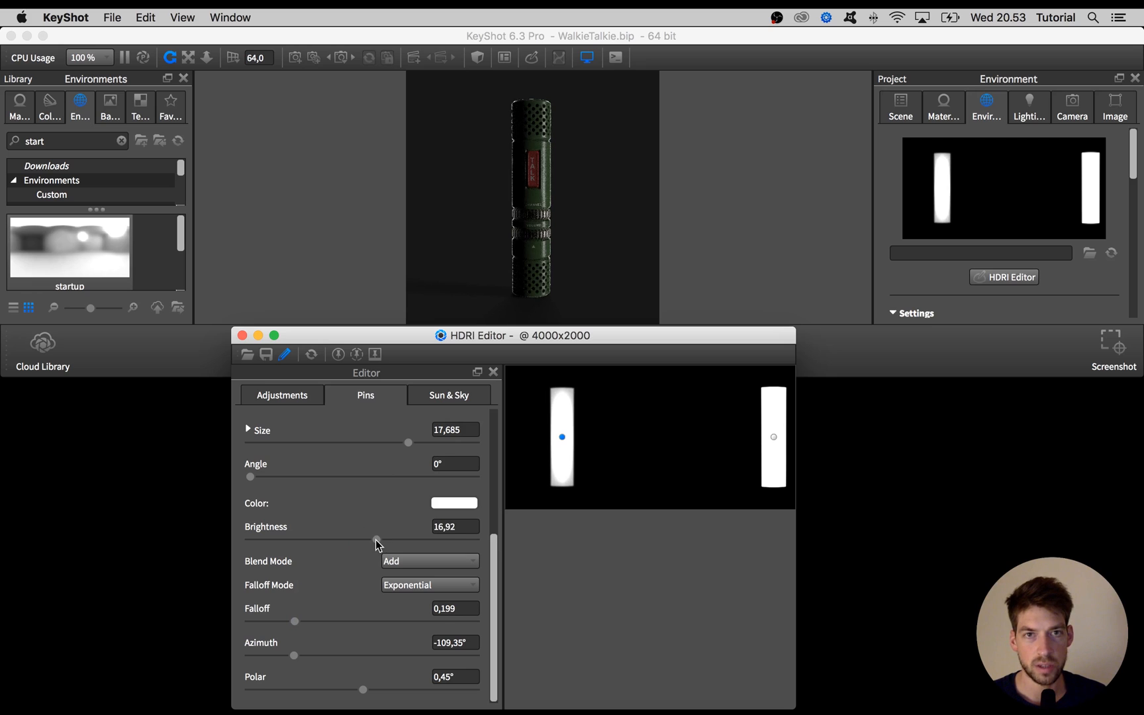
{"action": "left_click_drag", "start_coordinate": [376, 544], "coordinate": [435, 543]}
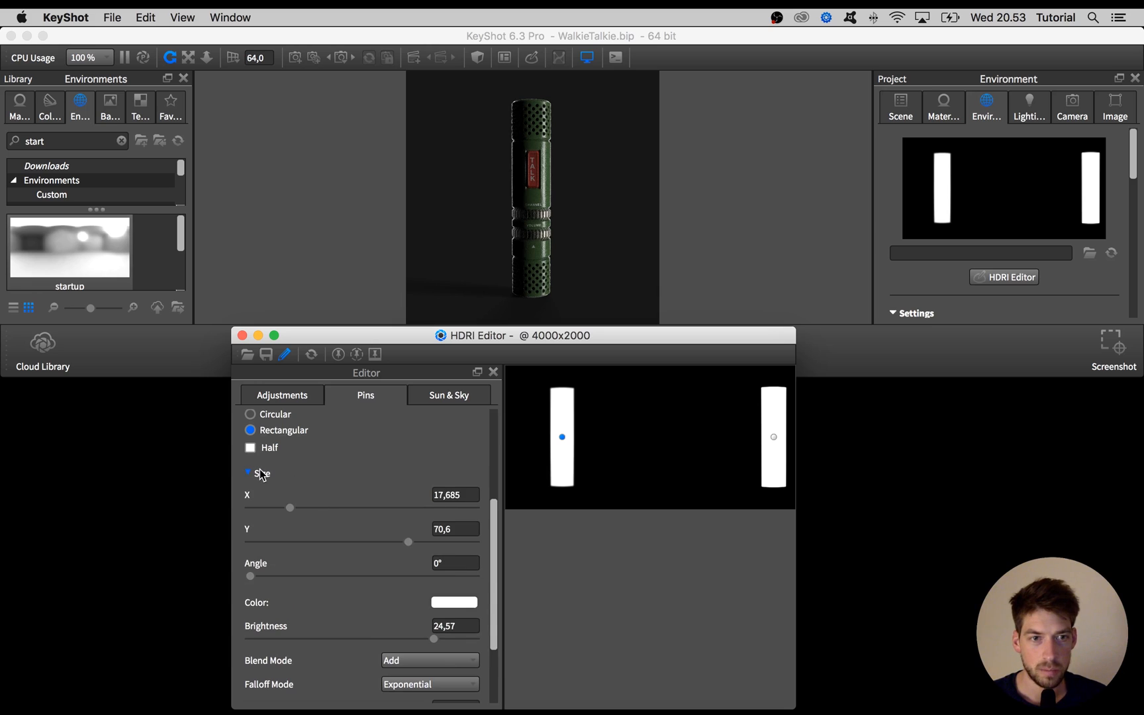
Widen the left rectangular light pin to Size X 44.
{"action": "left_click_drag", "start_coordinate": [290, 507], "coordinate": [322, 508]}
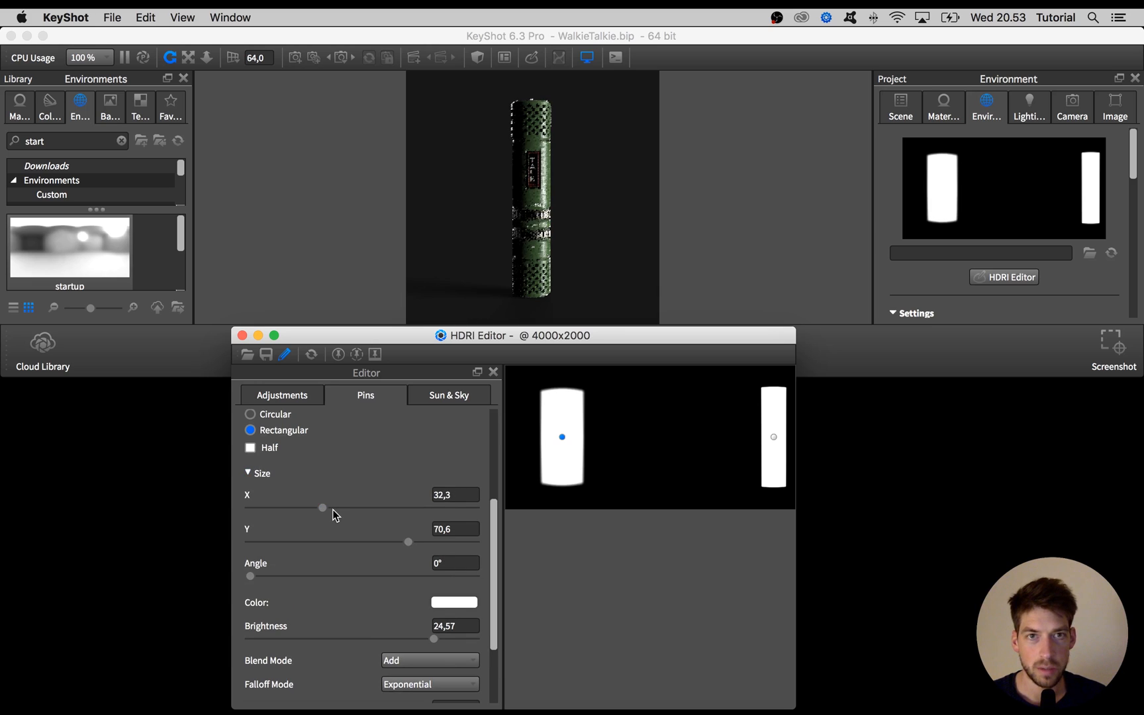
{"action": "left_click_drag", "start_coordinate": [321, 507], "coordinate": [340, 508]}
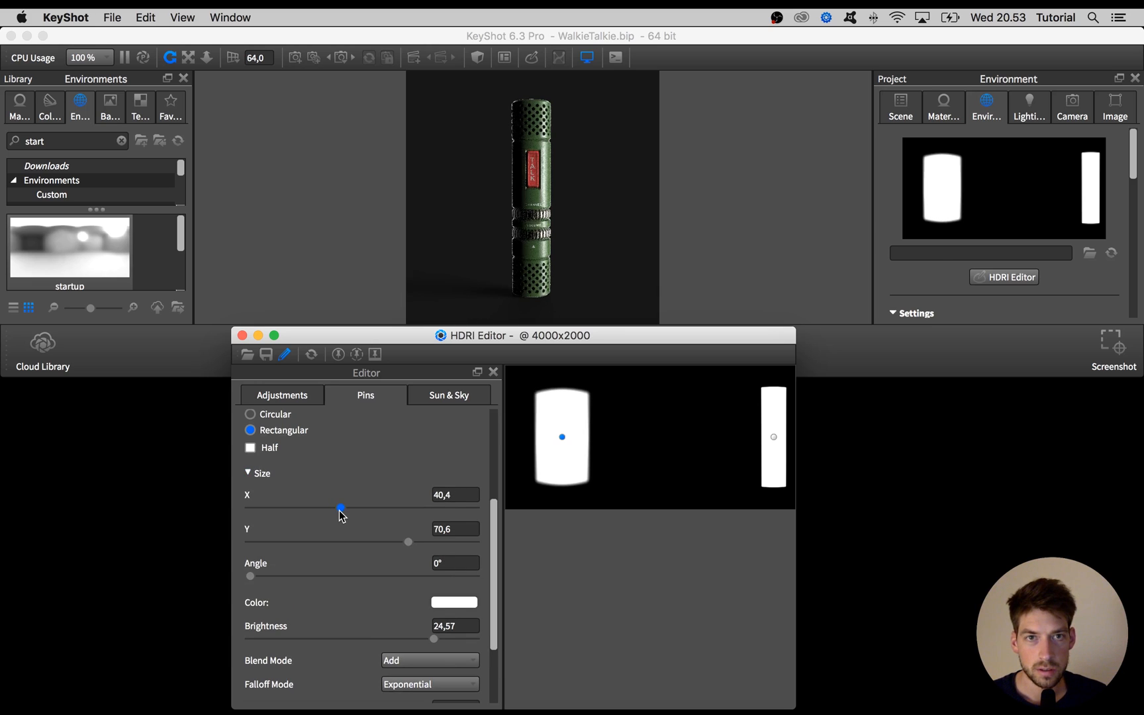
{"action": "left_click_drag", "start_coordinate": [339, 508], "coordinate": [345, 508]}
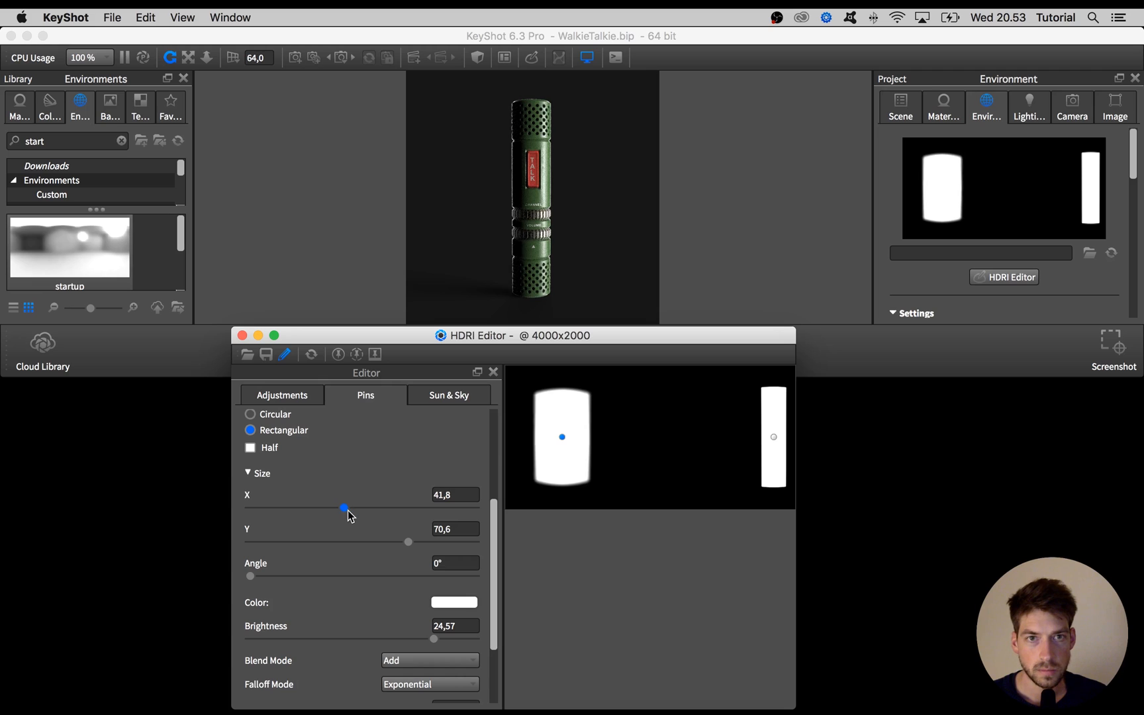
{"action": "left_click_drag", "start_coordinate": [343, 509], "coordinate": [348, 508]}
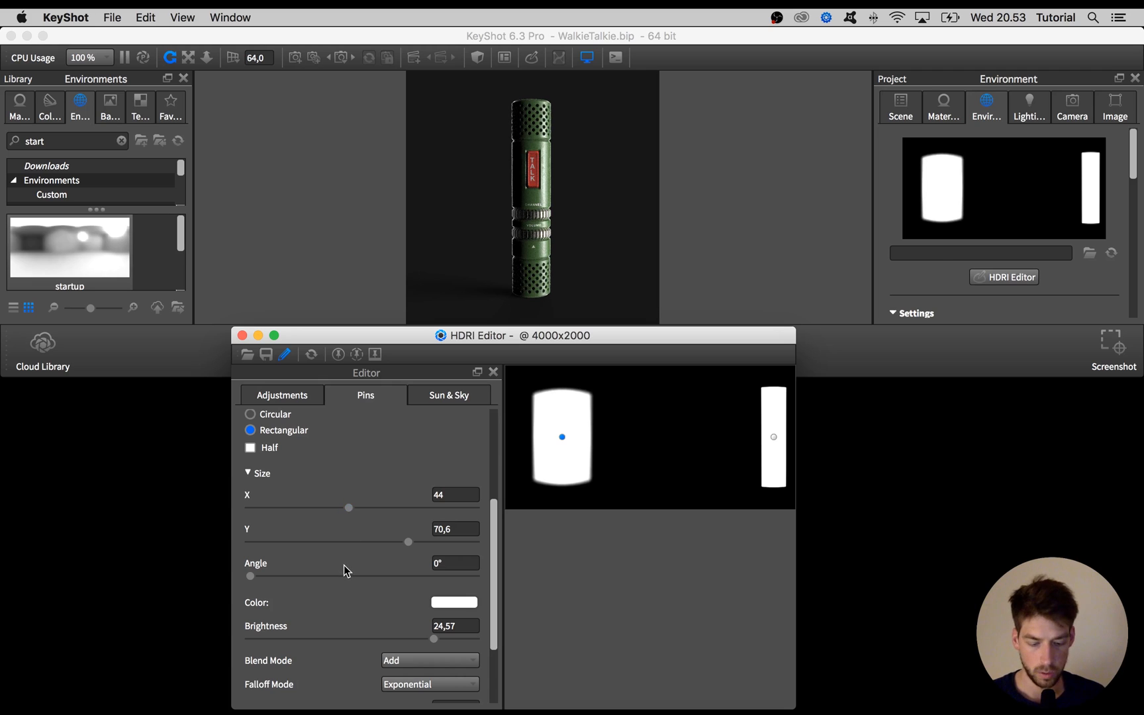
Lower the left pin's brightness to about 19 and raise its falloff to about 0.22.
{"action": "scroll", "scroll_direction": "down", "scroll_amount": 3}
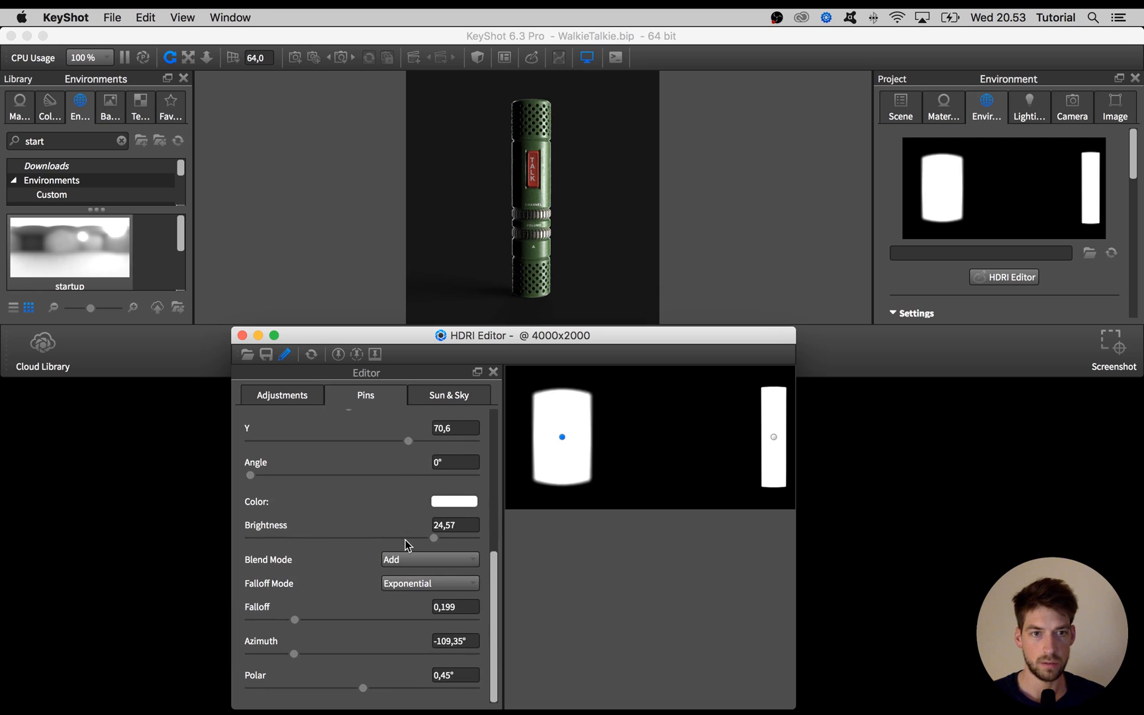
{"action": "left_click_drag", "start_coordinate": [416, 537], "coordinate": [394, 537]}
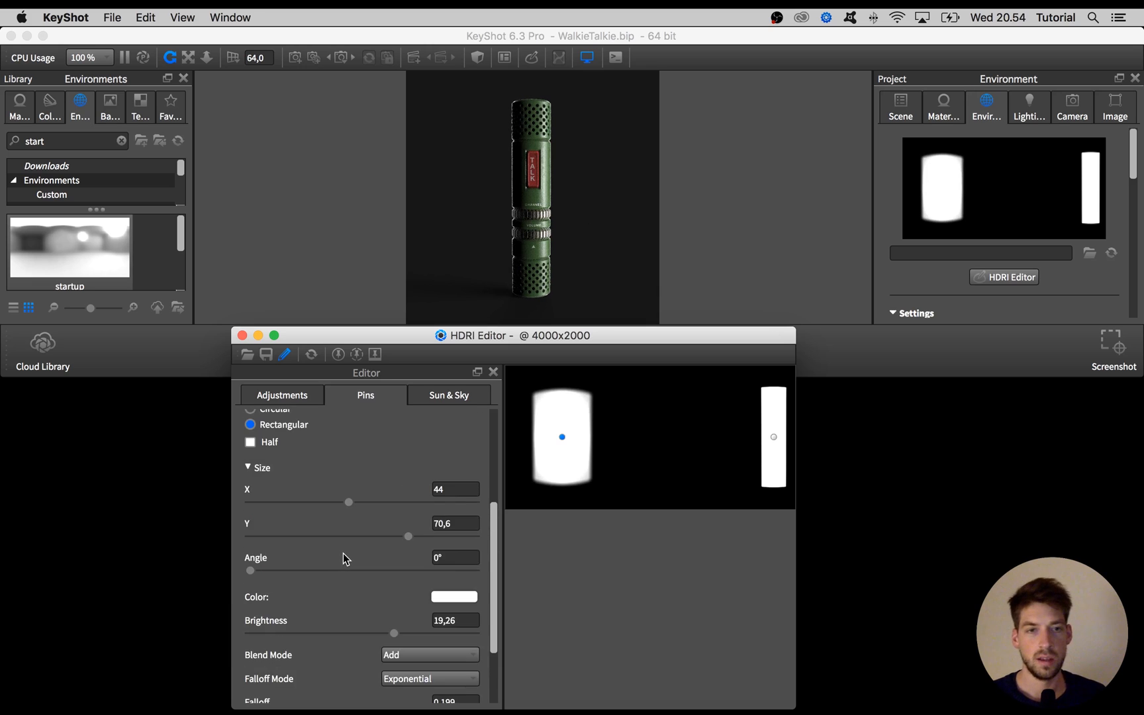
{"action": "scroll", "scroll_direction": "down", "scroll_amount": 3}
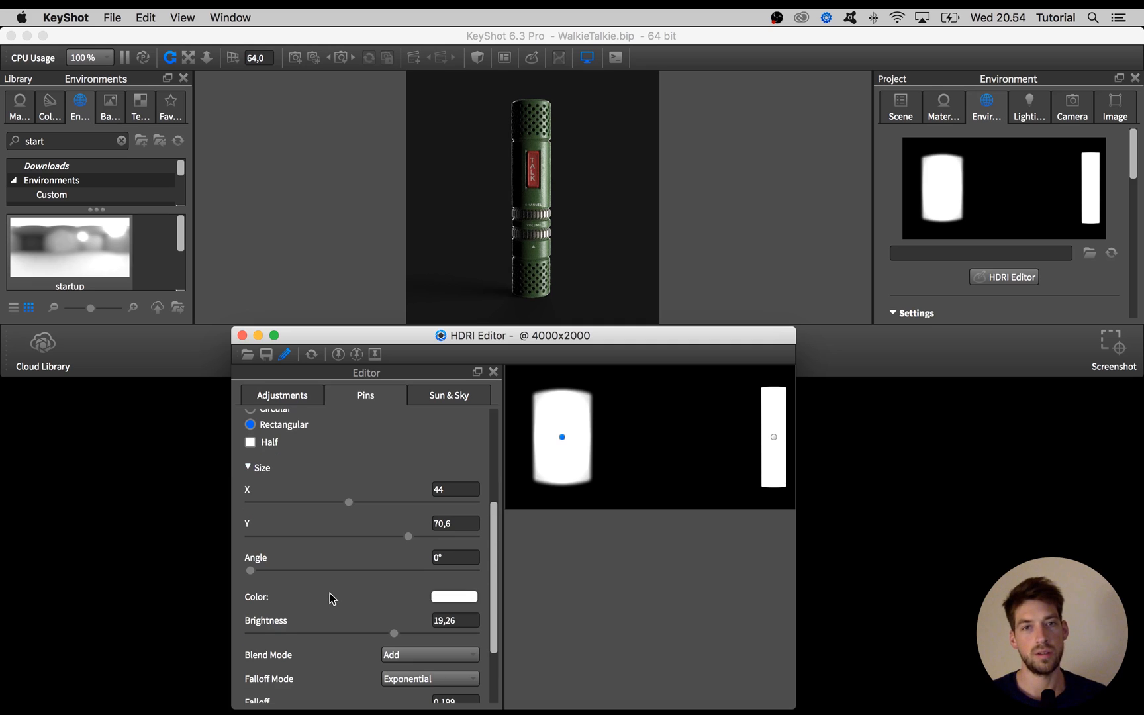
{"action": "scroll", "scroll_direction": "down", "scroll_amount": 3}
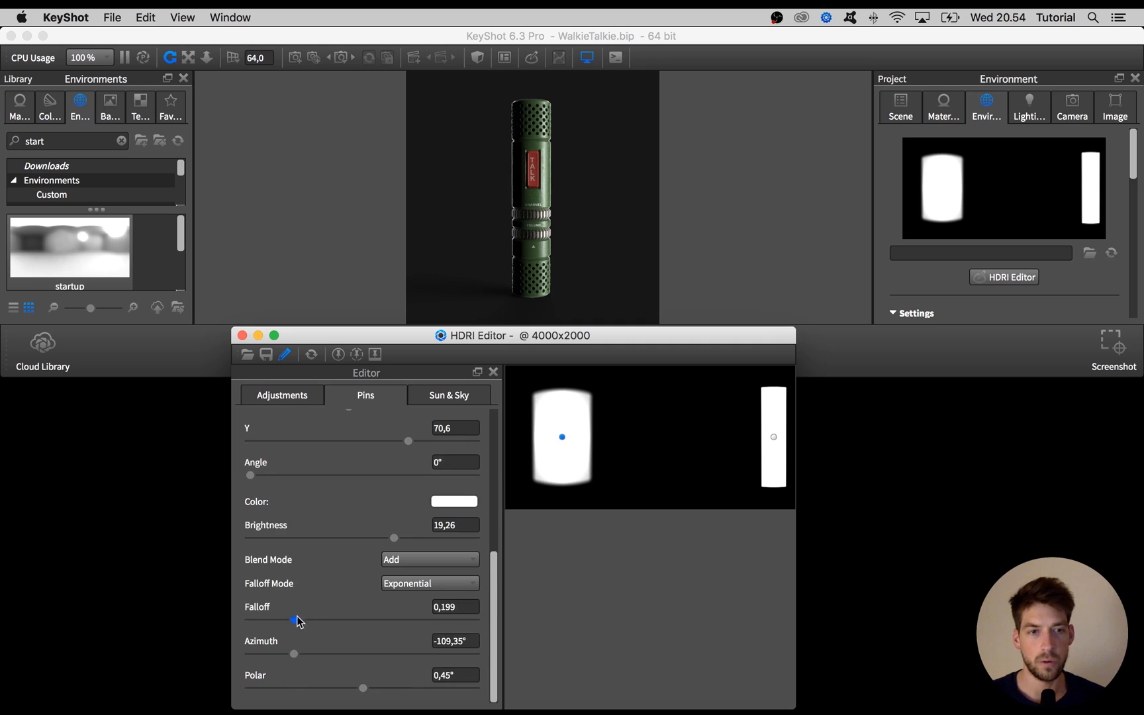
{"action": "left_click_drag", "start_coordinate": [286, 621], "coordinate": [299, 621]}
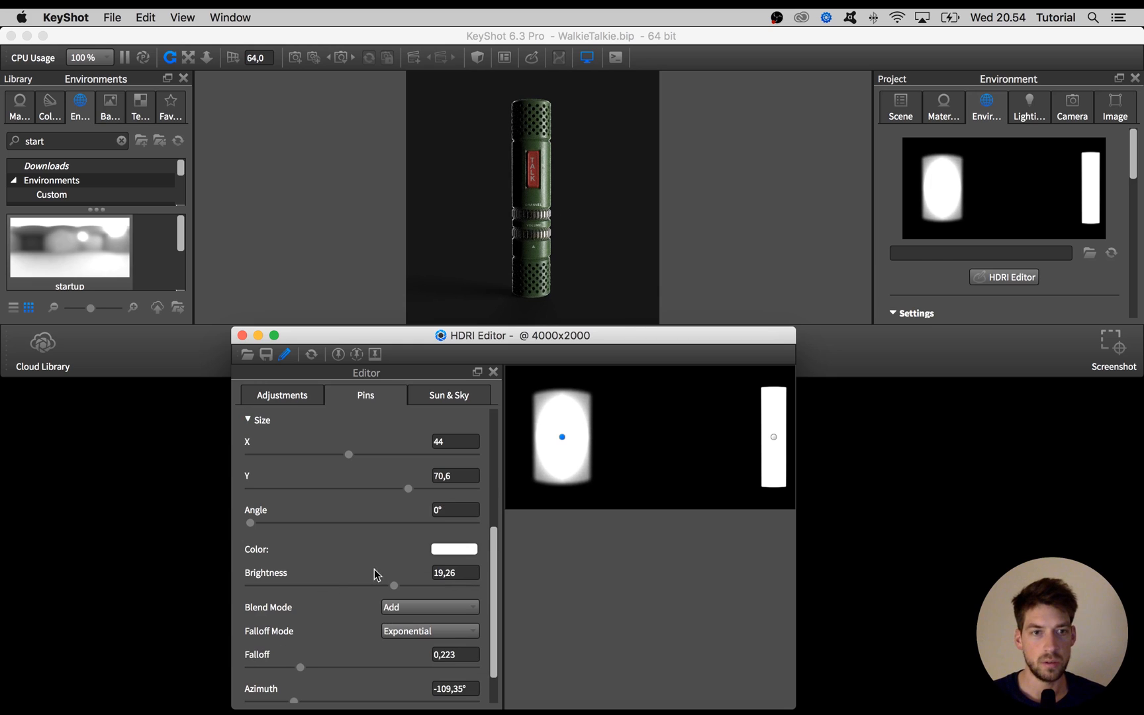
{"action": "left_click", "coordinate": [453, 548]}
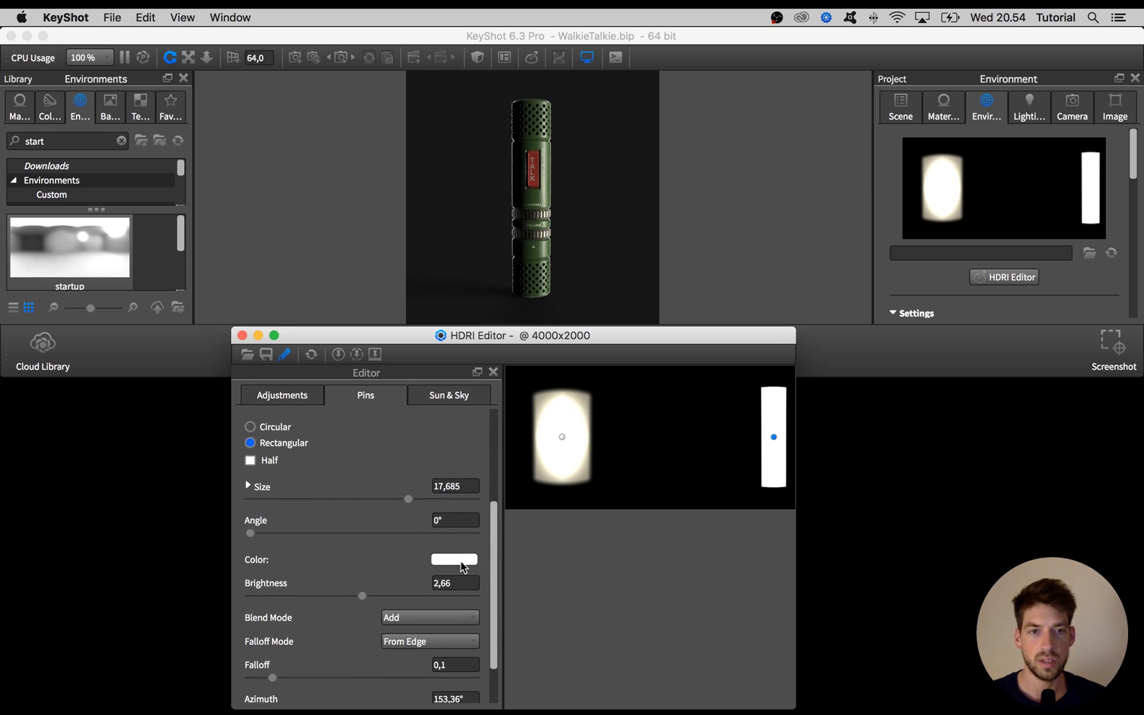
Set the right pin's color to pale blue (RGB 188, 201, 255).
{"action": "left_click", "coordinate": [453, 559]}
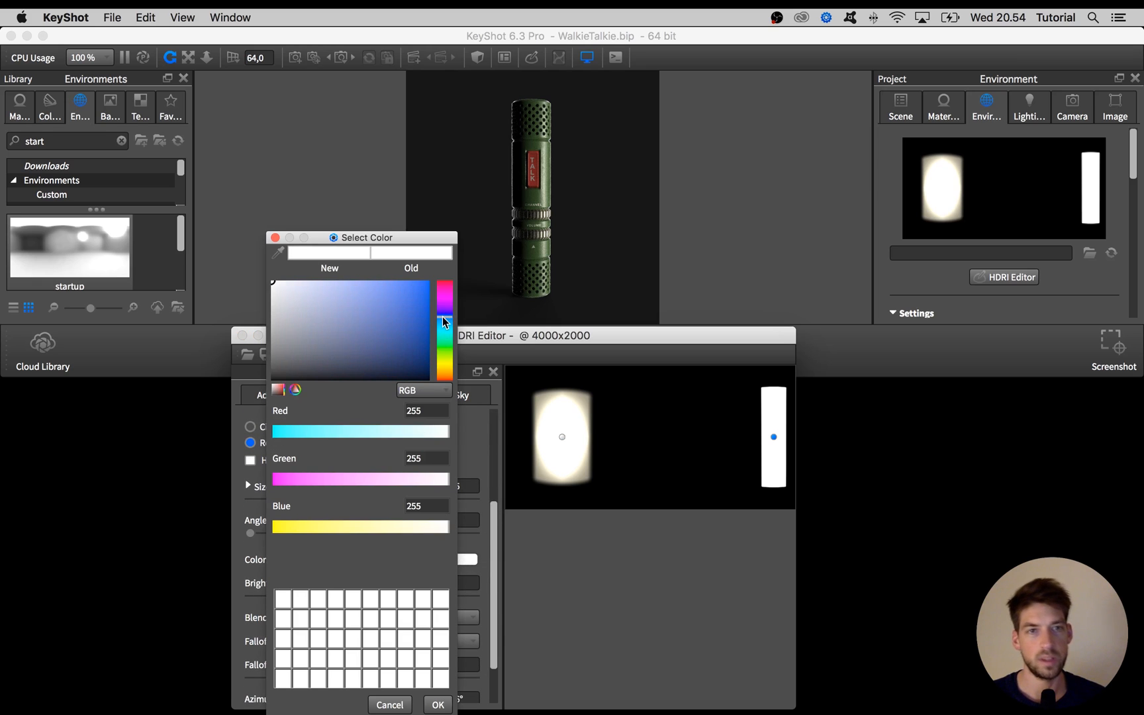
{"action": "left_click", "coordinate": [312, 280]}
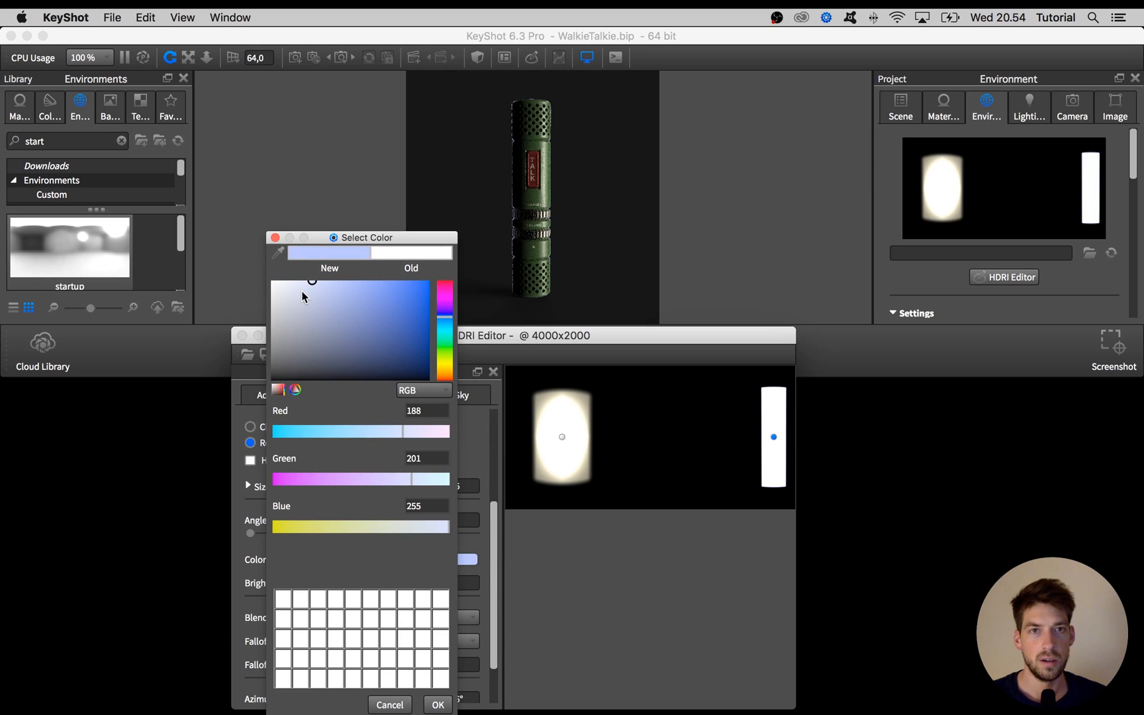
{"action": "left_click", "coordinate": [284, 272]}
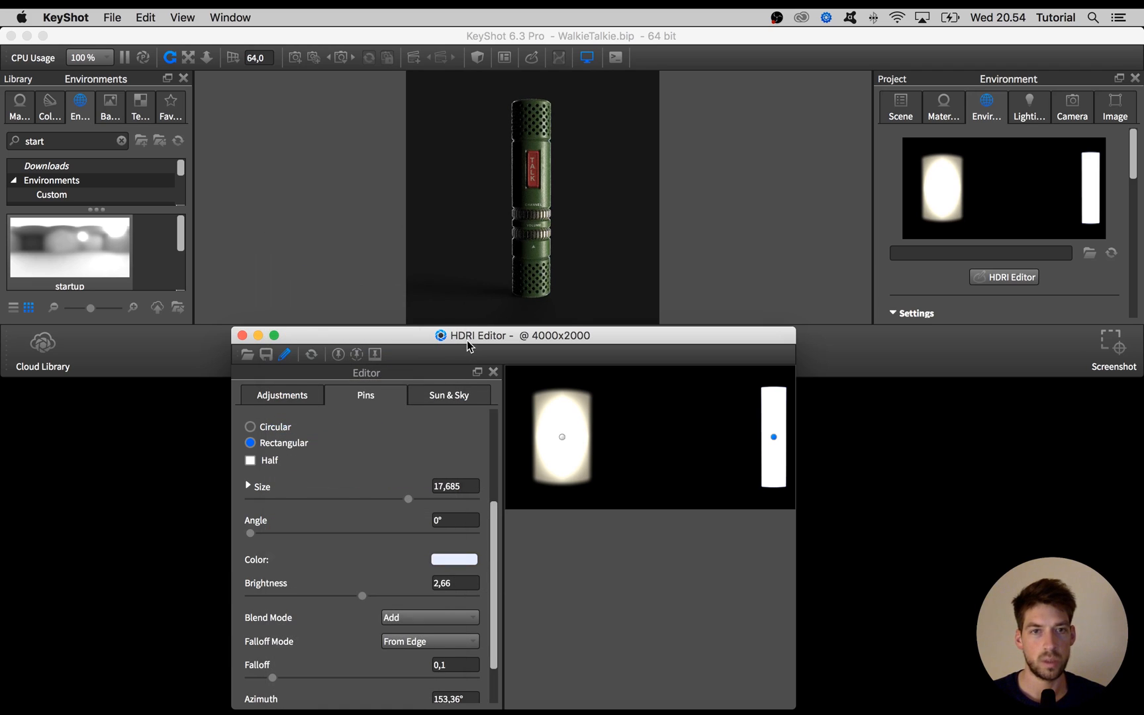
{"action": "left_click_drag", "start_coordinate": [474, 335], "coordinate": [470, 312]}
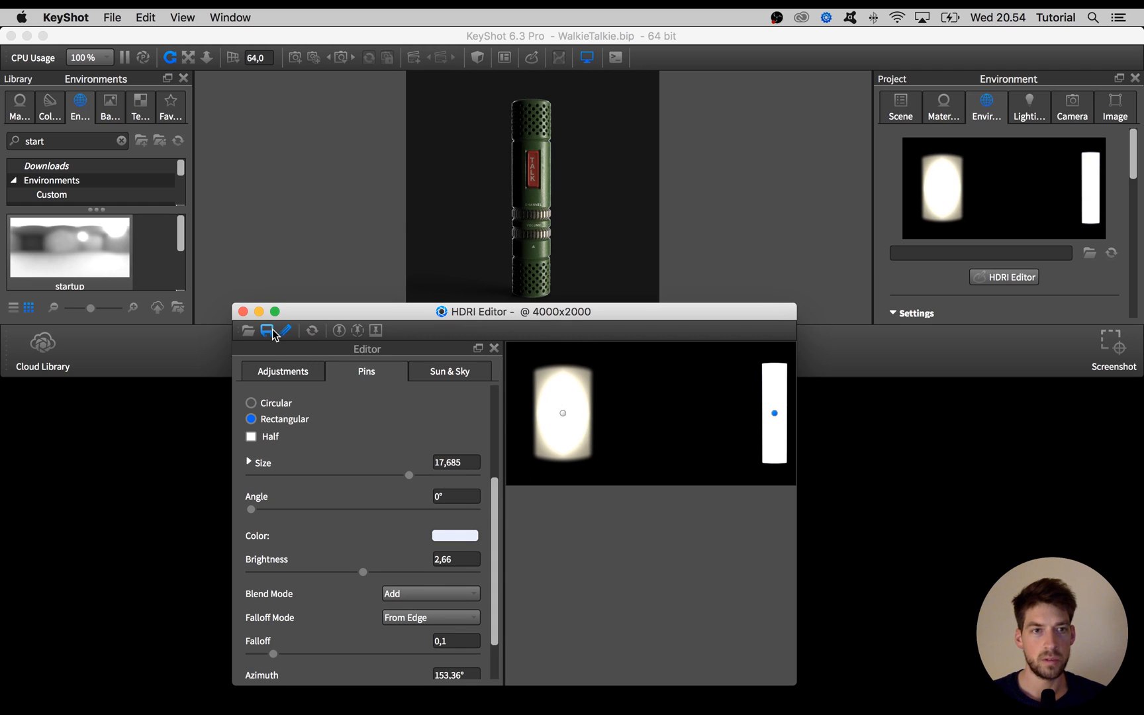
Save the HDRI with Save As to the Desktop as WalkieNEWstudio.hdz.
{"action": "left_click", "coordinate": [112, 17]}
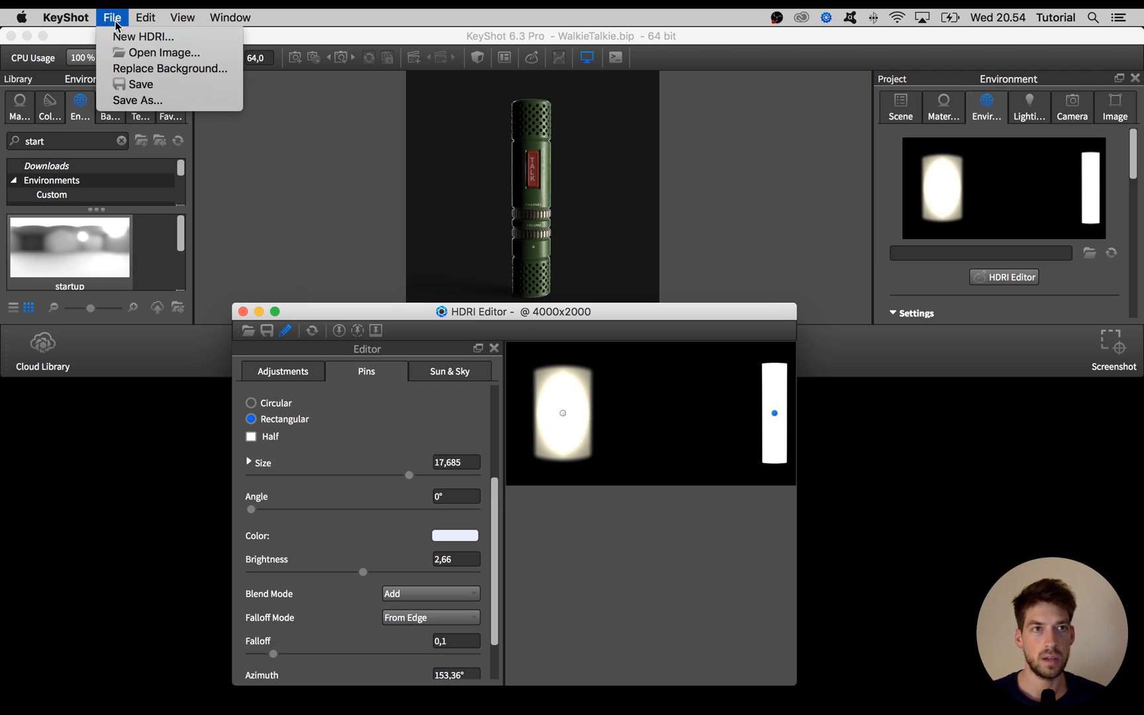
{"action": "left_click", "coordinate": [300, 232]}
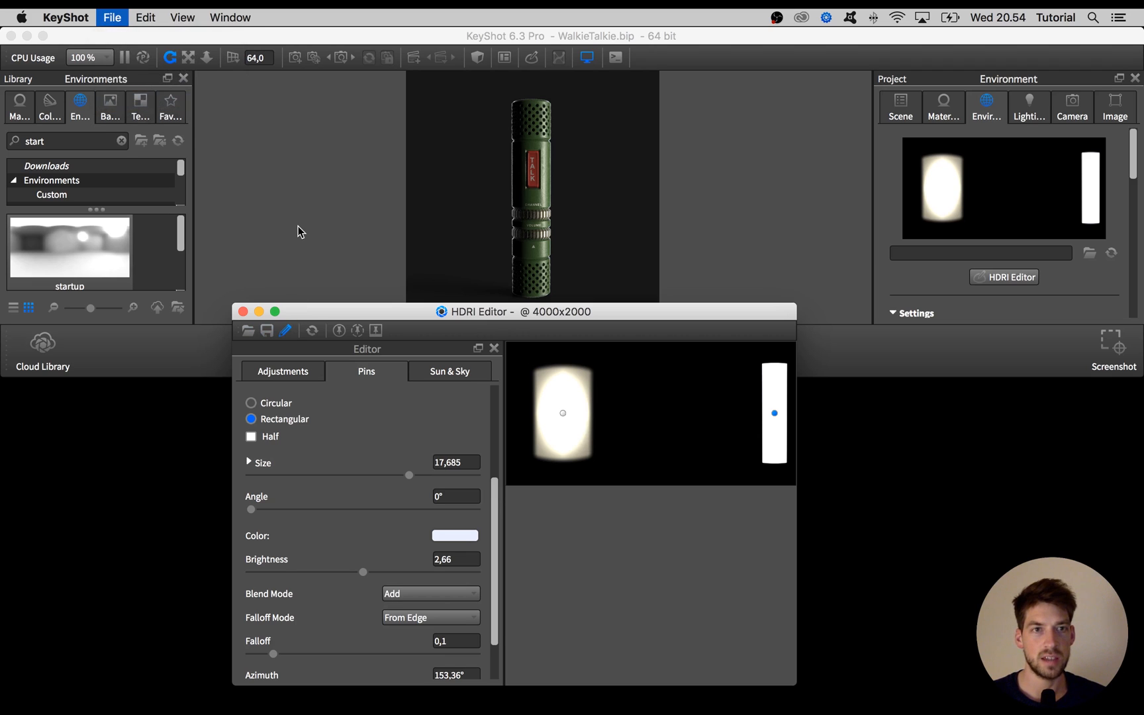
{"action": "left_click", "coordinate": [266, 330]}
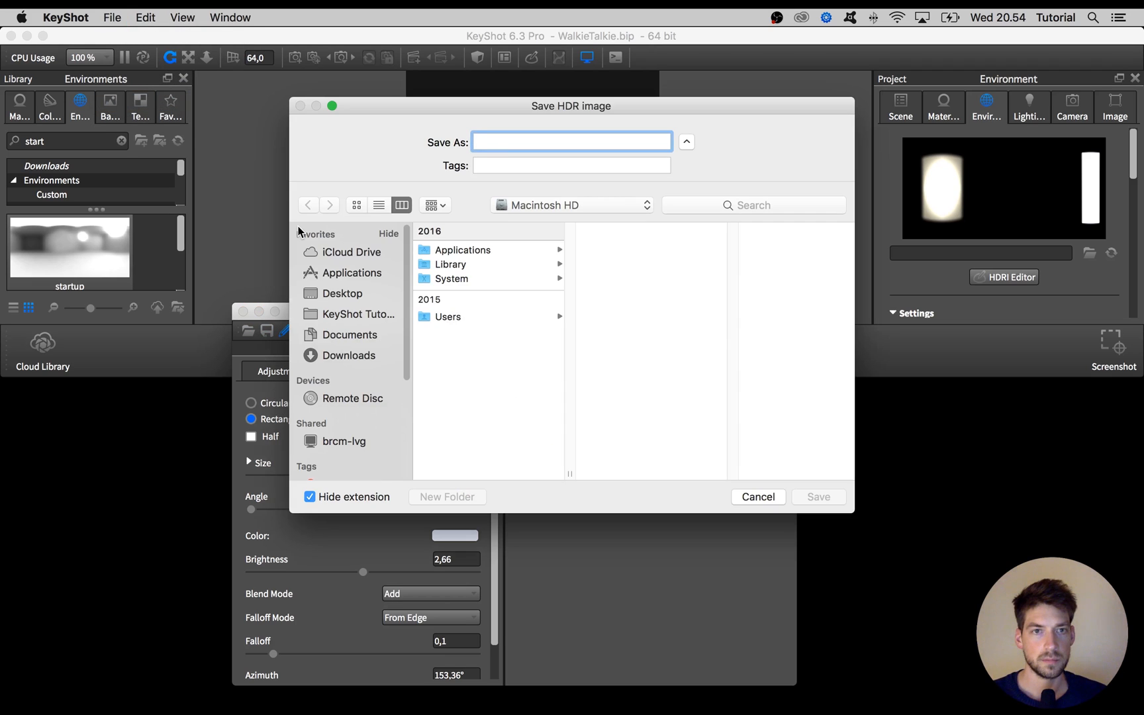
{"action": "left_click", "coordinate": [341, 294]}
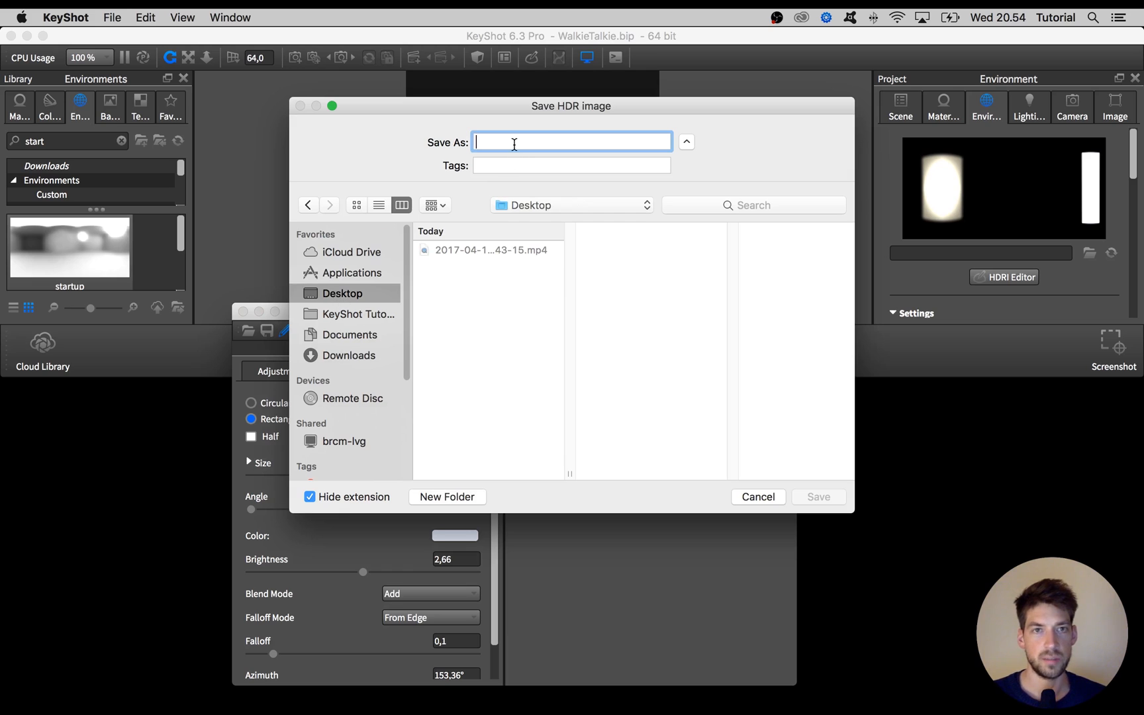
{"action": "type", "text": "Walkie"}
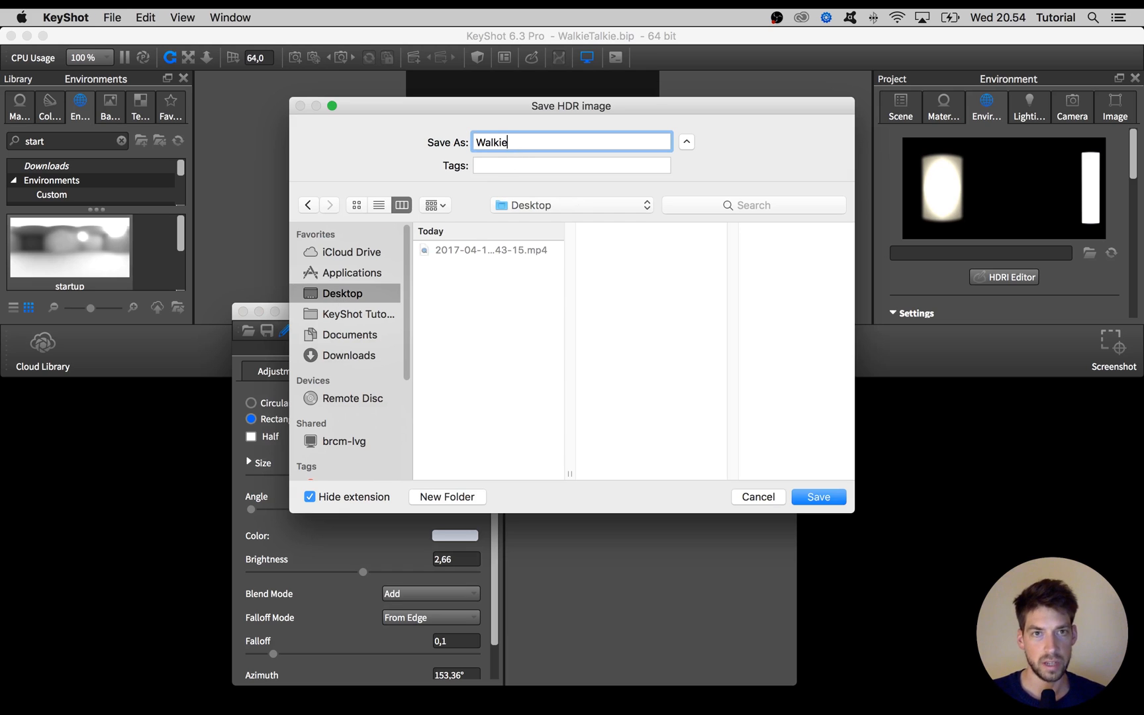
{"action": "type", "text": "NEW"}
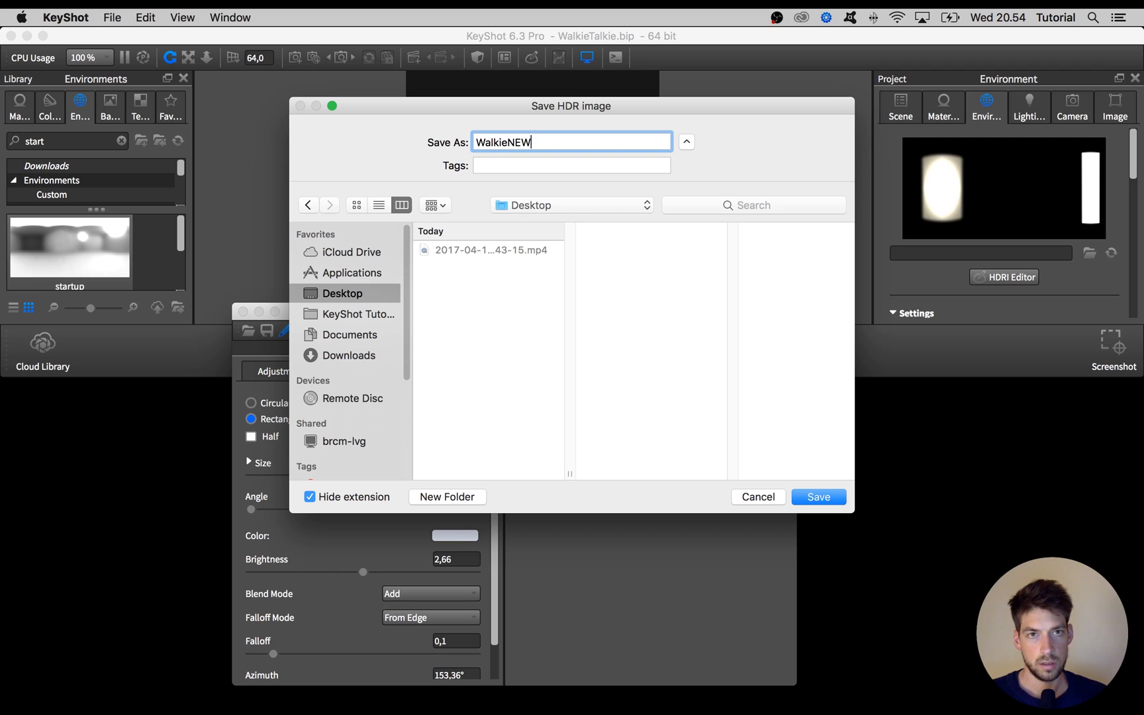
{"action": "type", "text": "studio"}
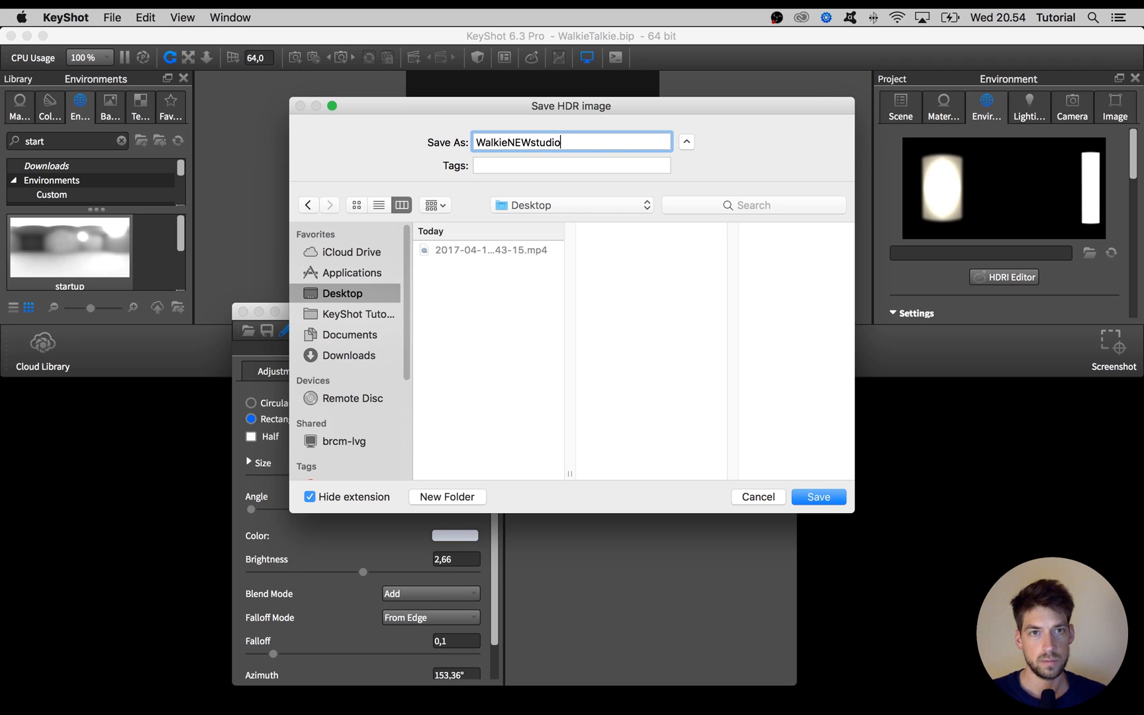
{"action": "left_click", "coordinate": [817, 496]}
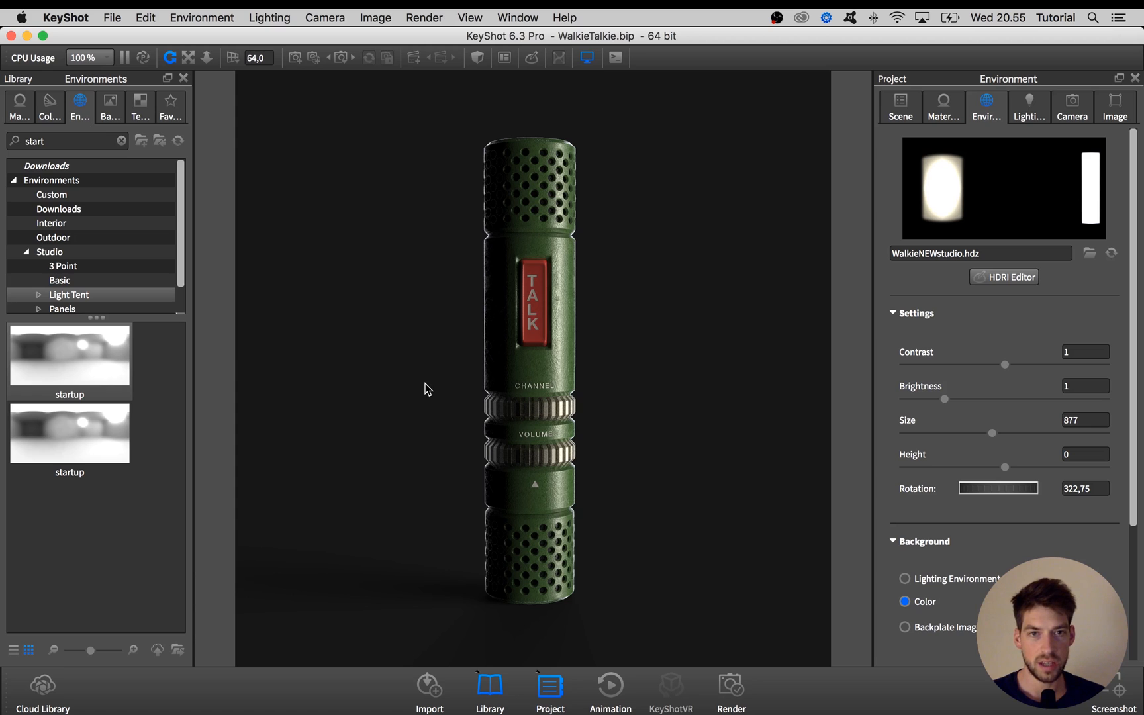
{"action": "mouse_move", "coordinate": [855, 260]}
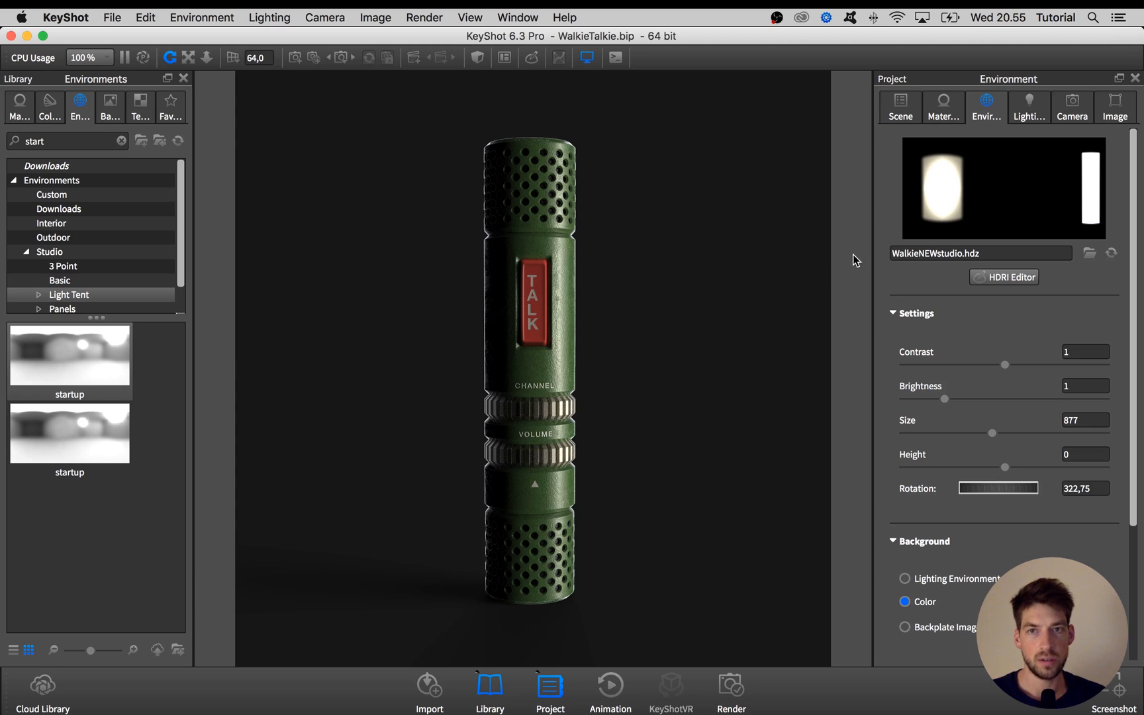
{"action": "mouse_move", "coordinate": [945, 211]}
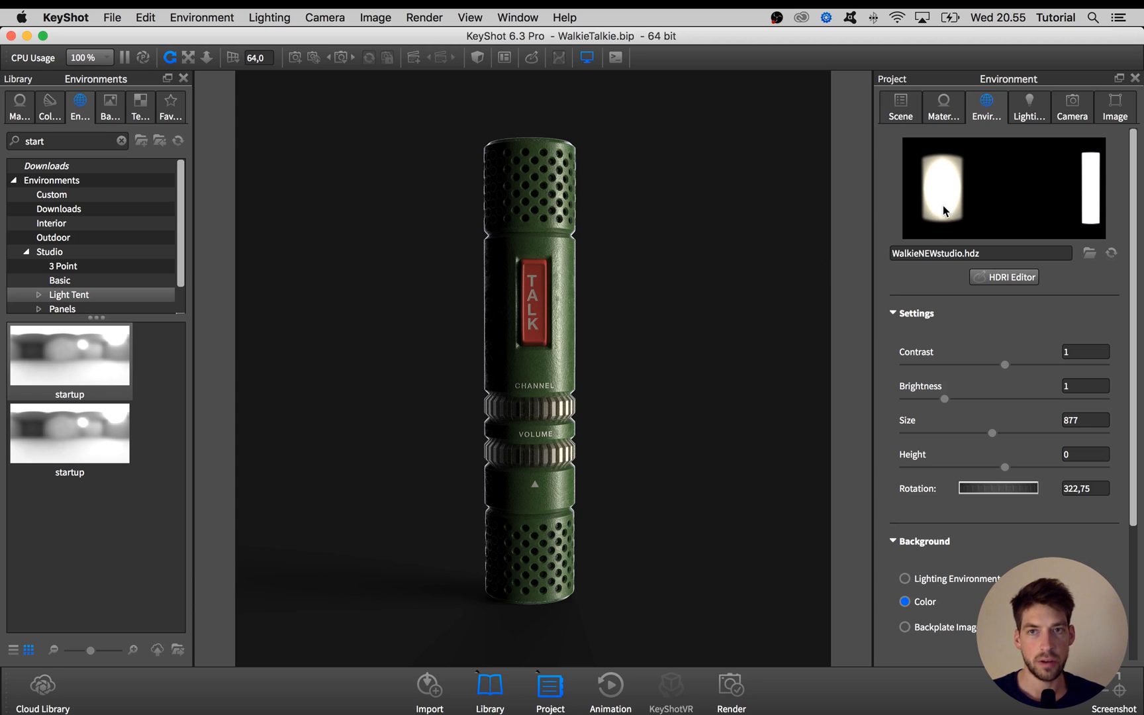